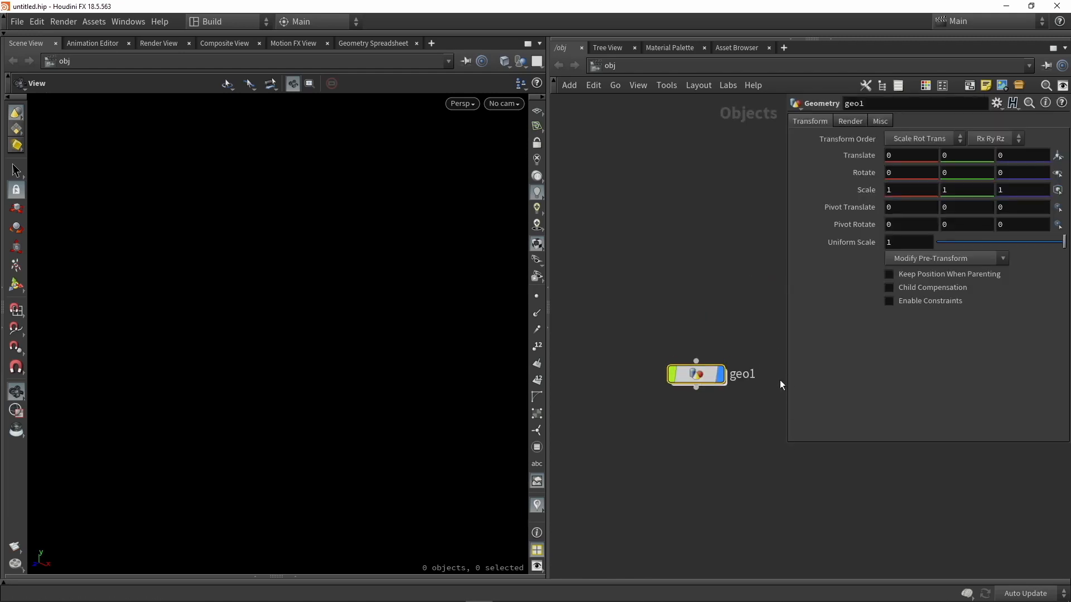
Dive inside the geo1 object to reach its geometry network
{"action": "double_click", "coordinate": [695, 374]}
{"action": "type", "text": "tree"}
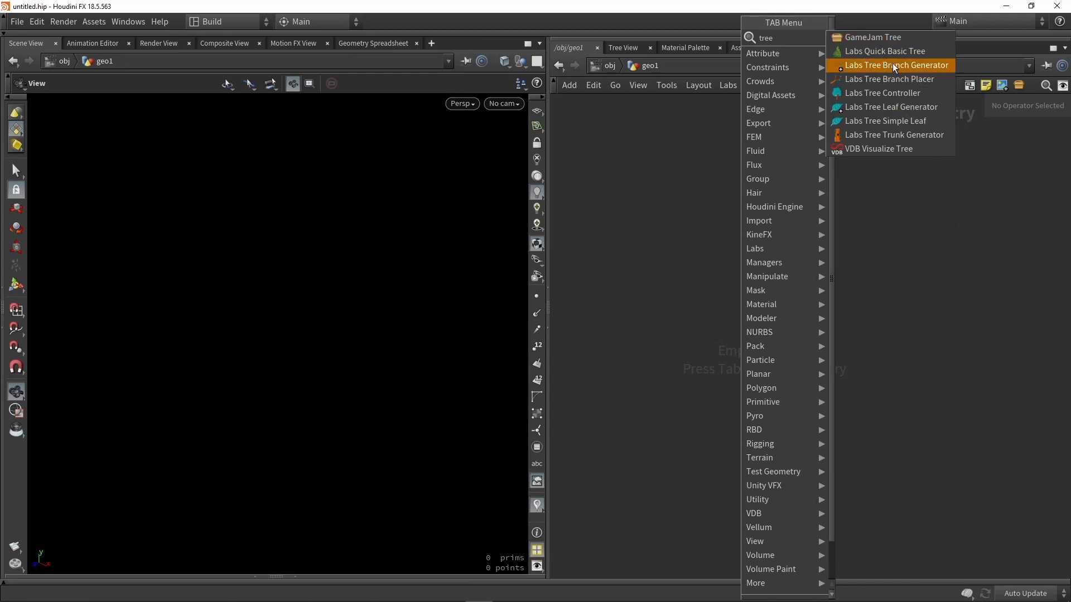
{"action": "mouse_move", "coordinate": [883, 51]}
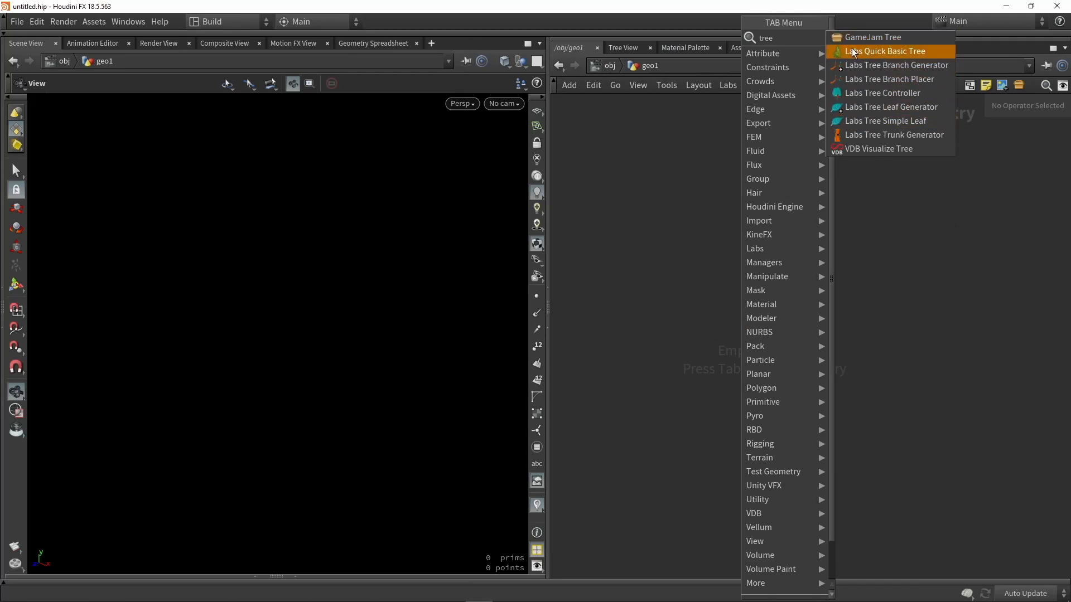
{"action": "mouse_move", "coordinate": [879, 135]}
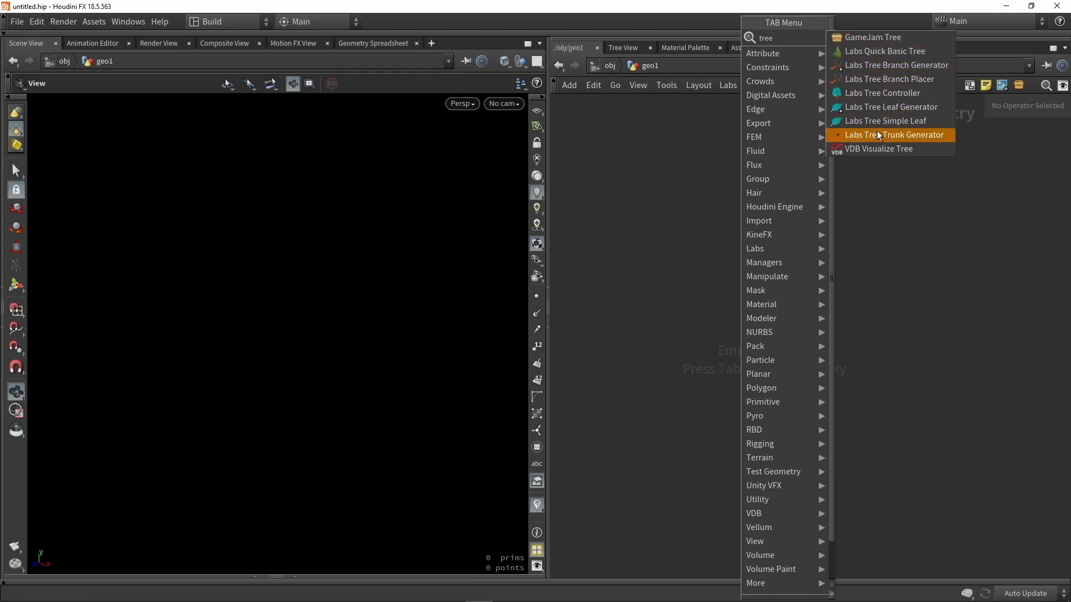
{"action": "mouse_move", "coordinate": [881, 107]}
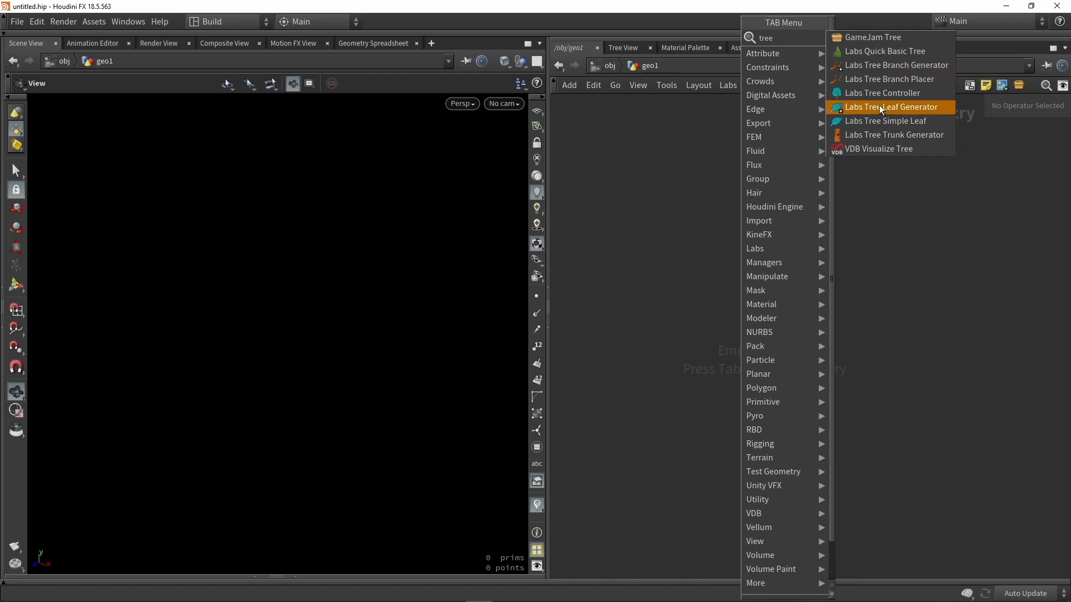
{"action": "mouse_move", "coordinate": [881, 65]}
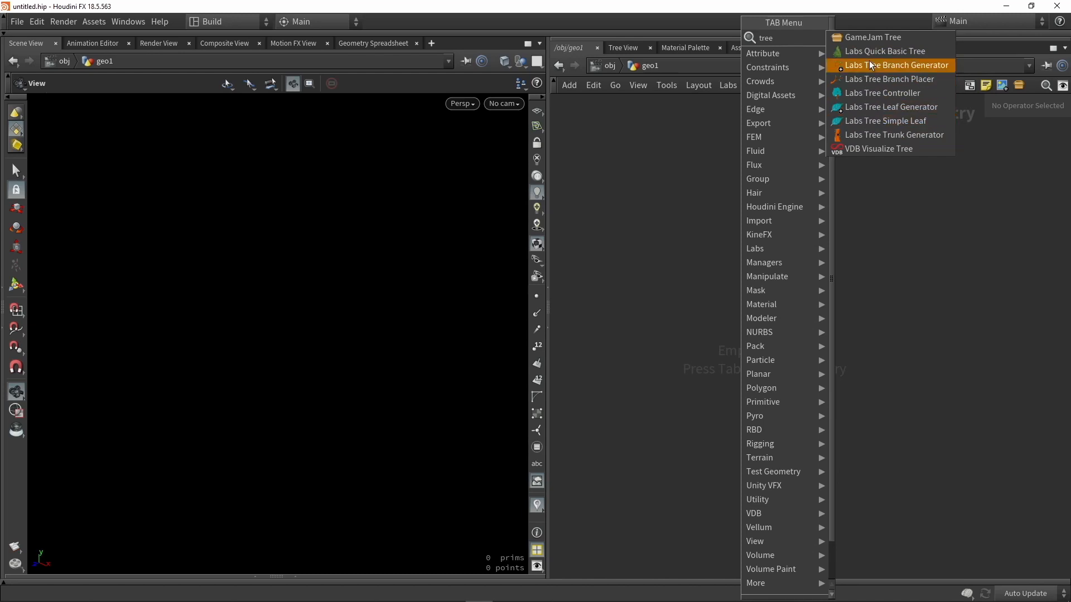
{"action": "mouse_move", "coordinate": [884, 51]}
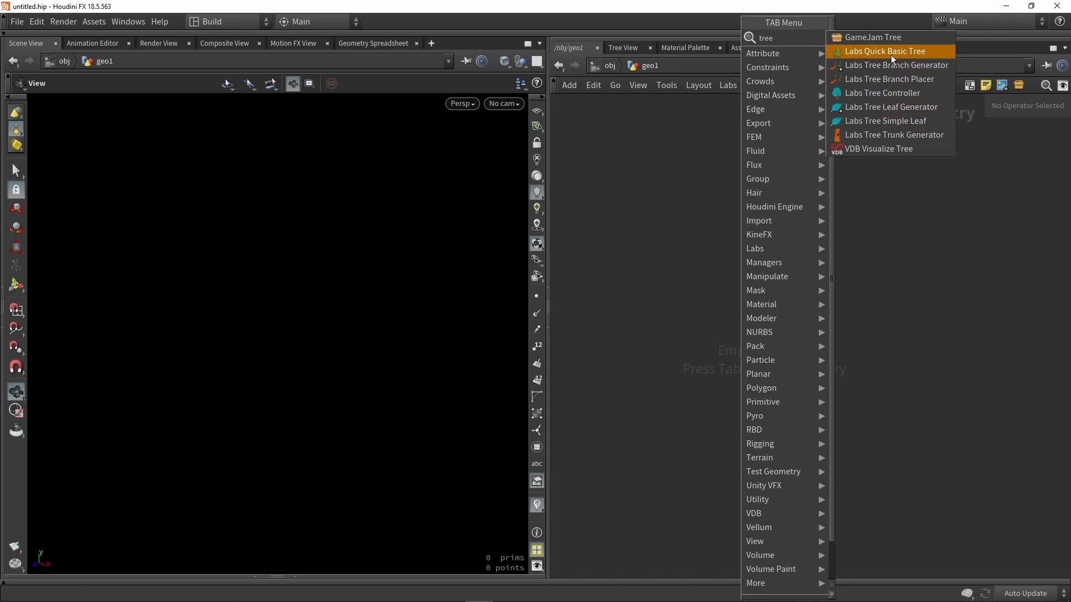
Place a Labs Quick Basic Tree node in the geo1 network
{"action": "left_click", "coordinate": [886, 50]}
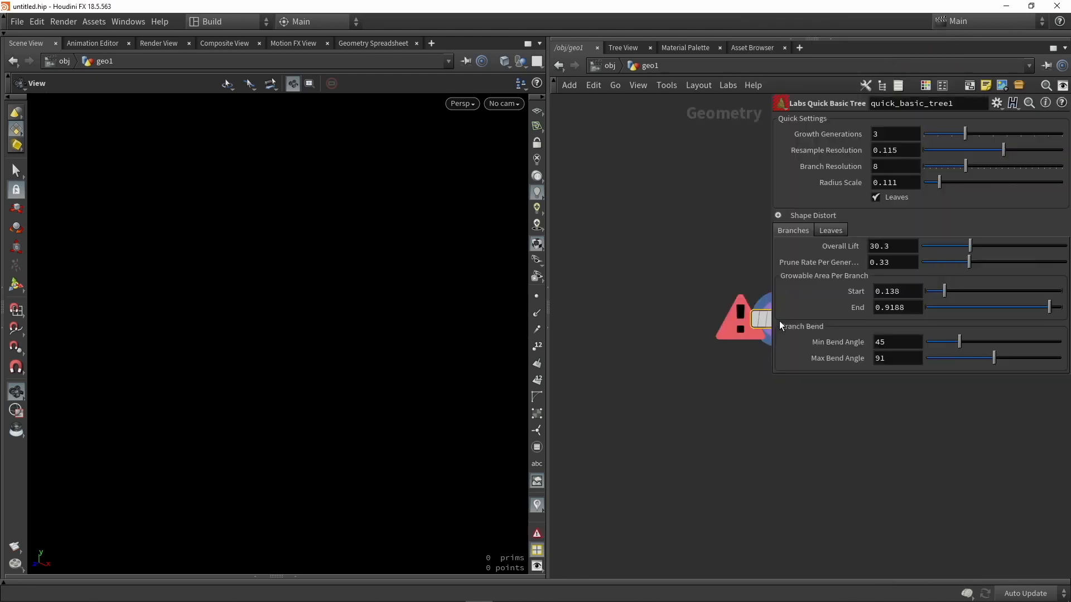
{"action": "mouse_move", "coordinate": [774, 378]}
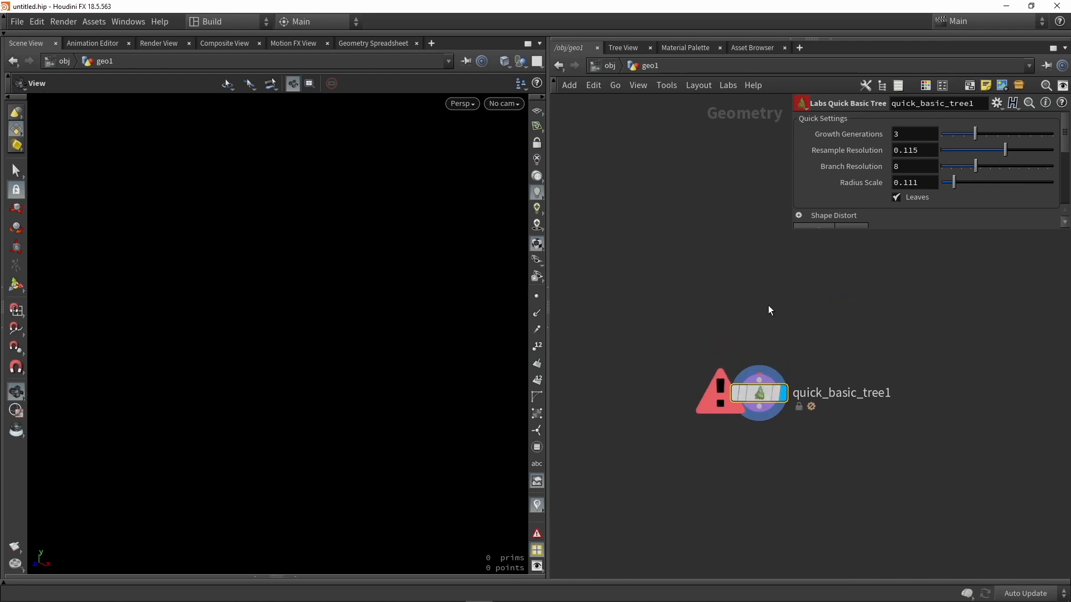
{"action": "left_click", "coordinate": [159, 21]}
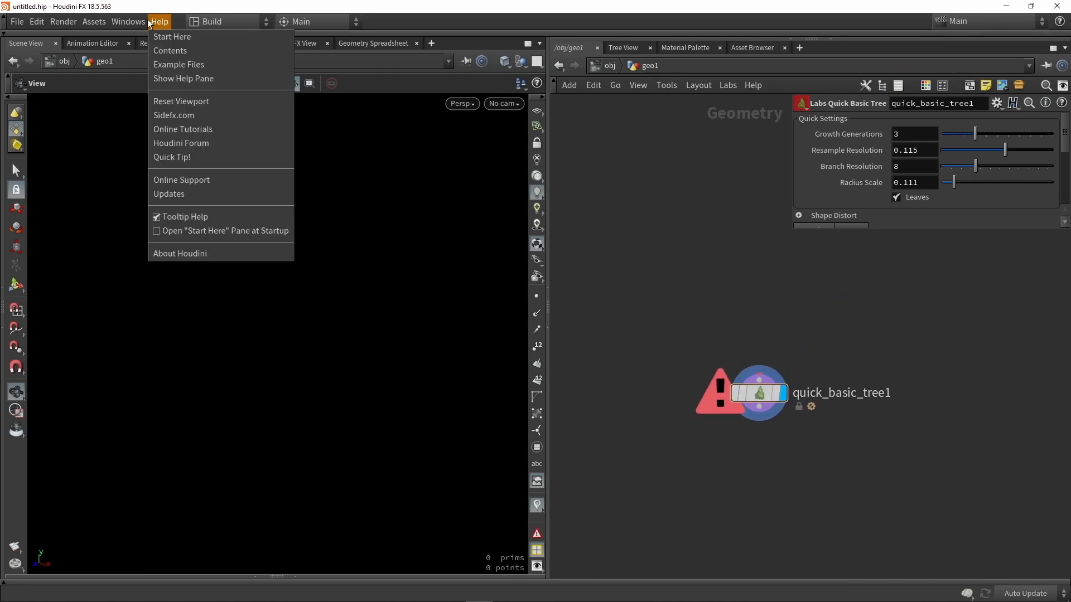
{"action": "left_click", "coordinate": [127, 21]}
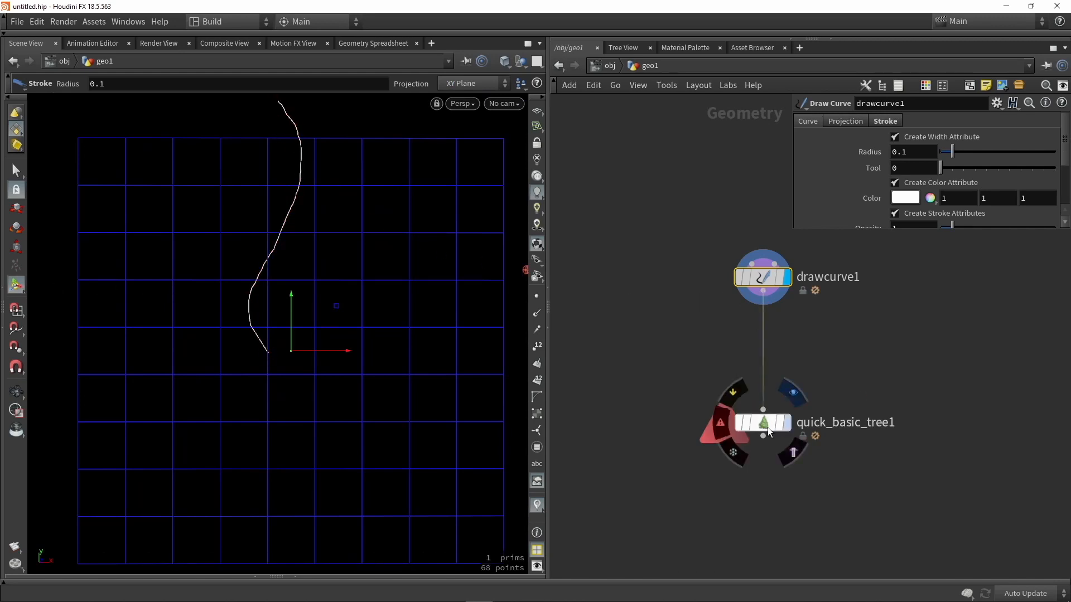
Display the tree grown from the drawn curve, redraw a longer trunk, and show the regenerated tree
{"action": "left_click", "coordinate": [763, 421]}
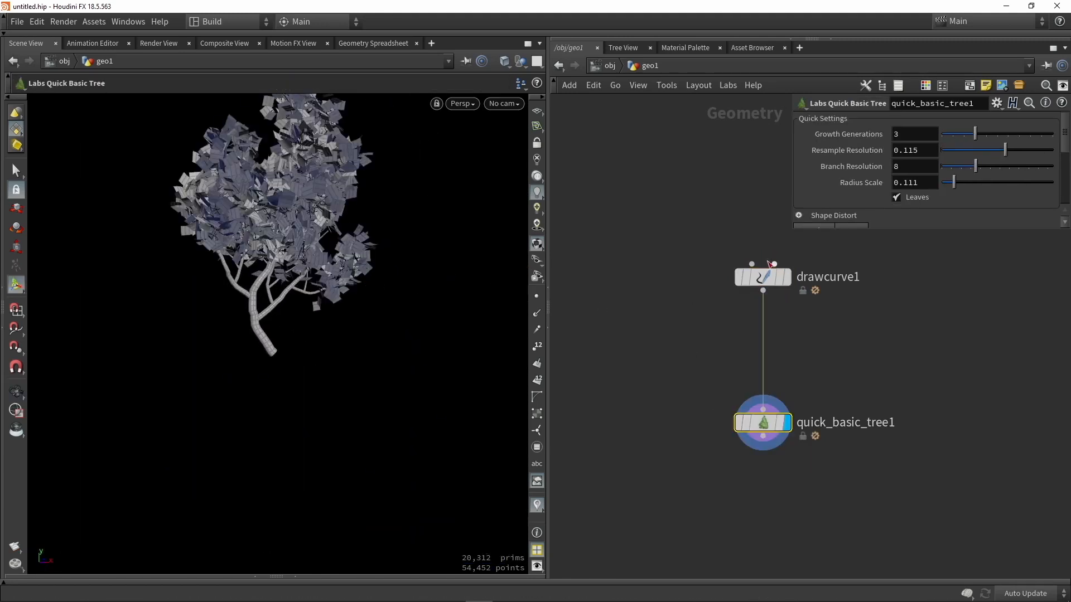
{"action": "left_click", "coordinate": [763, 276]}
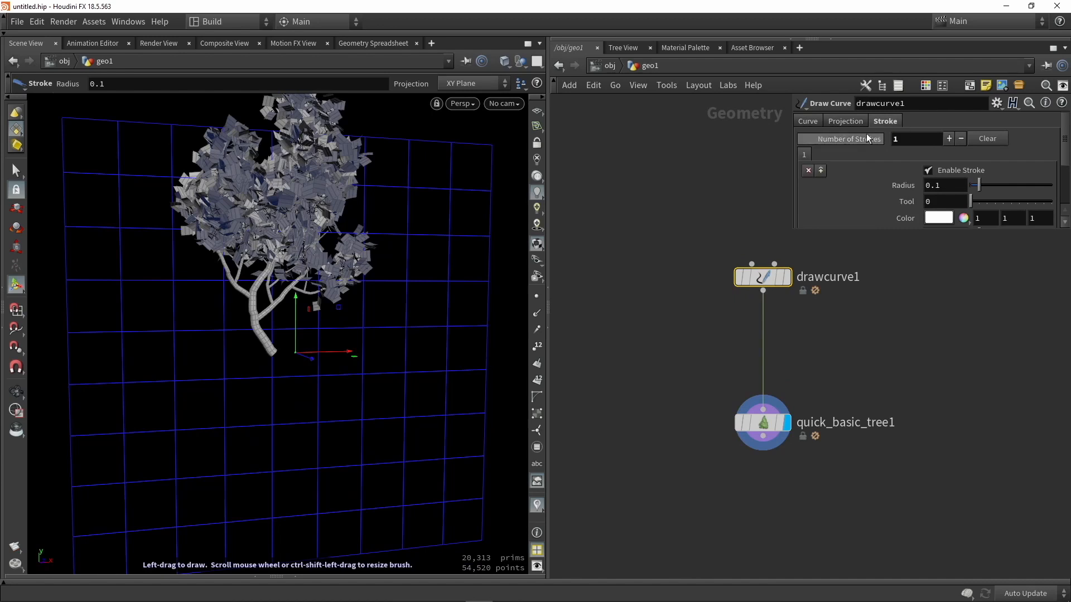
{"action": "left_click", "coordinate": [960, 138]}
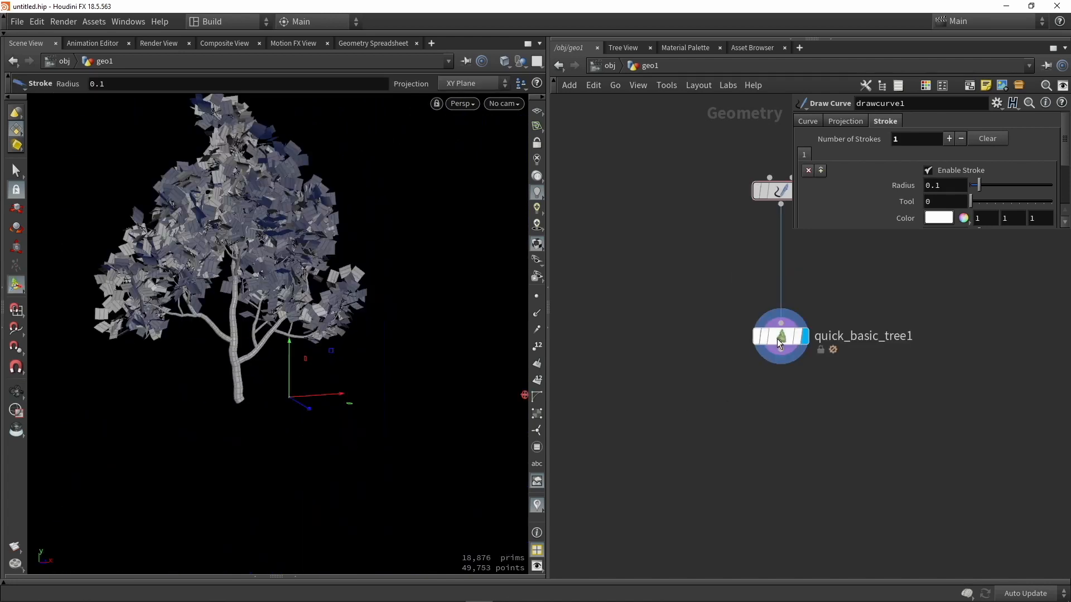
{"action": "left_click", "coordinate": [779, 336]}
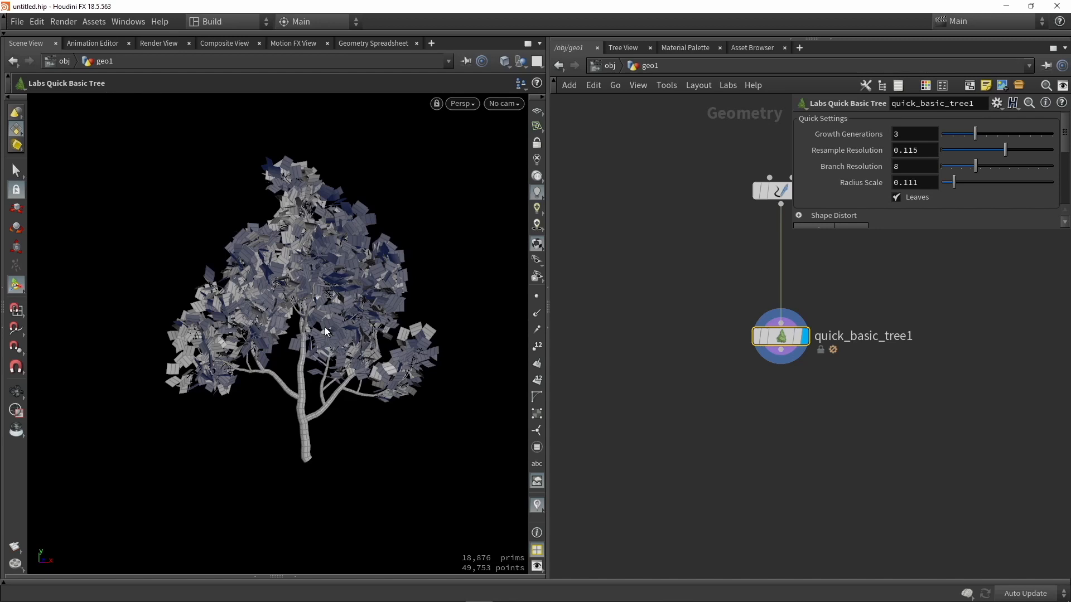
{"action": "mouse_move", "coordinate": [401, 287]}
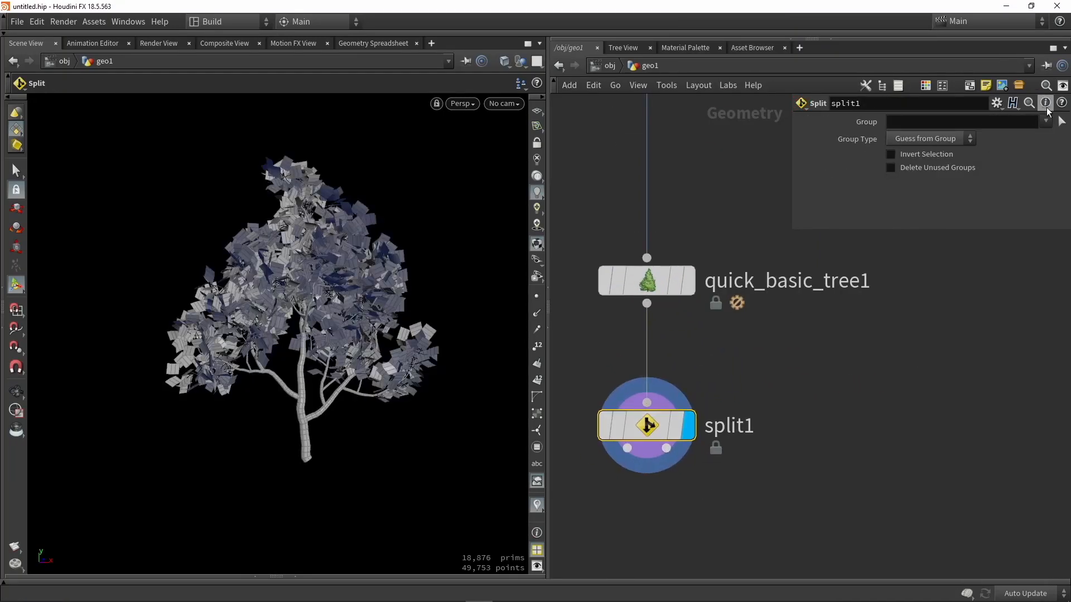
Split off the Leaves group on split1 and toggle Invert Selection to view only the branches
{"action": "left_click", "coordinate": [1044, 122]}
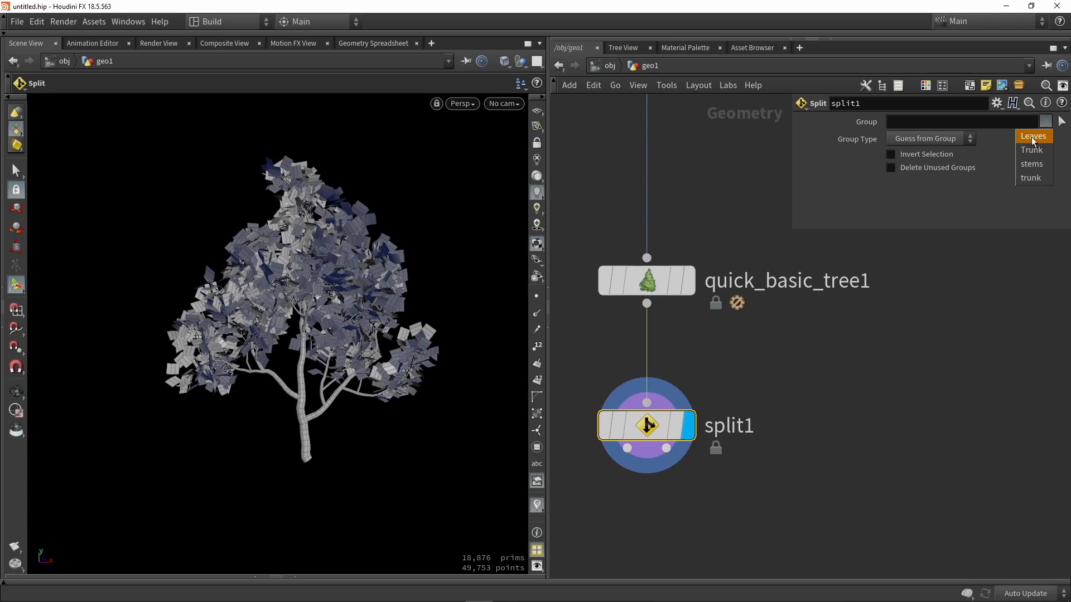
{"action": "left_click", "coordinate": [1032, 136]}
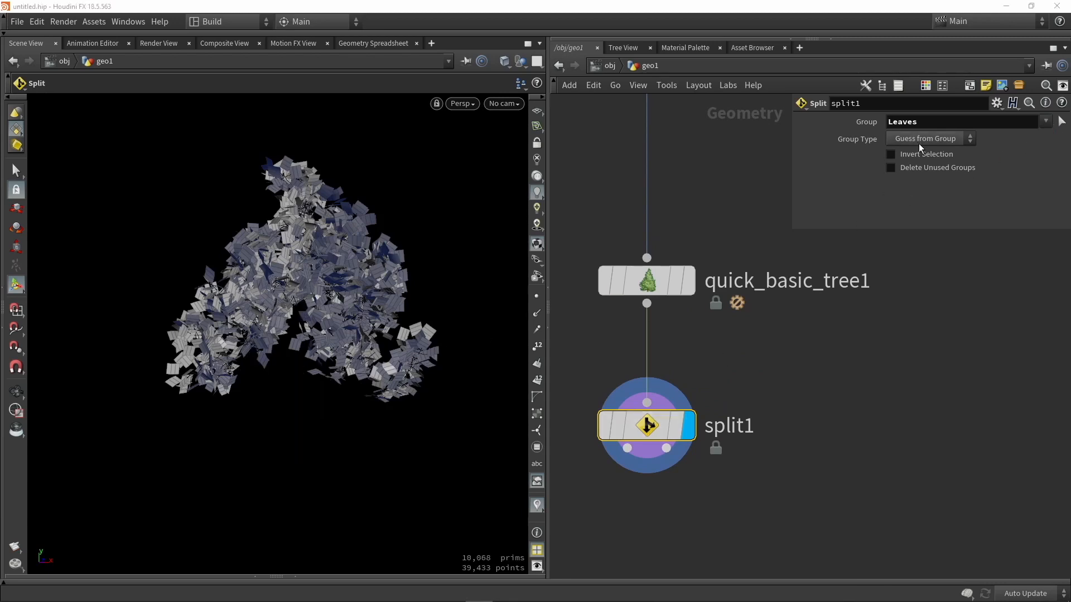
{"action": "left_click", "coordinate": [890, 154]}
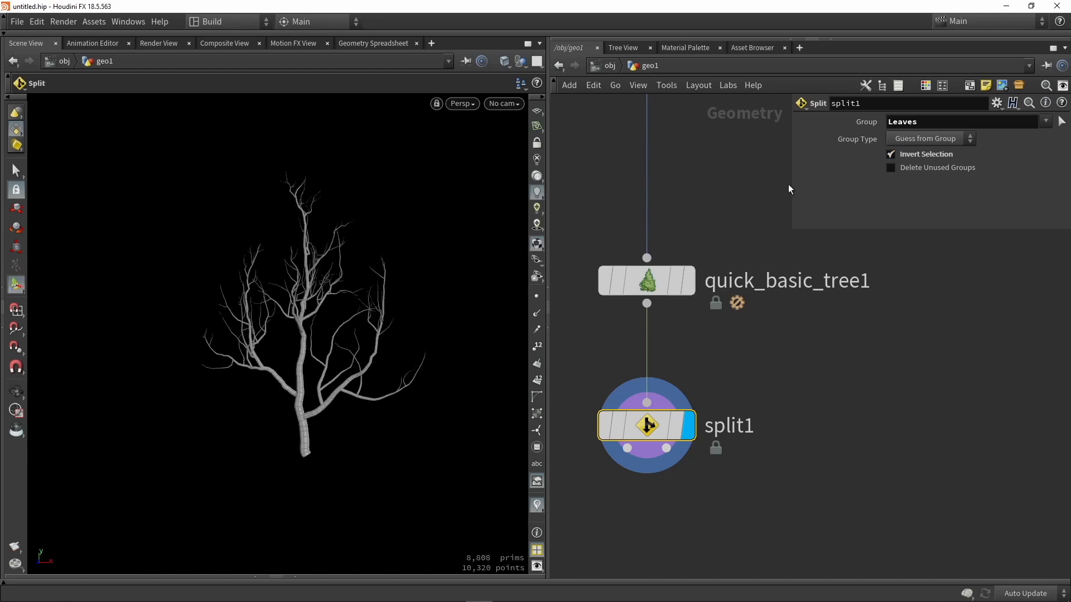
{"action": "left_click", "coordinate": [890, 154]}
{"action": "type", "text": "s"}
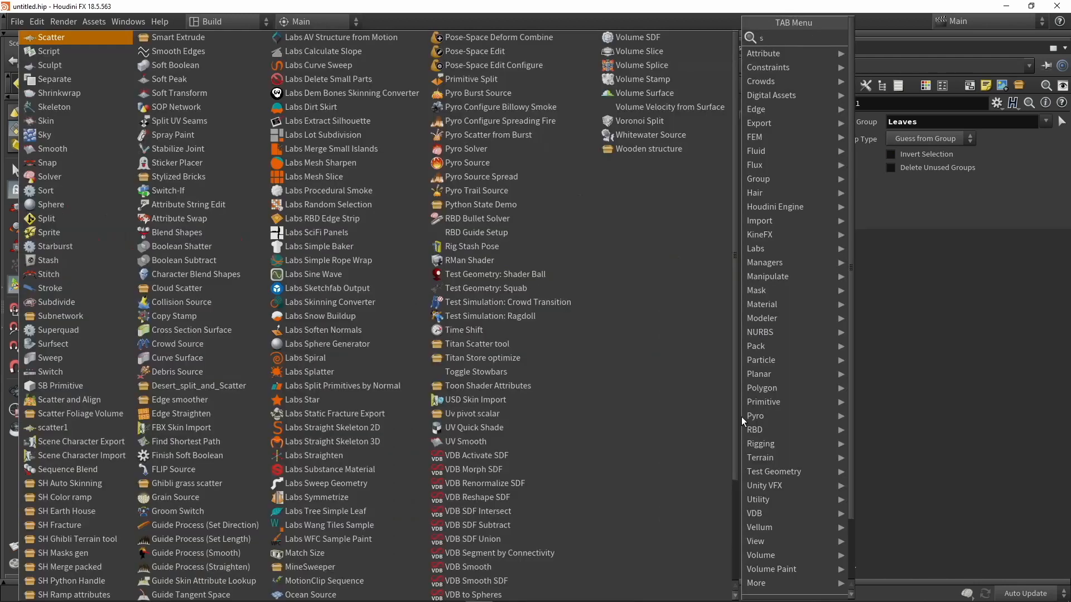
Chain Shrinkwrap, Remesh and Ray nodes after the split's leaves output
{"action": "left_click", "coordinate": [43, 218]}
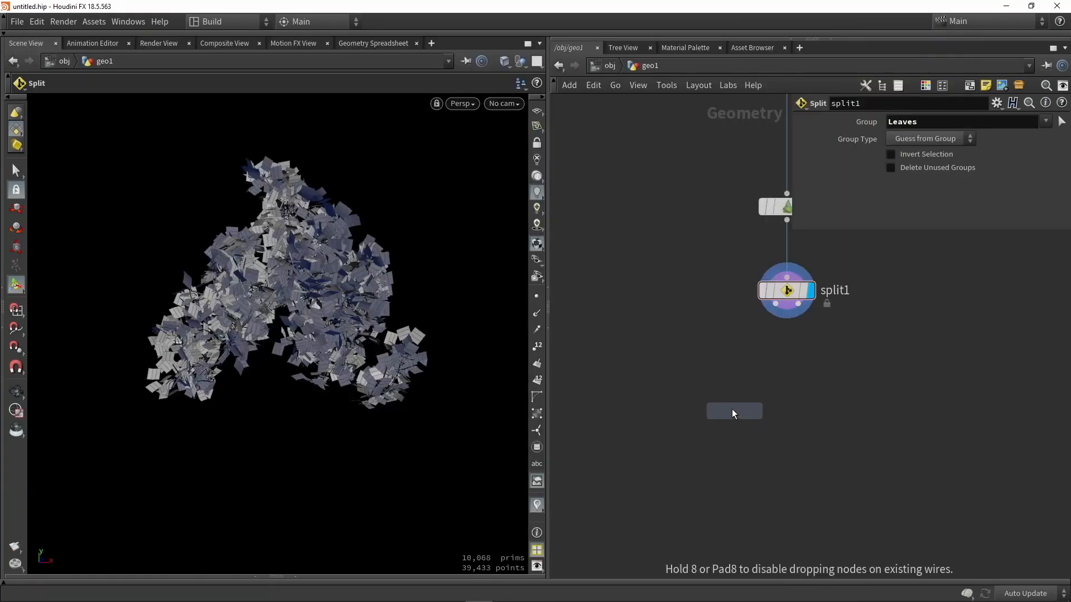
{"action": "left_click", "coordinate": [734, 410]}
{"action": "type", "text": "rem"}
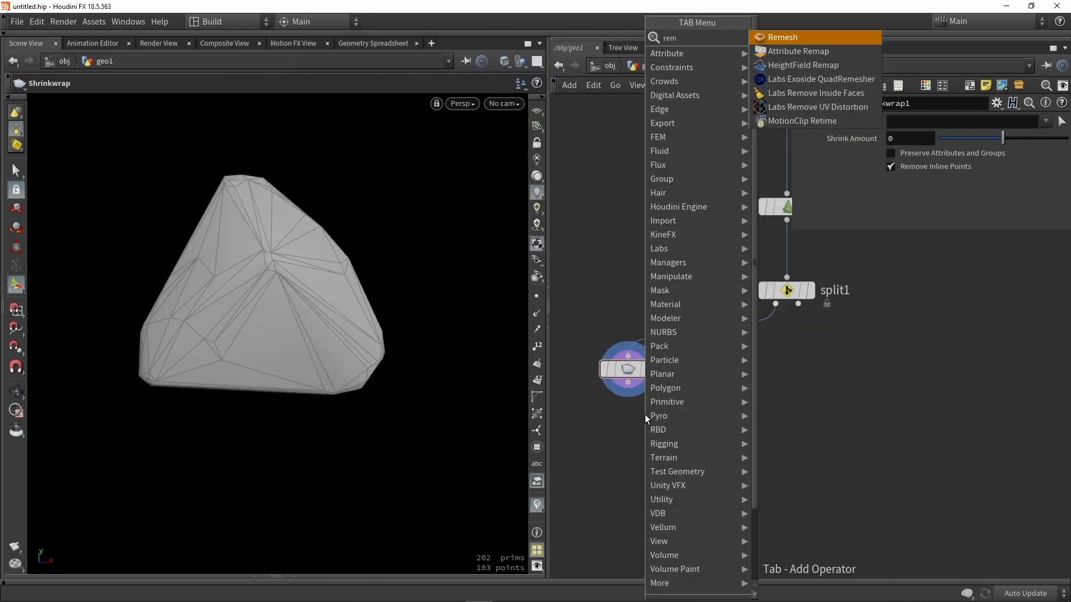
{"action": "left_click", "coordinate": [782, 37]}
{"action": "type", "text": "ray"}
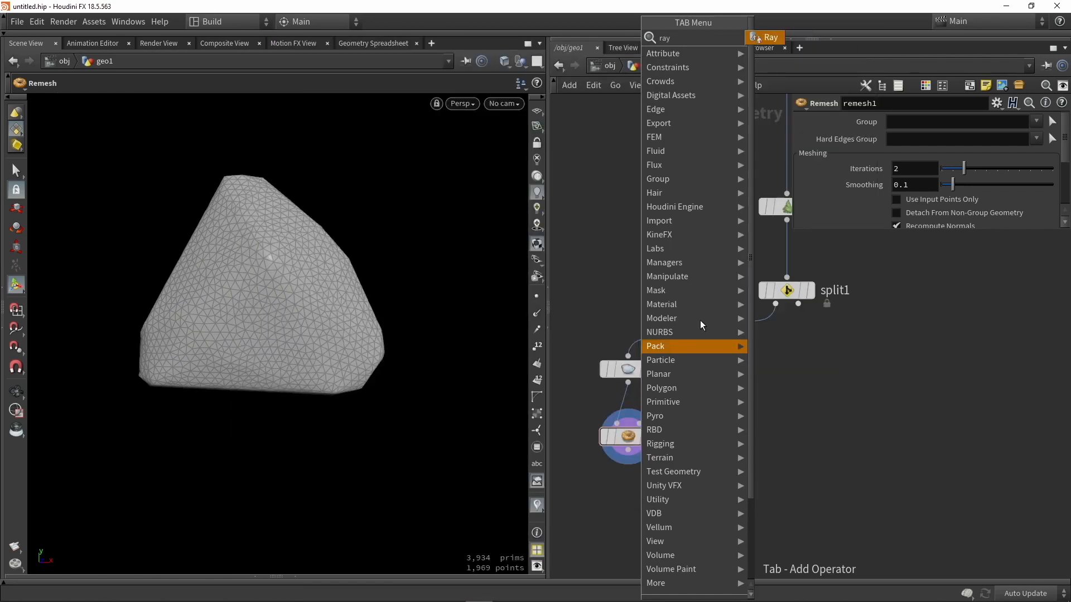
{"action": "left_click", "coordinate": [764, 37]}
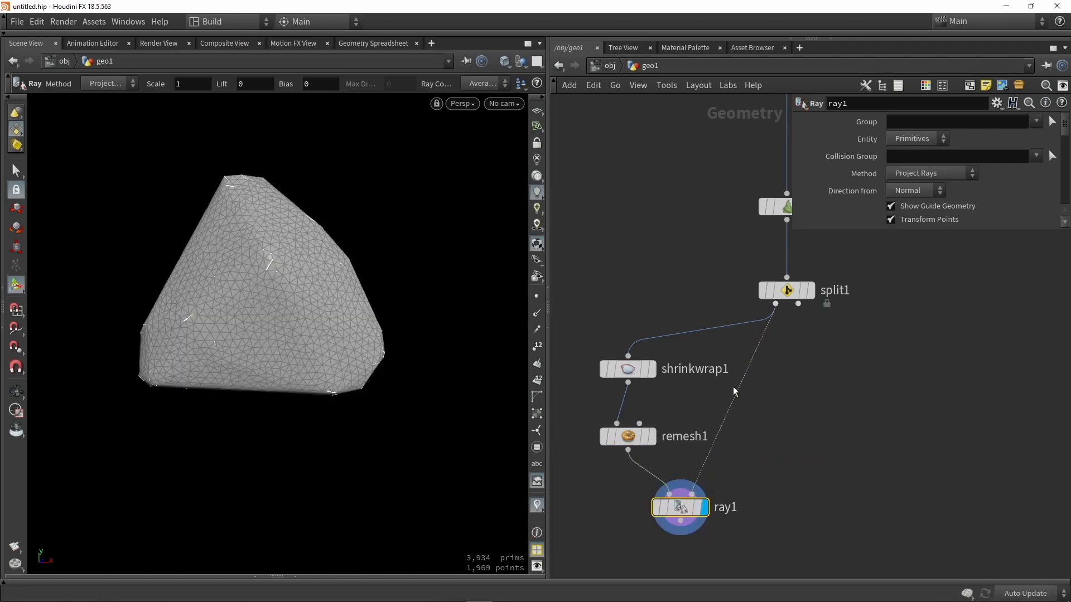
{"action": "mouse_move", "coordinate": [883, 178]}
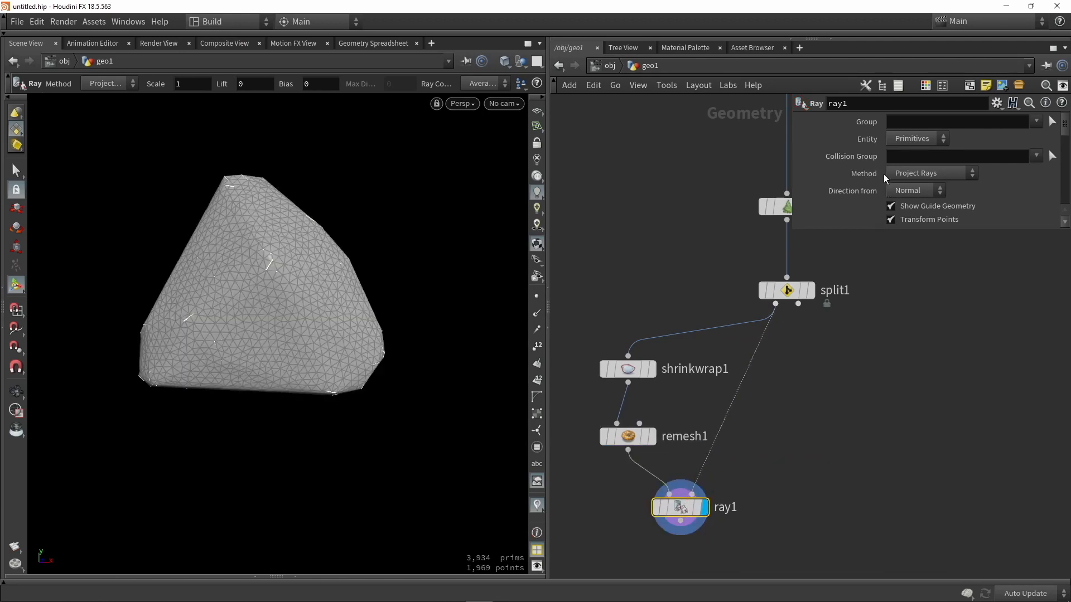
Set the Ray method to Minimum Distance and compare the hull against its projection onto the leaves
{"action": "left_click", "coordinate": [930, 172]}
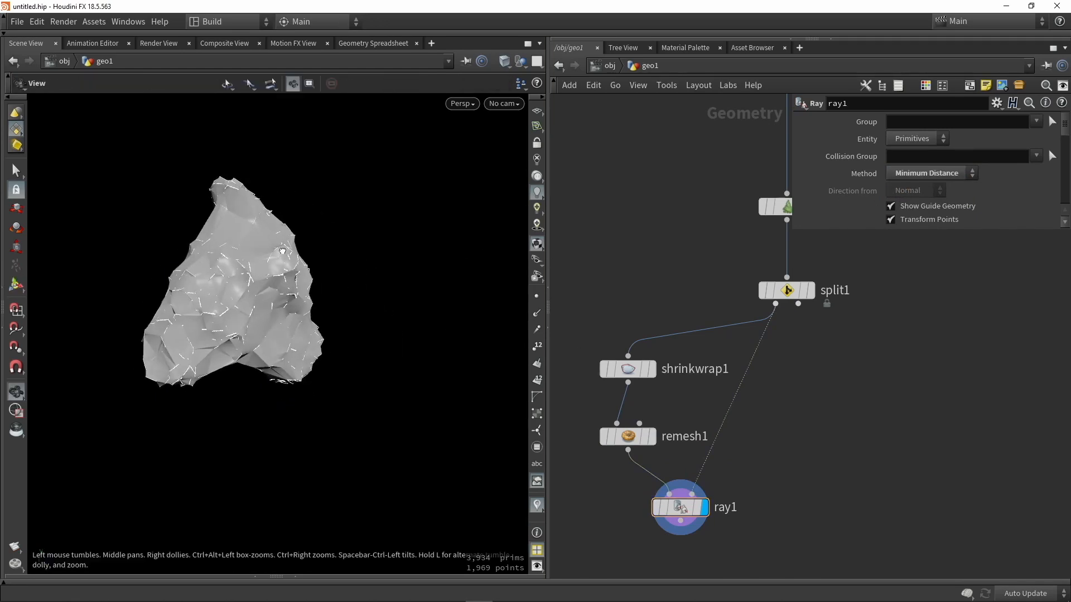
{"action": "left_click", "coordinate": [627, 369]}
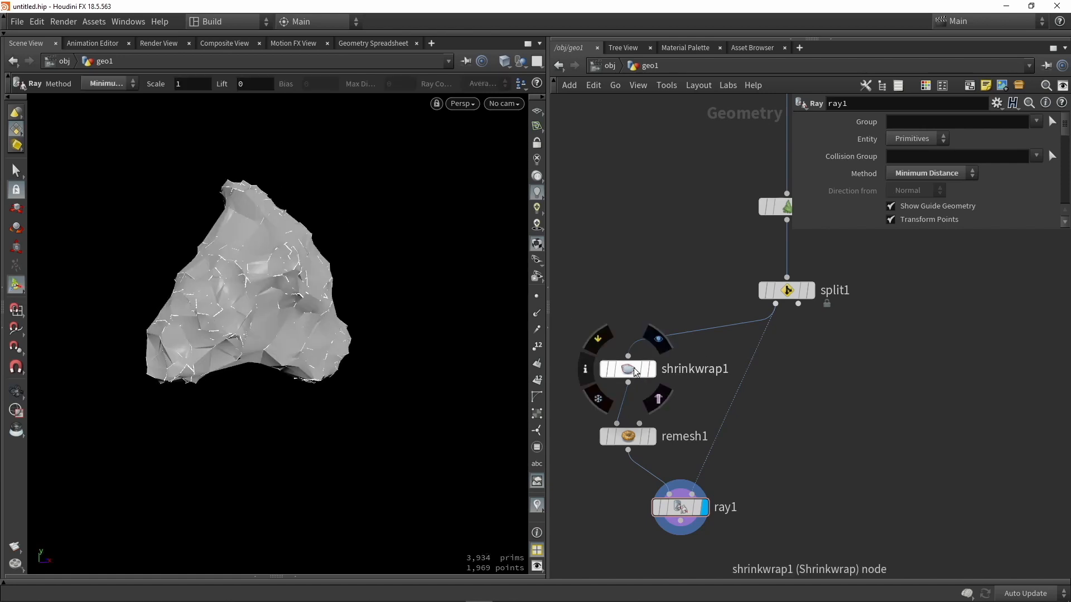
{"action": "left_click", "coordinate": [641, 369]}
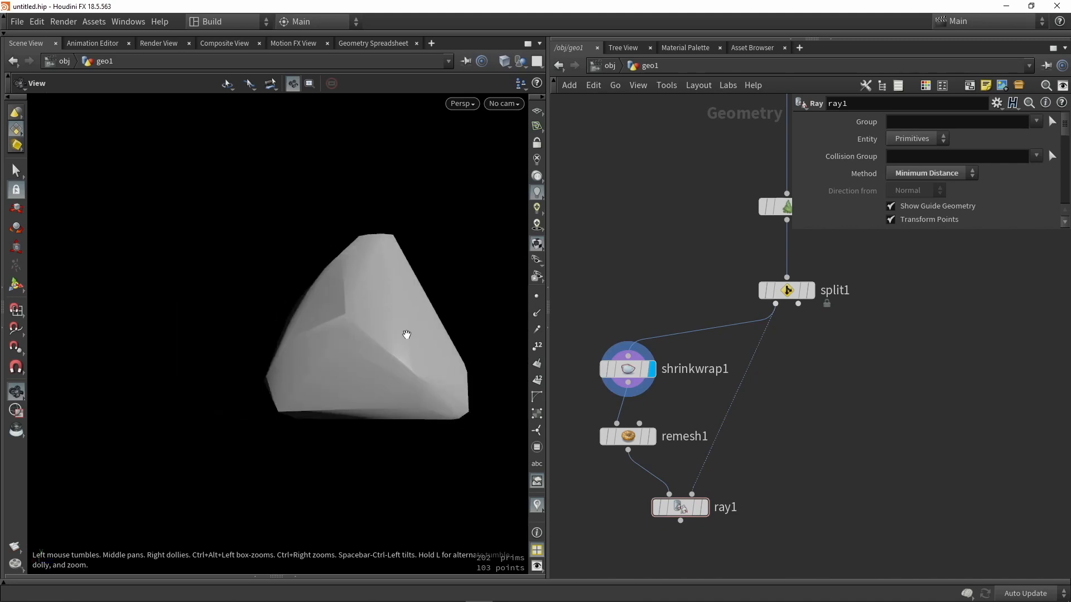
{"action": "left_click", "coordinate": [679, 506]}
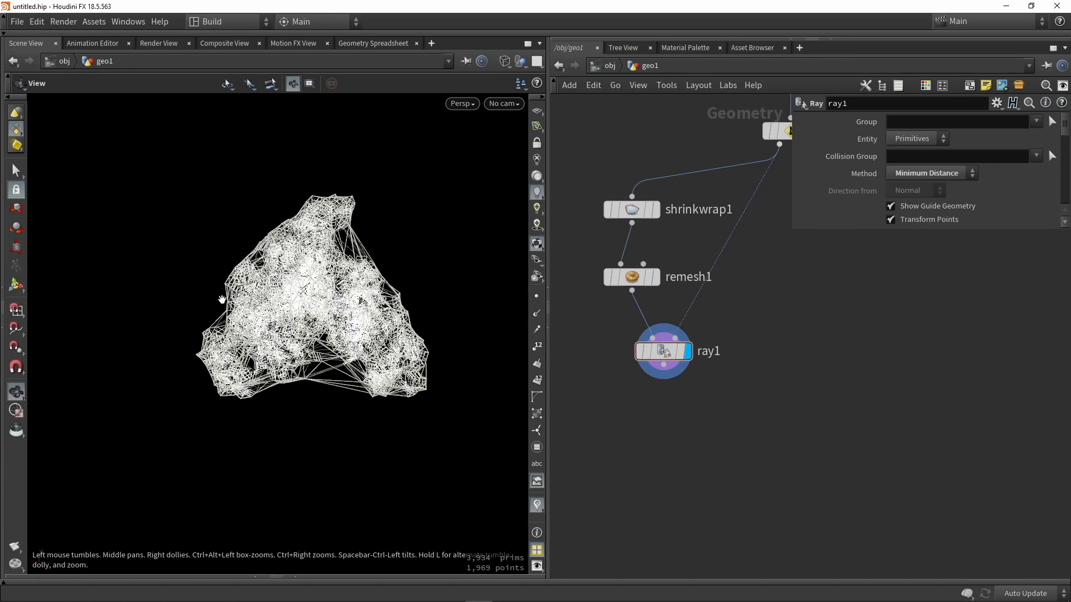
Append a Labs Voxel Mesh at resolution 200 with 4 smoothing iterations and view it shaded
{"action": "key", "text": "Tab"}
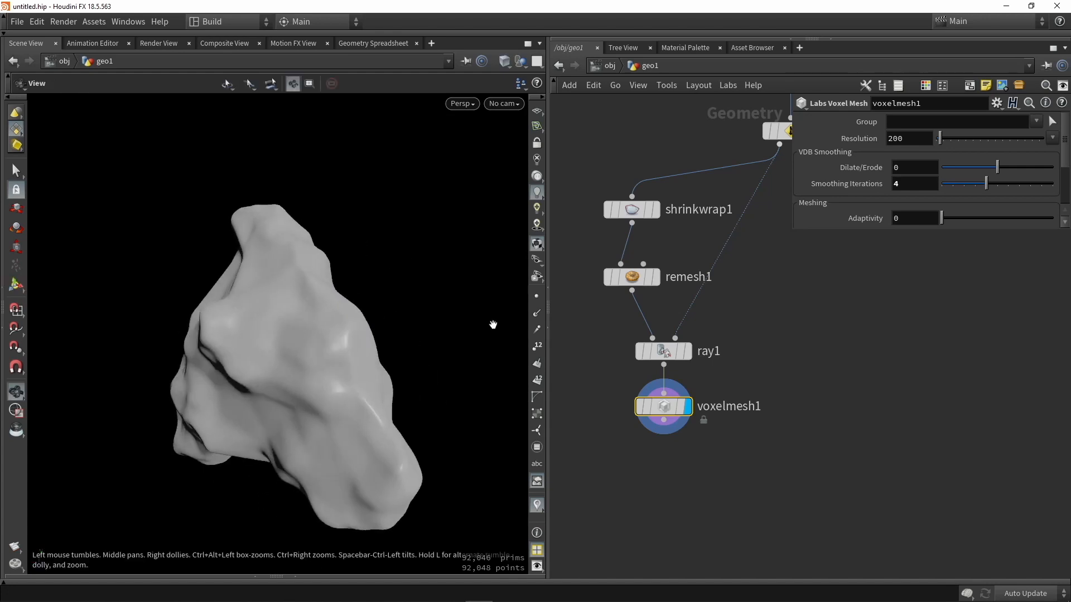
{"action": "key", "text": "w"}
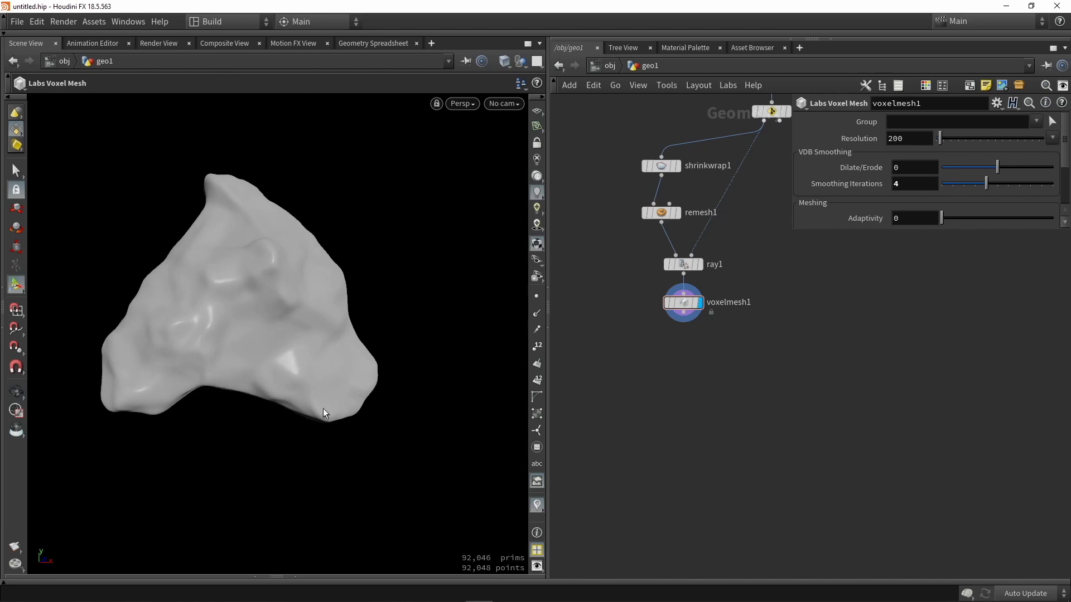
{"action": "mouse_move", "coordinate": [687, 375]}
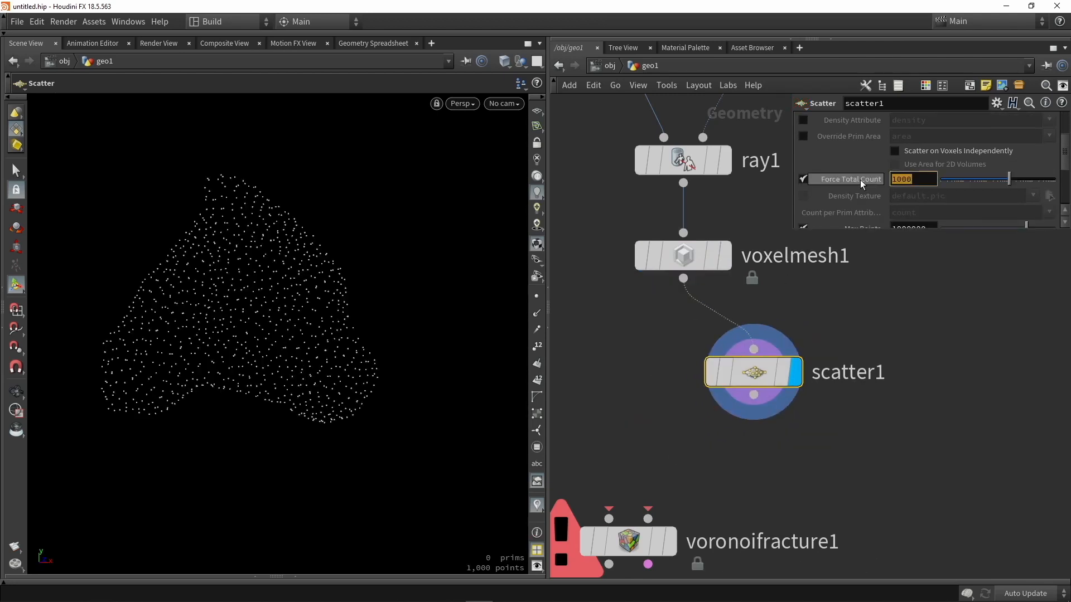
{"action": "mouse_move", "coordinate": [862, 178]}
{"action": "type", "text": "8"}
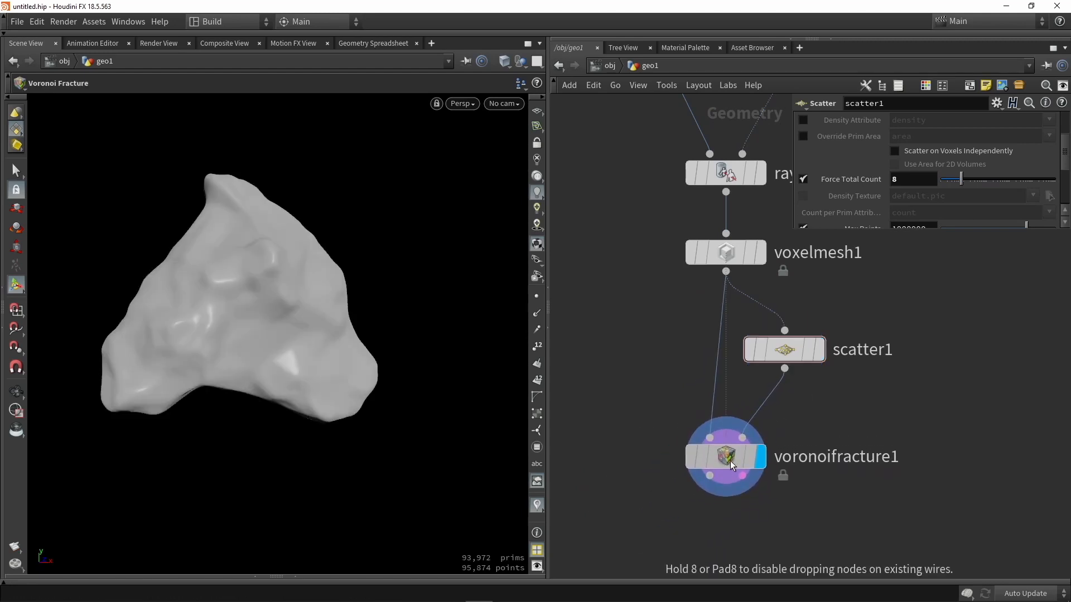
Display voronoifracture1 to see the canopy split into coloured pieces from 8 scatter points
{"action": "left_click", "coordinate": [724, 456]}
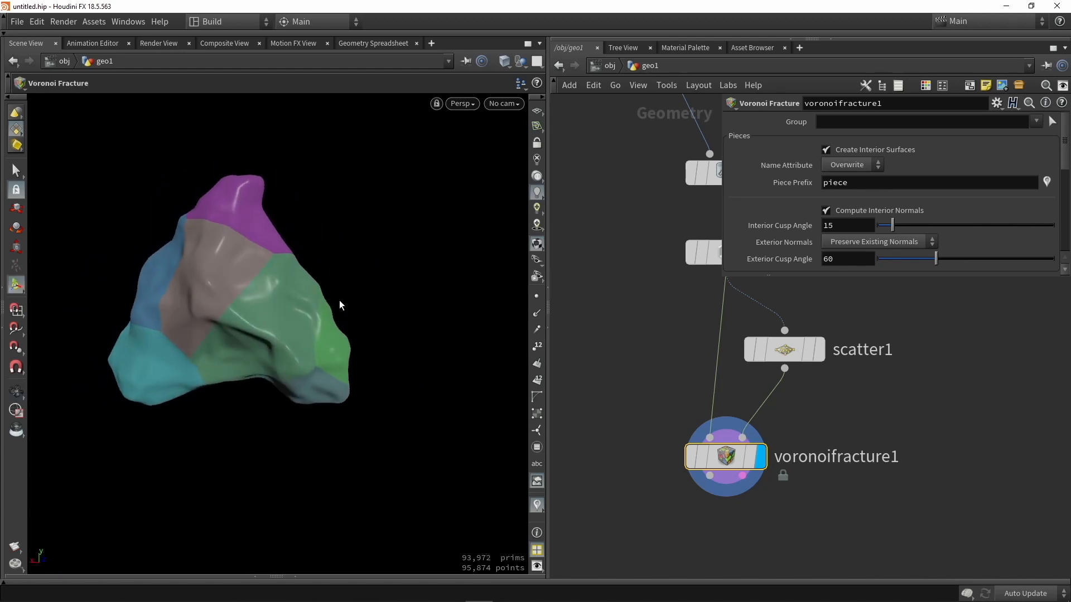
{"action": "mouse_move", "coordinate": [227, 290]}
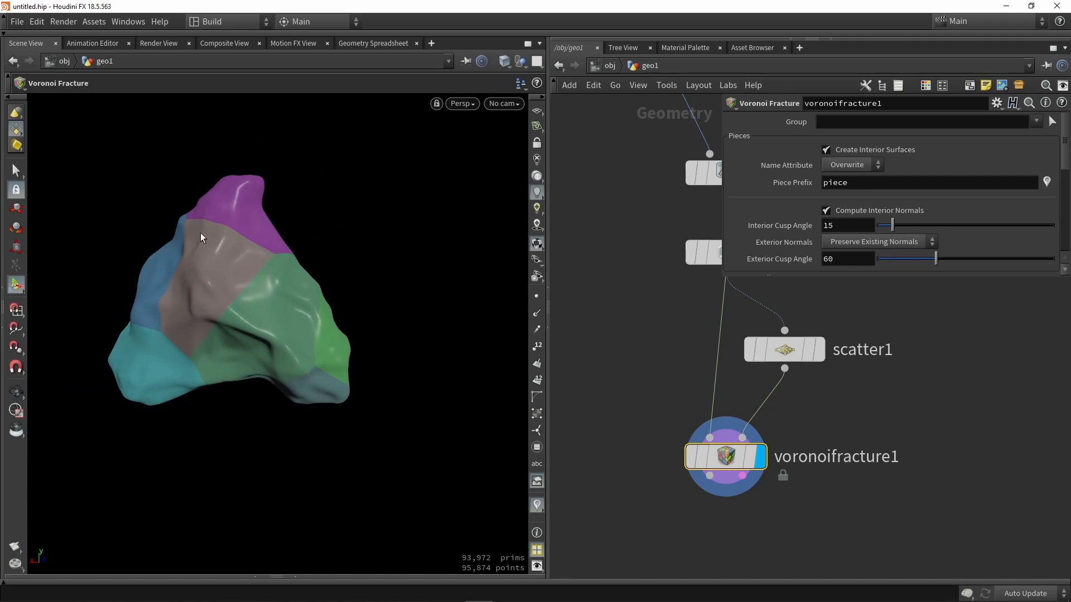
{"action": "mouse_move", "coordinate": [290, 385]}
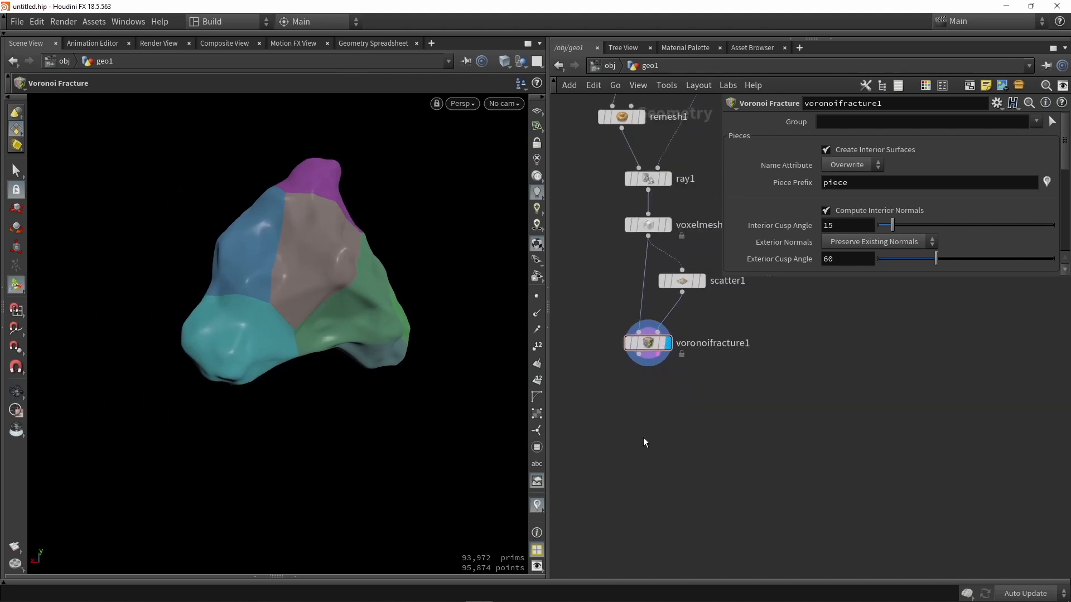
{"action": "mouse_move", "coordinate": [658, 455]}
{"action": "type", "text": "for"}
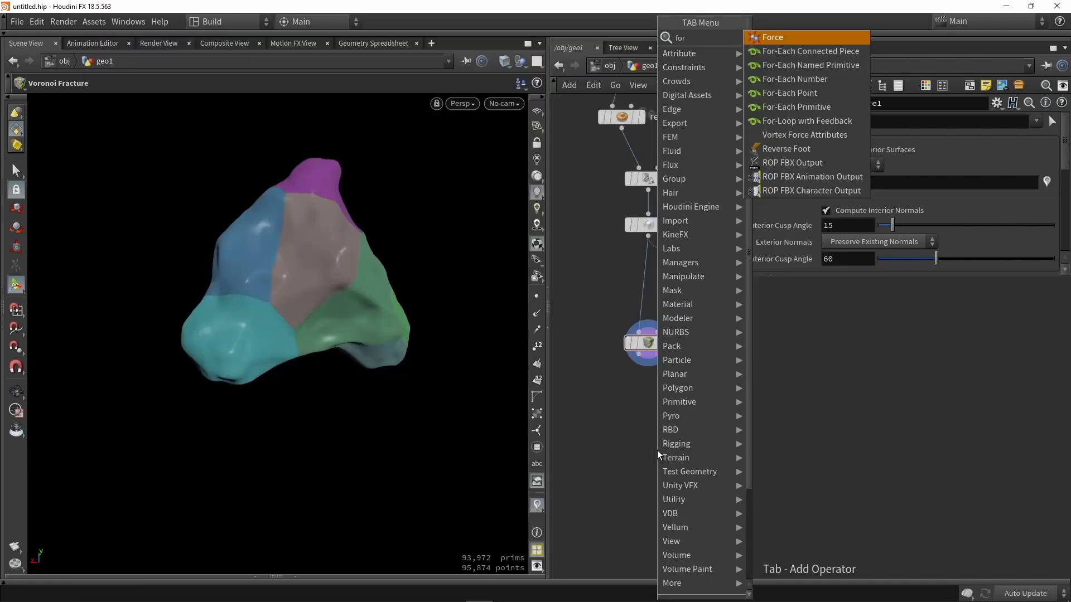
{"action": "mouse_move", "coordinate": [813, 58]}
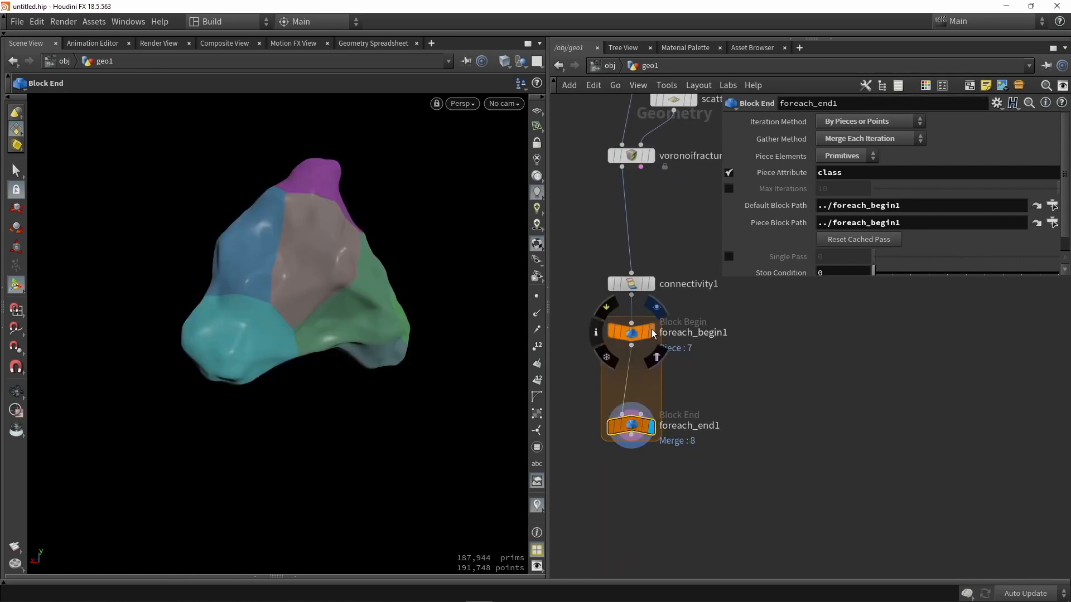
View a single isolated canopy piece inside the for-each connected piece loop
{"action": "left_click", "coordinate": [630, 332]}
{"action": "type", "text": "boun"}
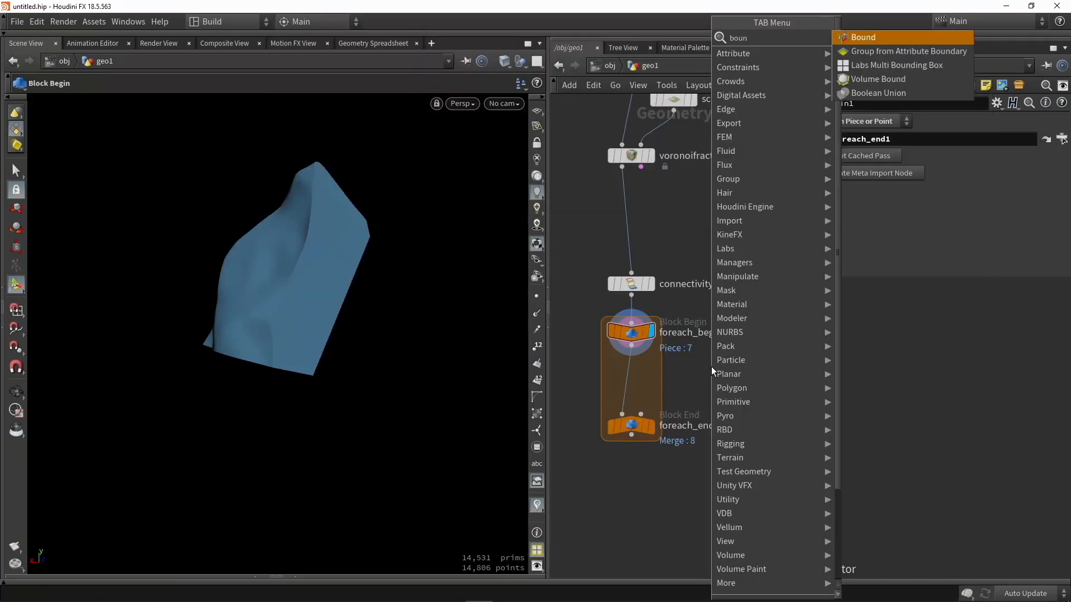
Add a Bound SOP in the loop set to Sphere with Accurate Bounds enabled, comparing the fit
{"action": "left_click", "coordinate": [863, 37]}
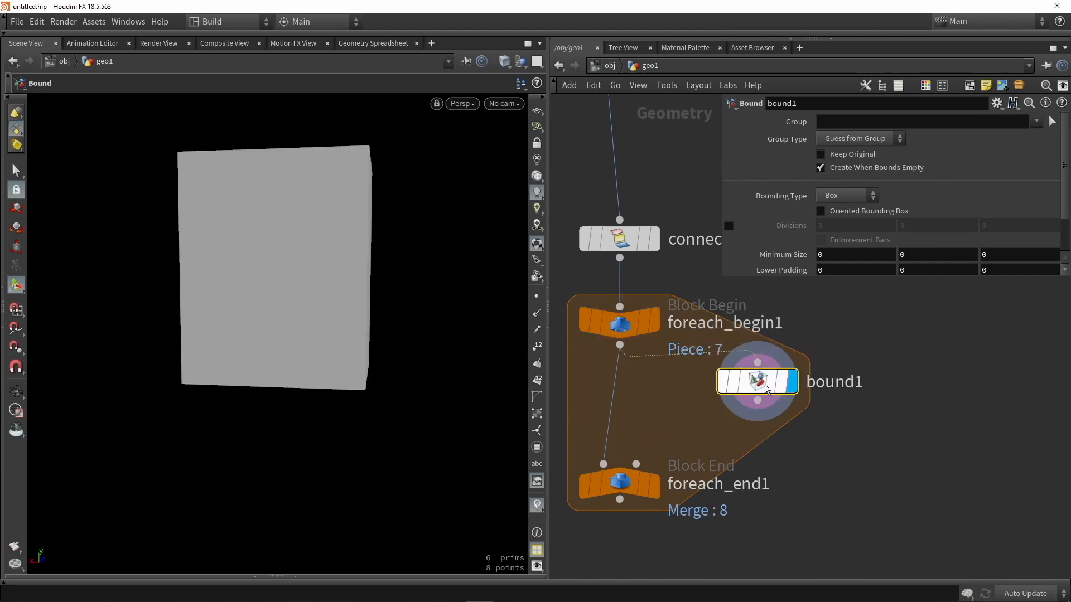
{"action": "mouse_move", "coordinate": [829, 202]}
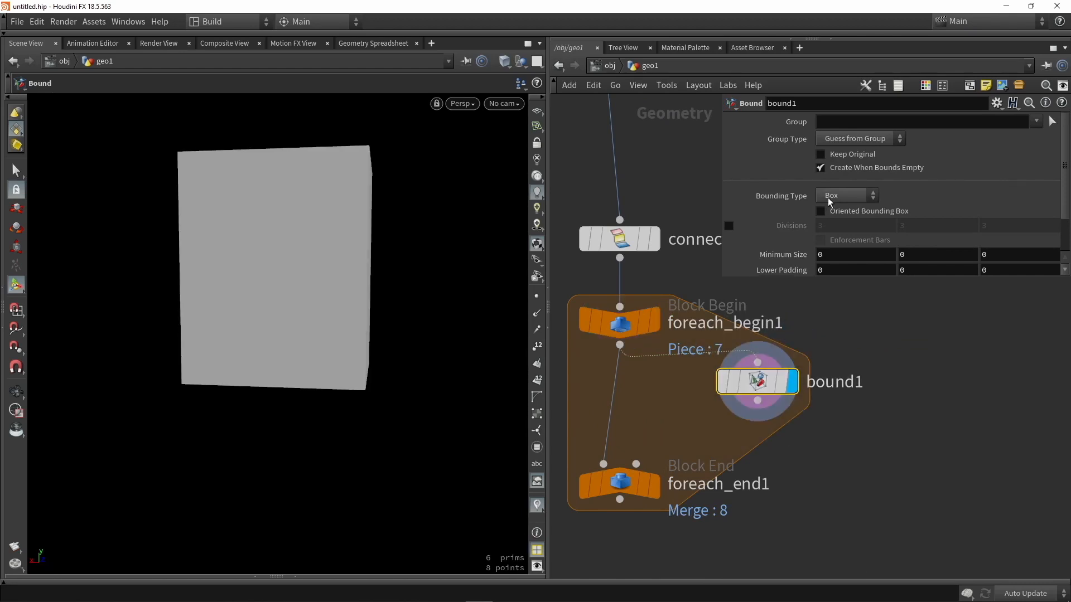
{"action": "left_click", "coordinate": [847, 195]}
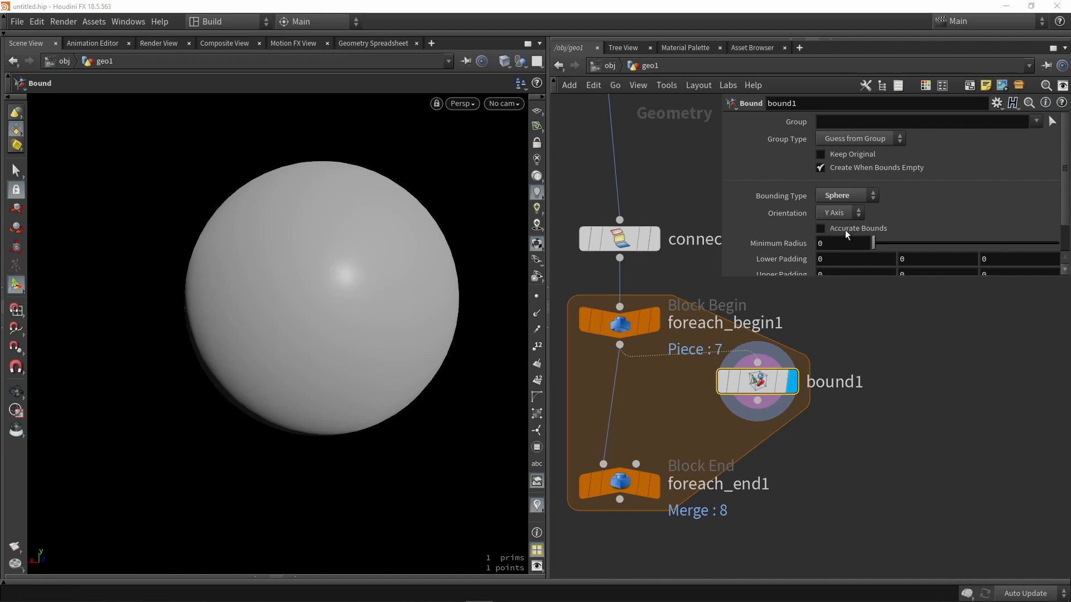
{"action": "left_click", "coordinate": [820, 228]}
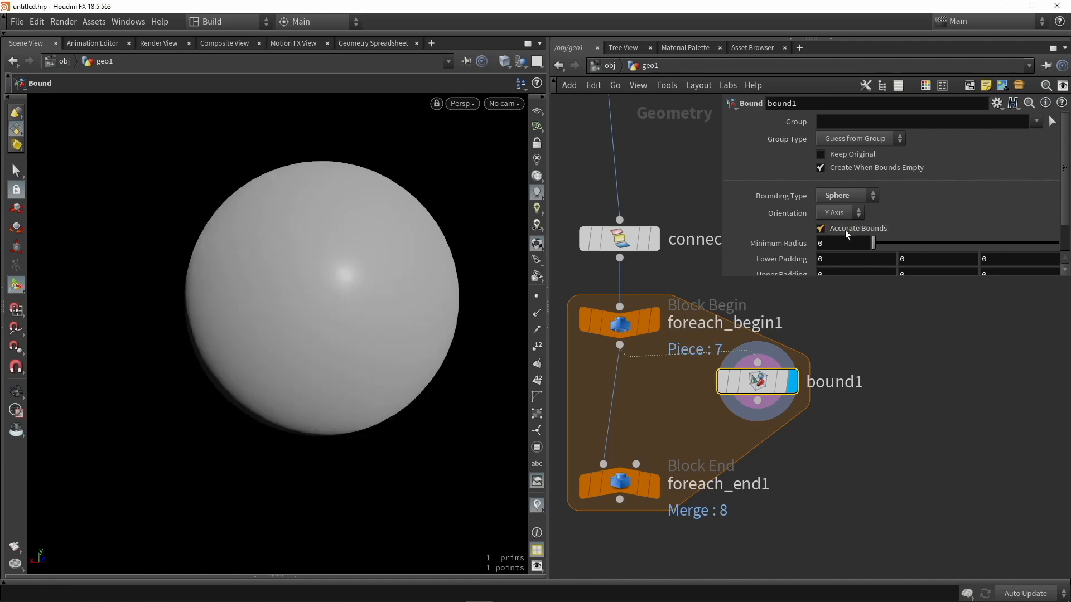
{"action": "left_click", "coordinate": [819, 227]}
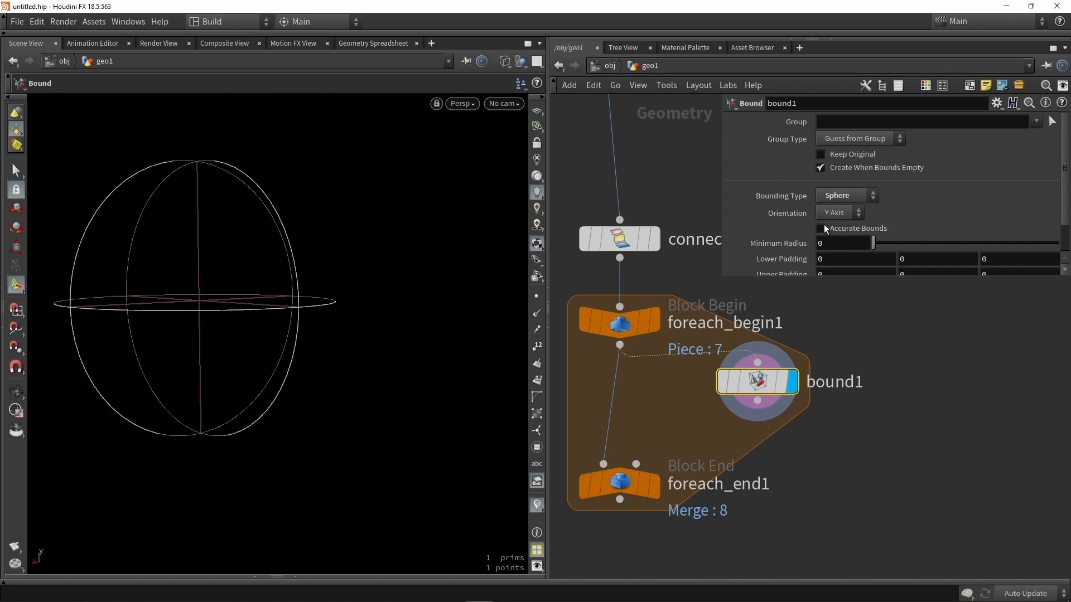
{"action": "left_click", "coordinate": [819, 227]}
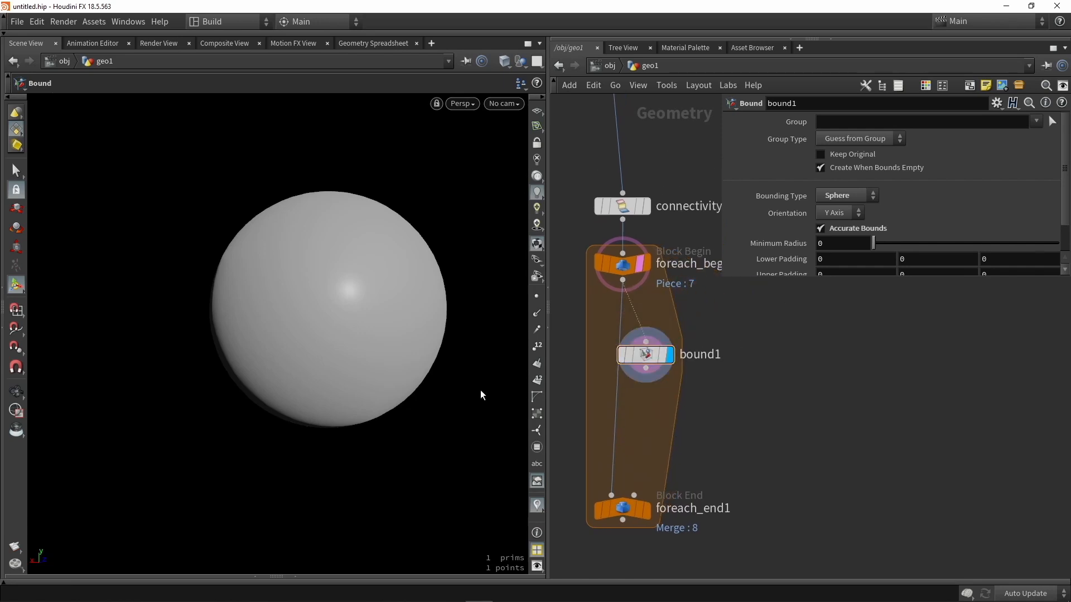
Convert the bounding spheres to polygons and compare the merged sphere cluster with the fractured shape
{"action": "key", "text": "w"}
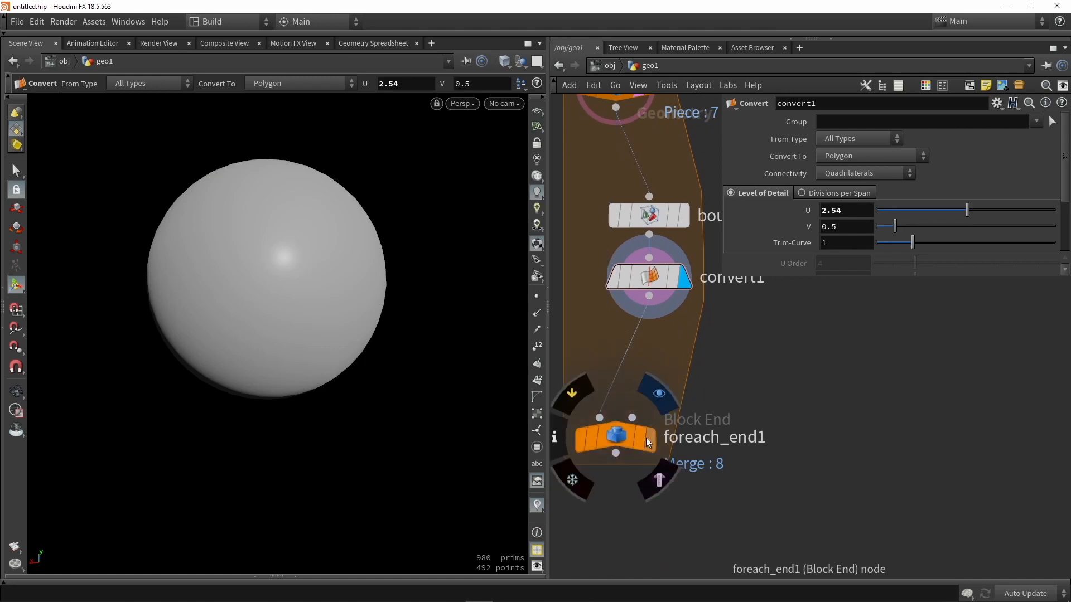
{"action": "left_click", "coordinate": [616, 436]}
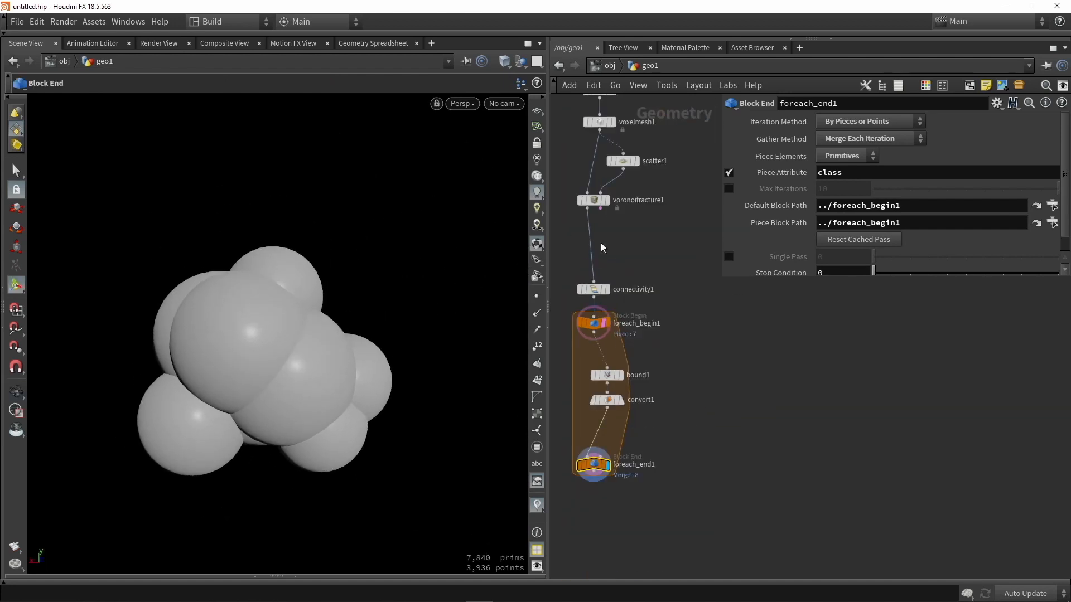
{"action": "left_click", "coordinate": [592, 200]}
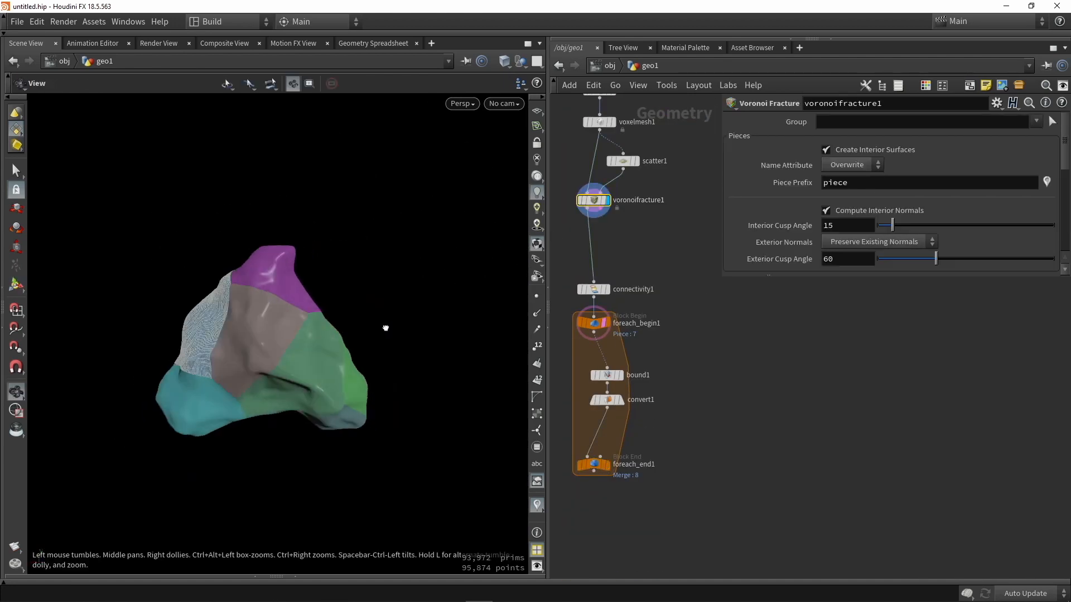
{"action": "left_click", "coordinate": [595, 464]}
{"action": "type", "text": "pea"}
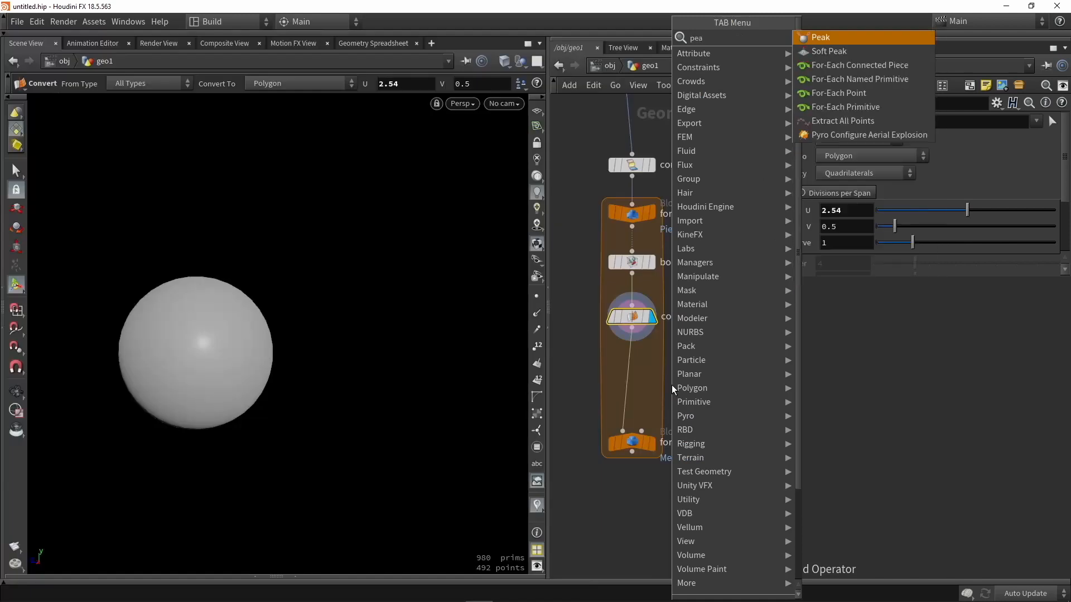
Add a Peak SOP after convert1 and pull the sphere surfaces inward to about -0.62
{"action": "left_click", "coordinate": [820, 37]}
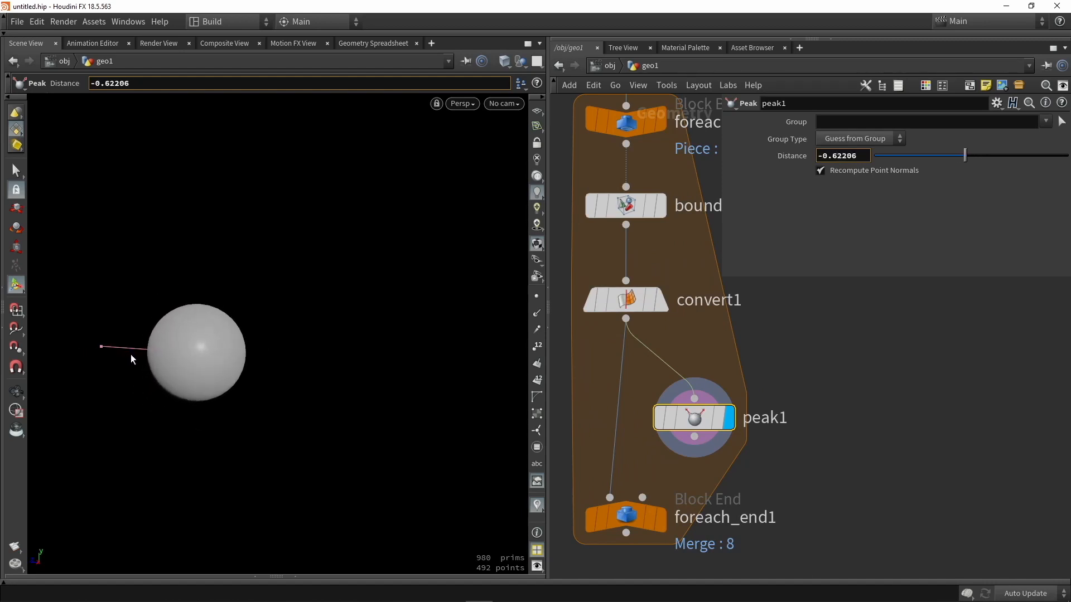
{"action": "right_click", "coordinate": [624, 515]}
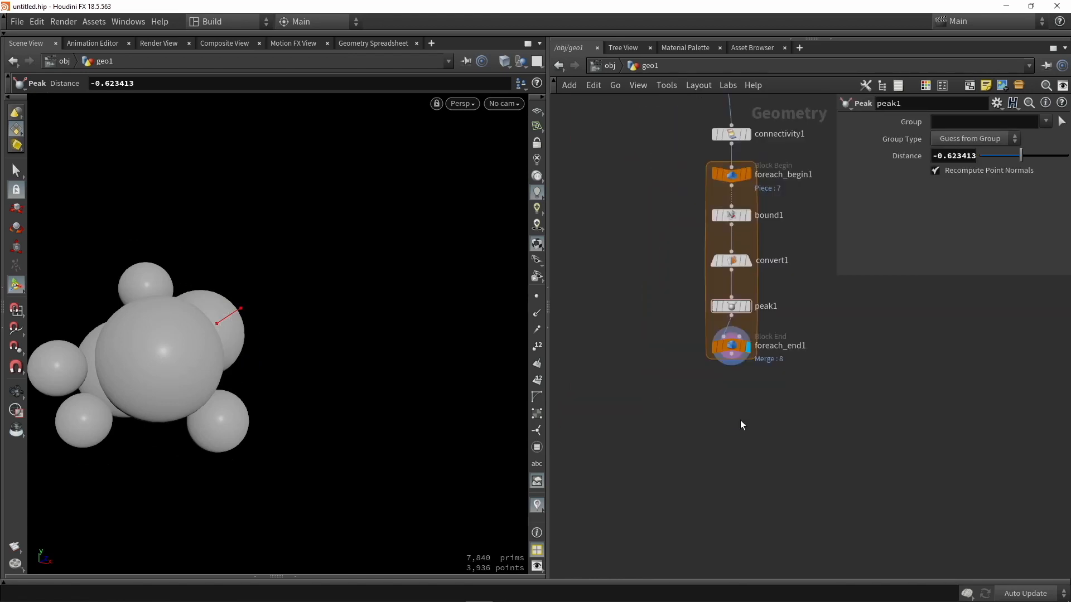
Add a Scatter and Align node onto the sphere cluster
{"action": "key", "text": "tab"}
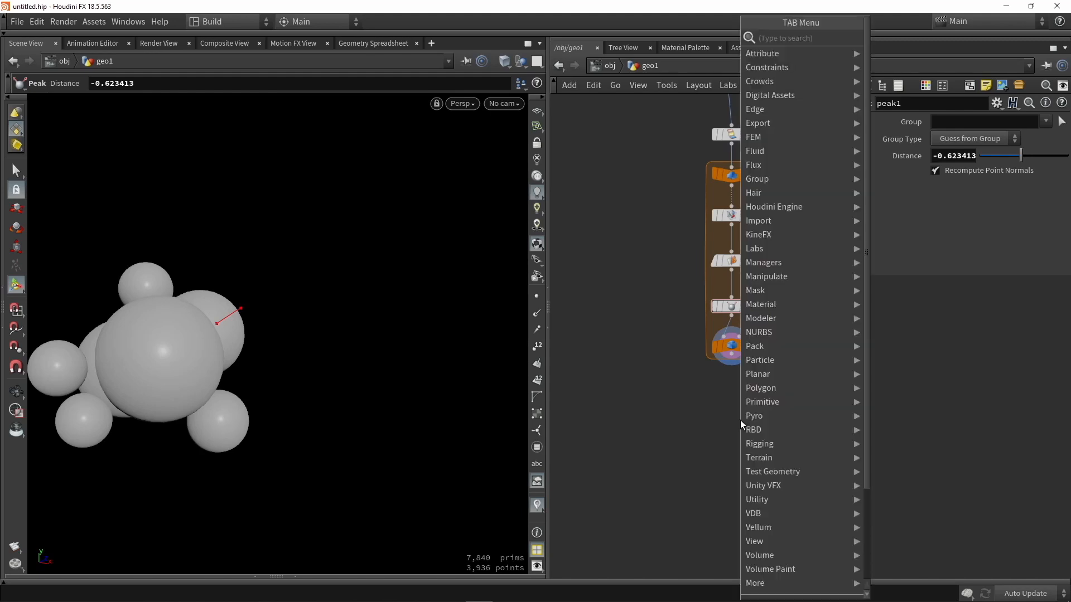
{"action": "type", "text": "sca"}
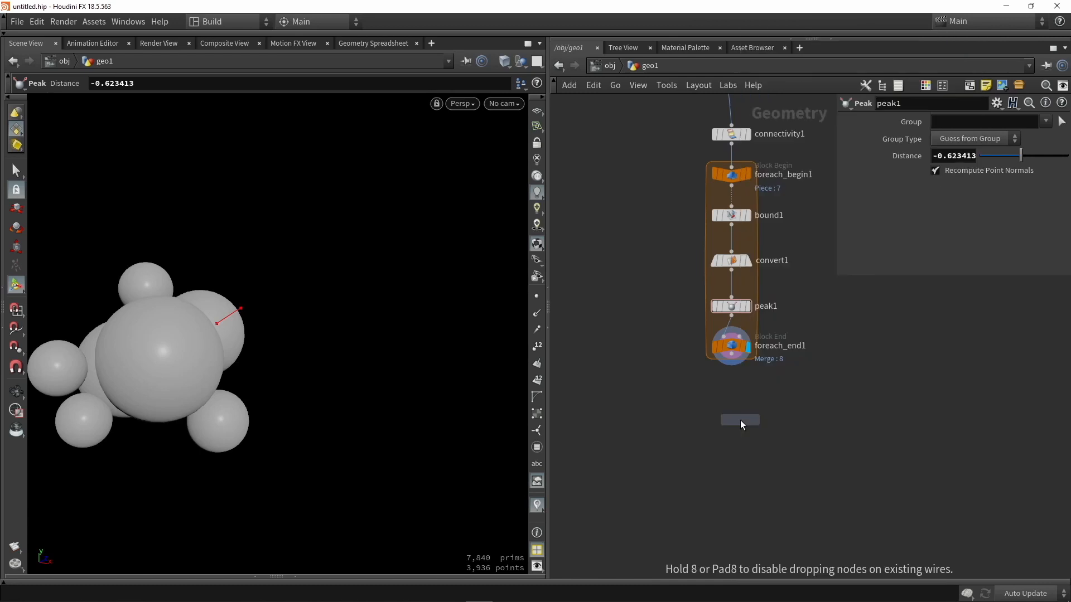
{"action": "left_click", "coordinate": [740, 420]}
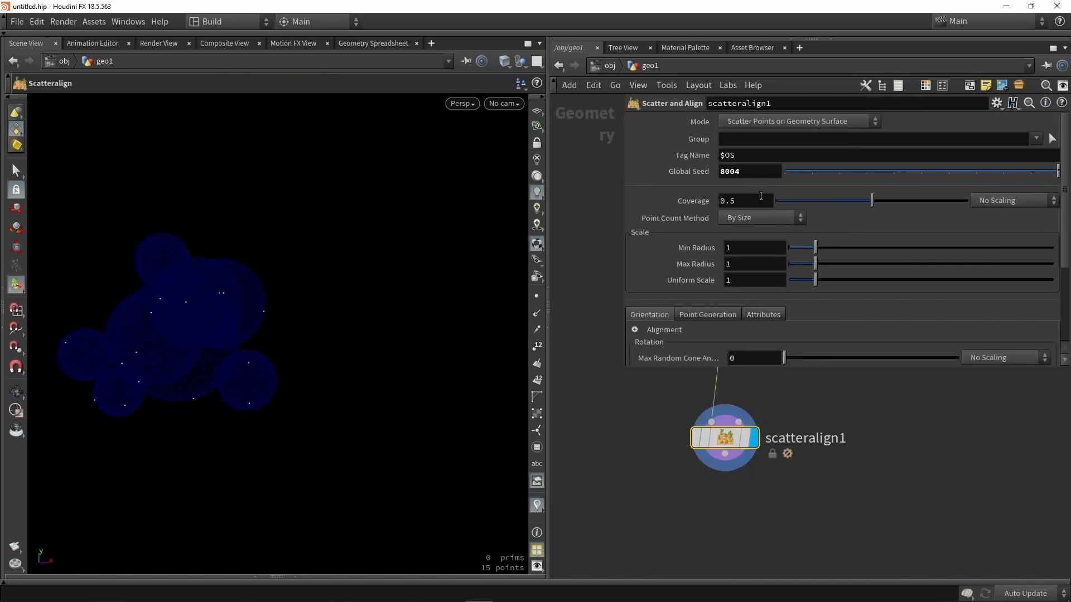
{"action": "mouse_move", "coordinate": [704, 226]}
{"action": "type", "text": "1"}
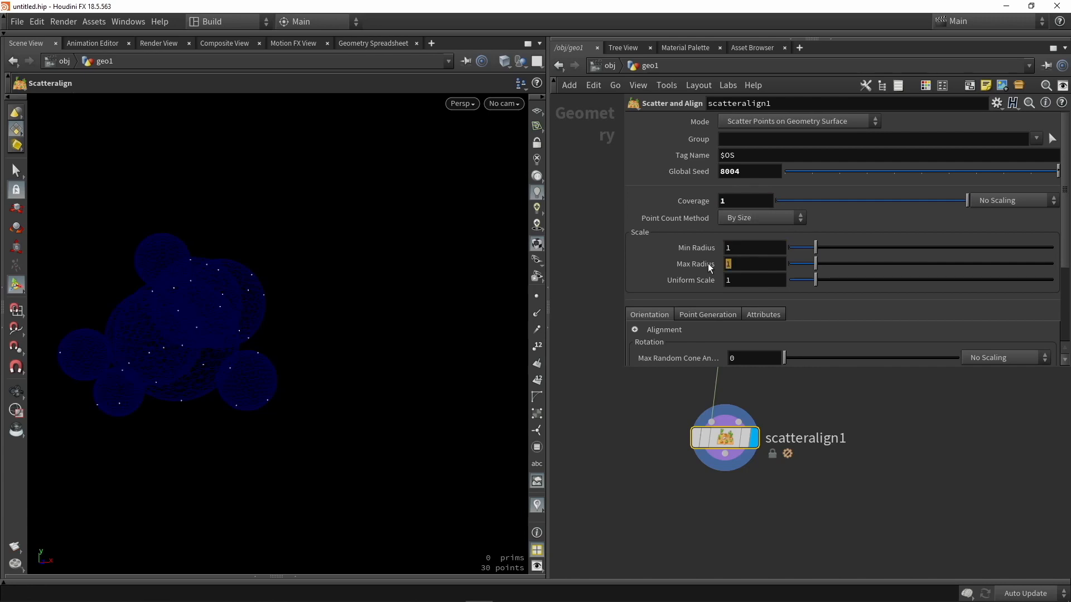
Set the scatter's Min Radius to 0.23 and Uniform Scale to 0.2 for about 3,272 points
{"action": "left_click", "coordinate": [754, 279]}
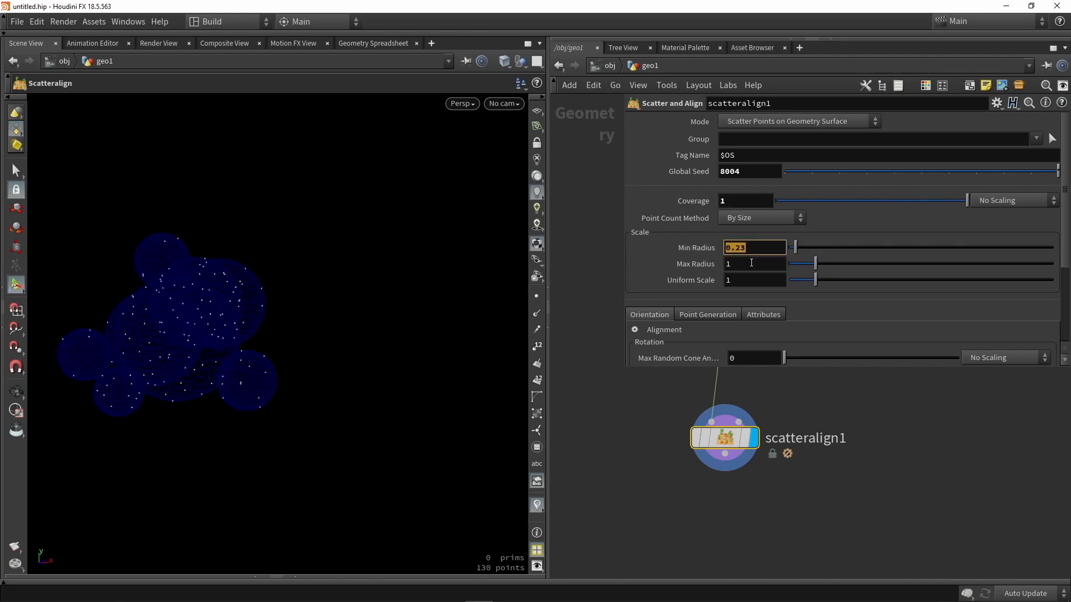
{"action": "left_click", "coordinate": [753, 264]}
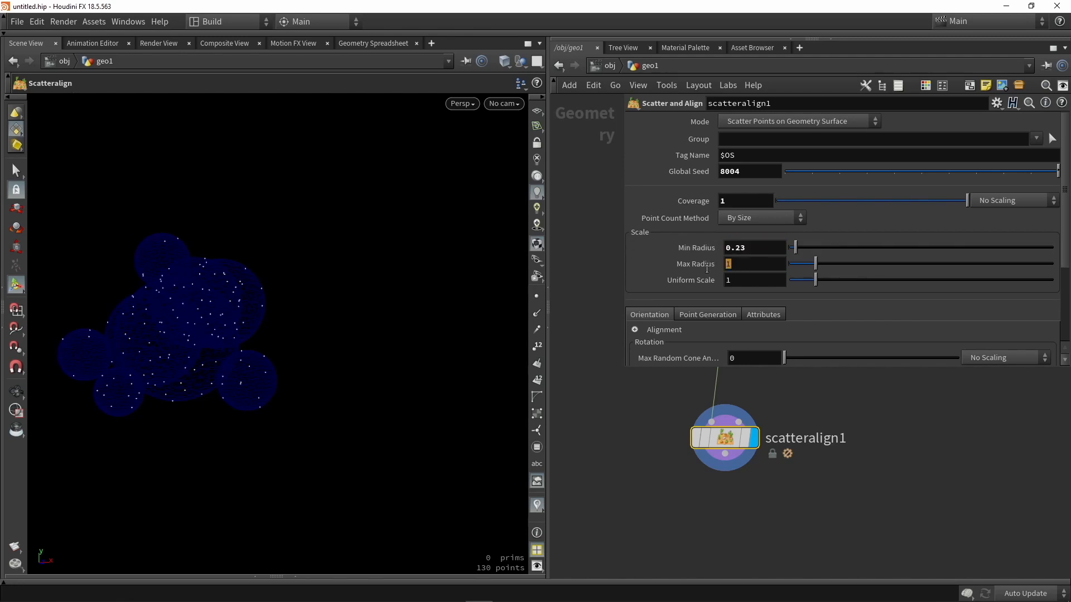
{"action": "left_click", "coordinate": [754, 280]}
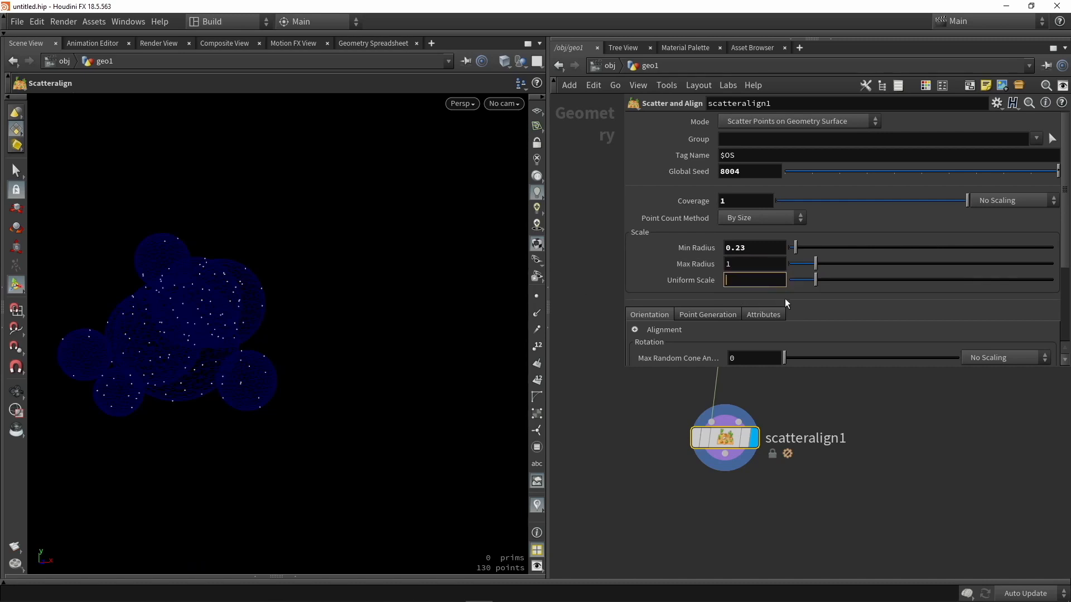
{"action": "type", "text": "0.2"}
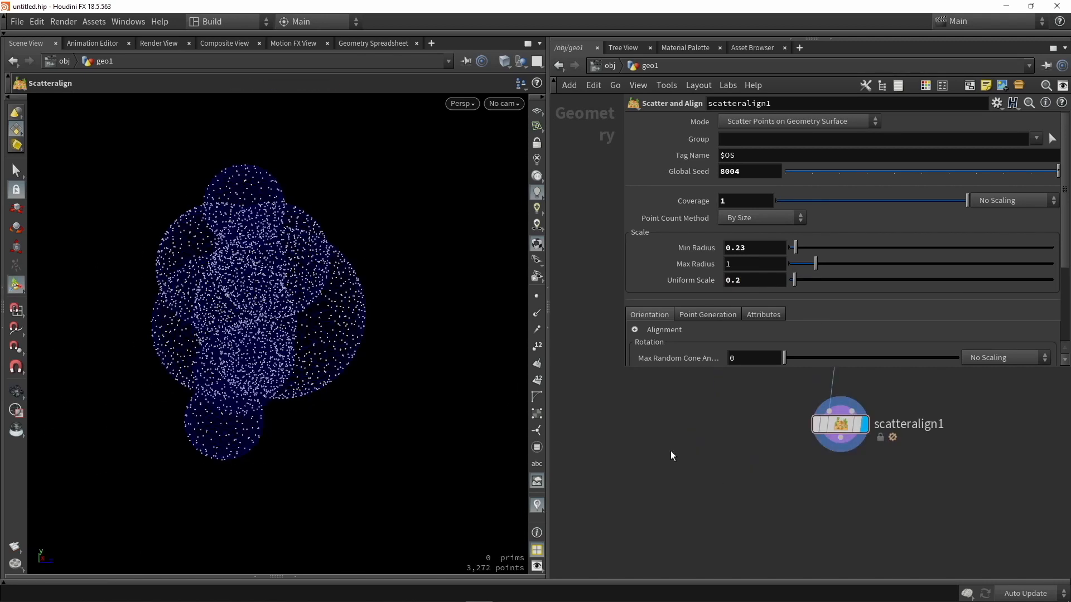
{"action": "mouse_move", "coordinate": [622, 369]}
{"action": "type", "text": "leaf"}
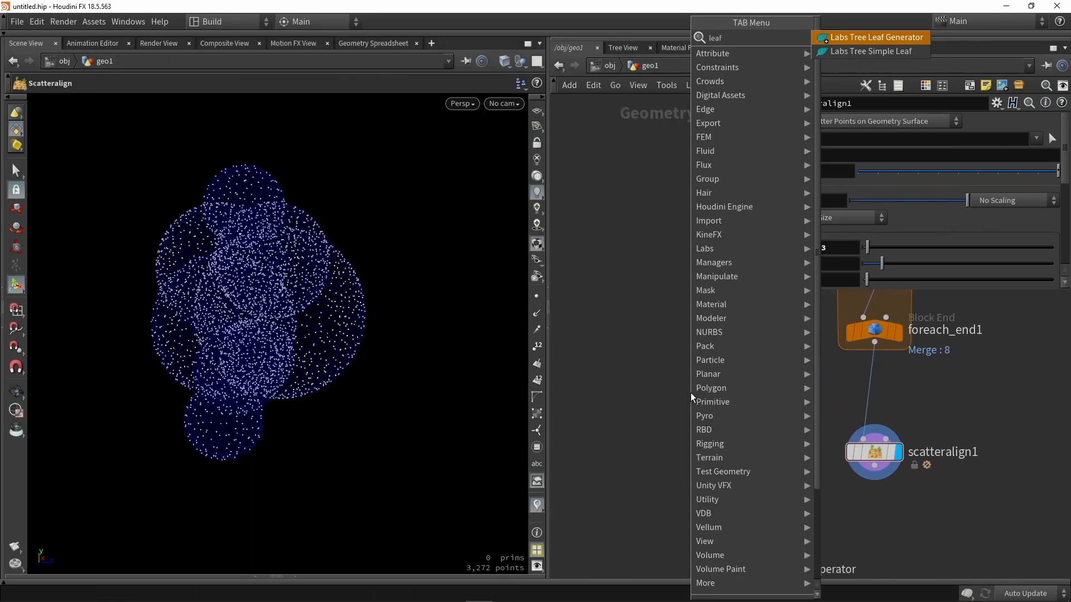
{"action": "mouse_move", "coordinate": [871, 50]}
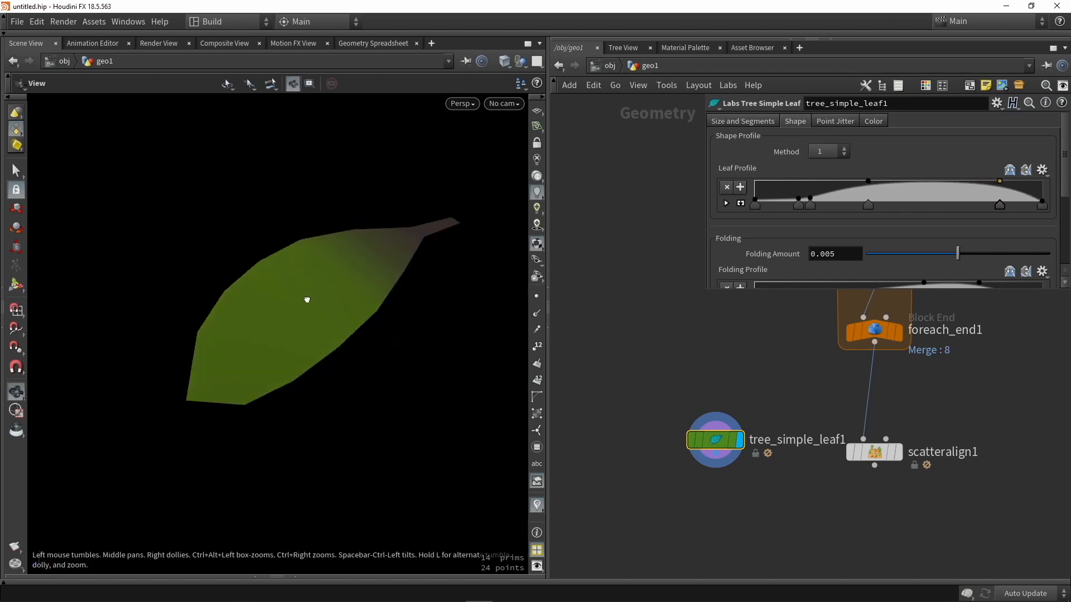
Place a Labs Tree Simple Leaf node next to scatteralign1 as the leaf shape
{"action": "key", "text": "w"}
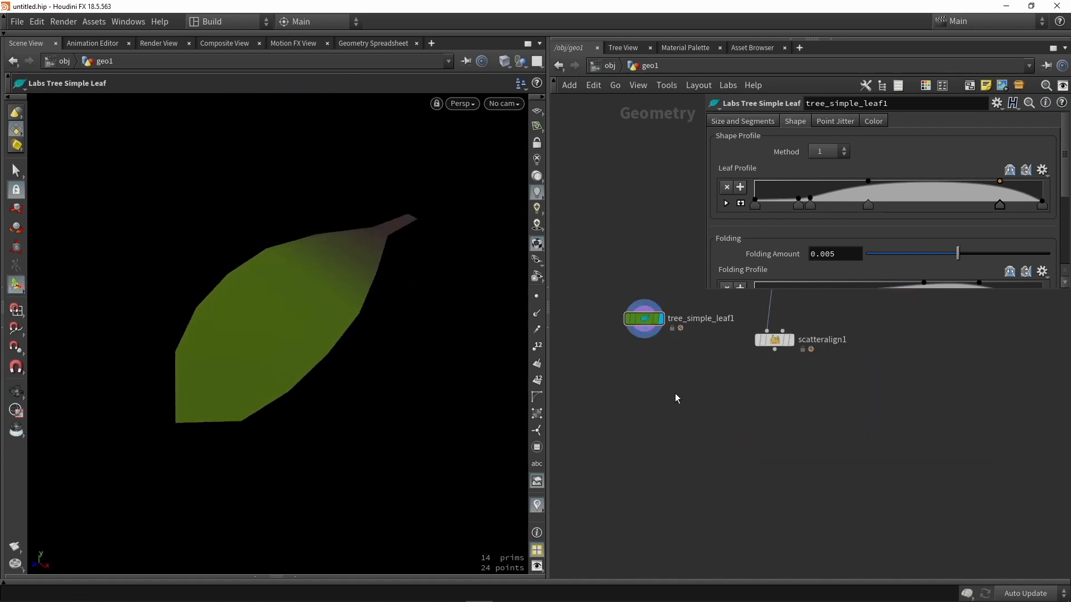
{"action": "key", "text": "Tab"}
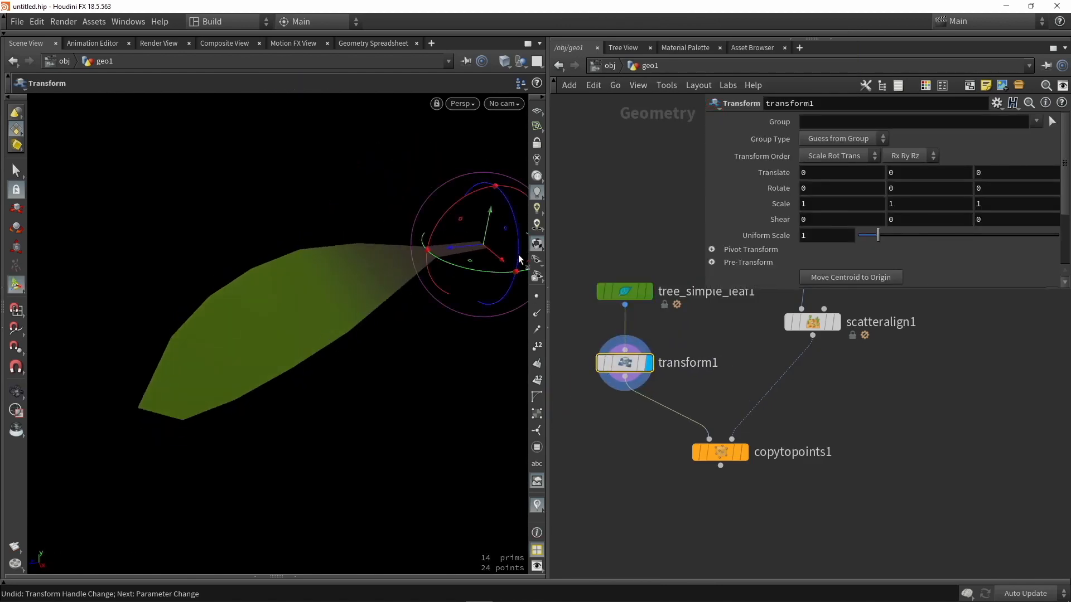
Raise transform1's Uniform Scale to about 6 and view the leaves covering the spheres
{"action": "left_click", "coordinate": [877, 235]}
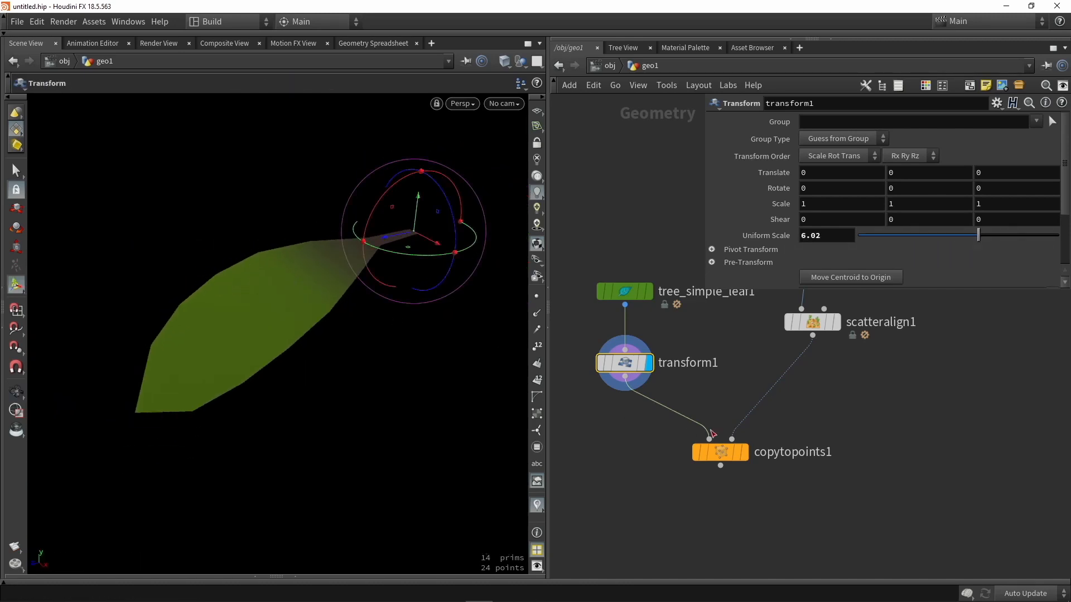
{"action": "left_click", "coordinate": [719, 452]}
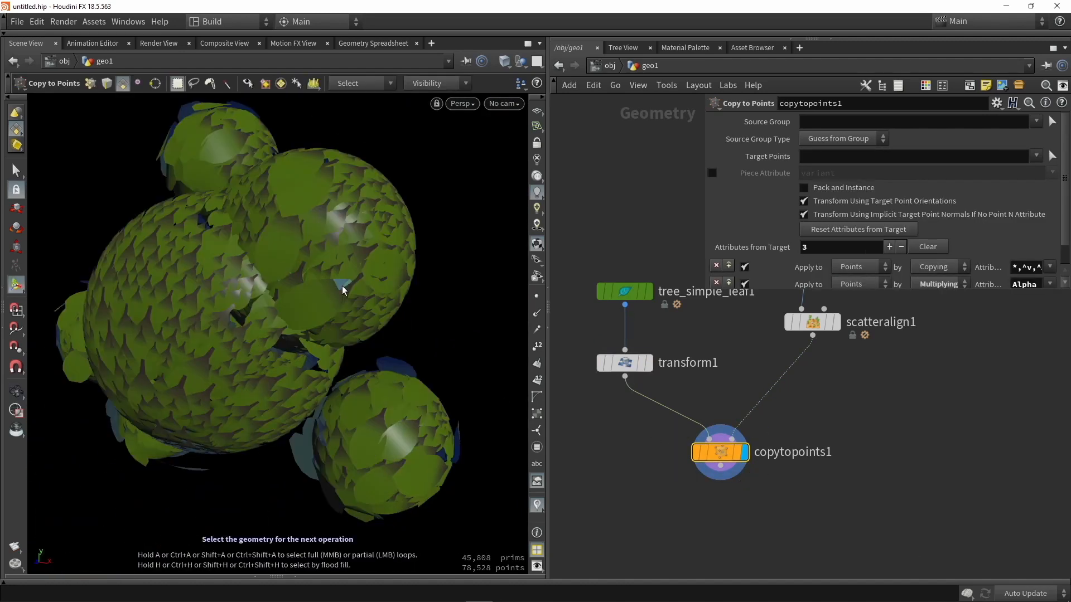
{"action": "mouse_move", "coordinate": [820, 370]}
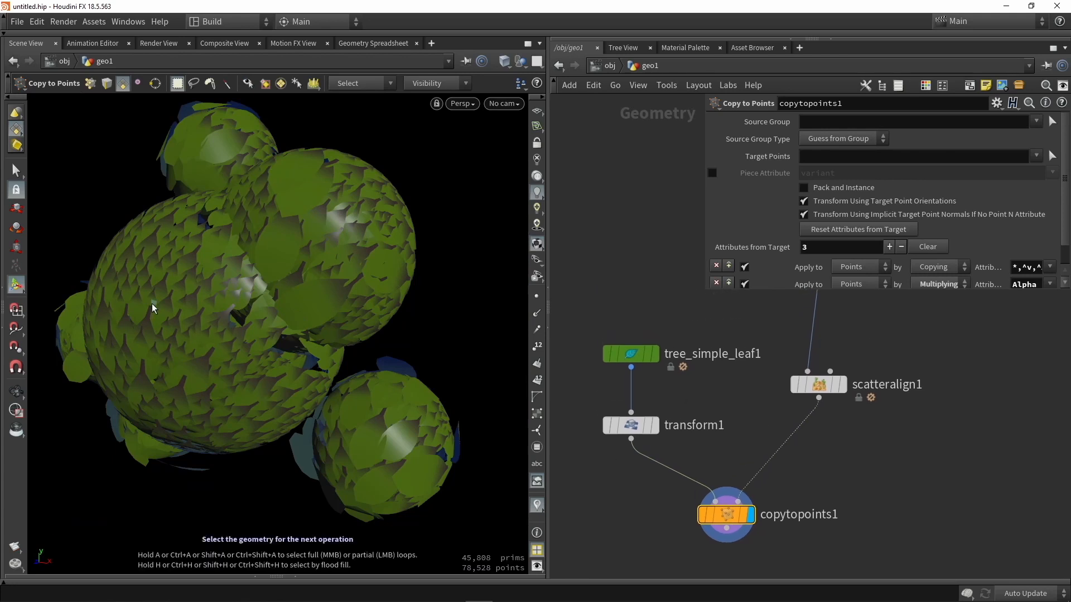
{"action": "mouse_move", "coordinate": [228, 373]}
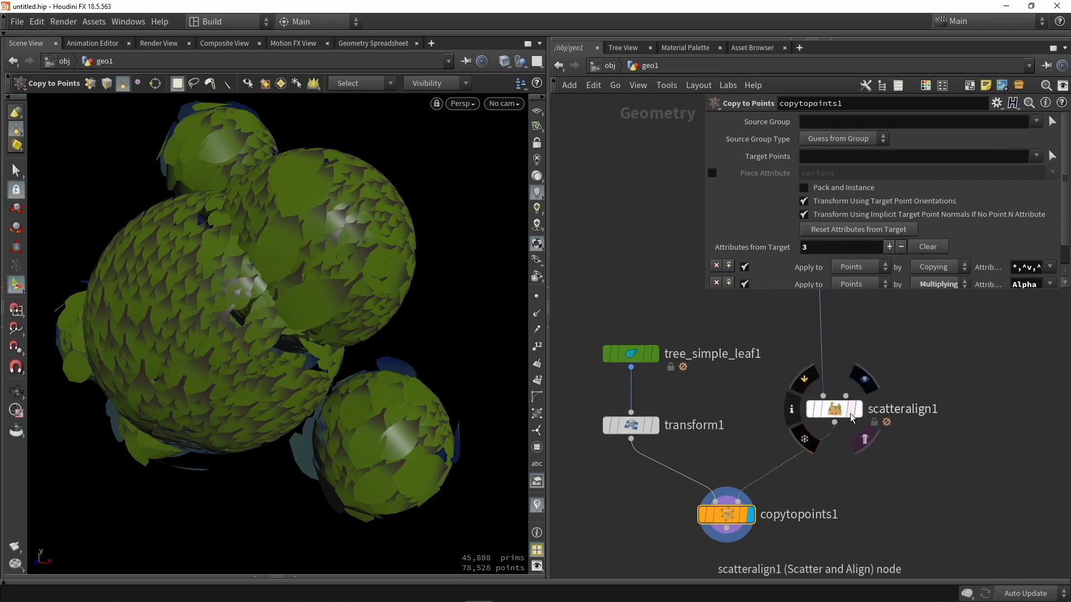
Insert a Normal SOP before scatteralign1 computing normals on Points instead of vertices
{"action": "left_click", "coordinate": [832, 408]}
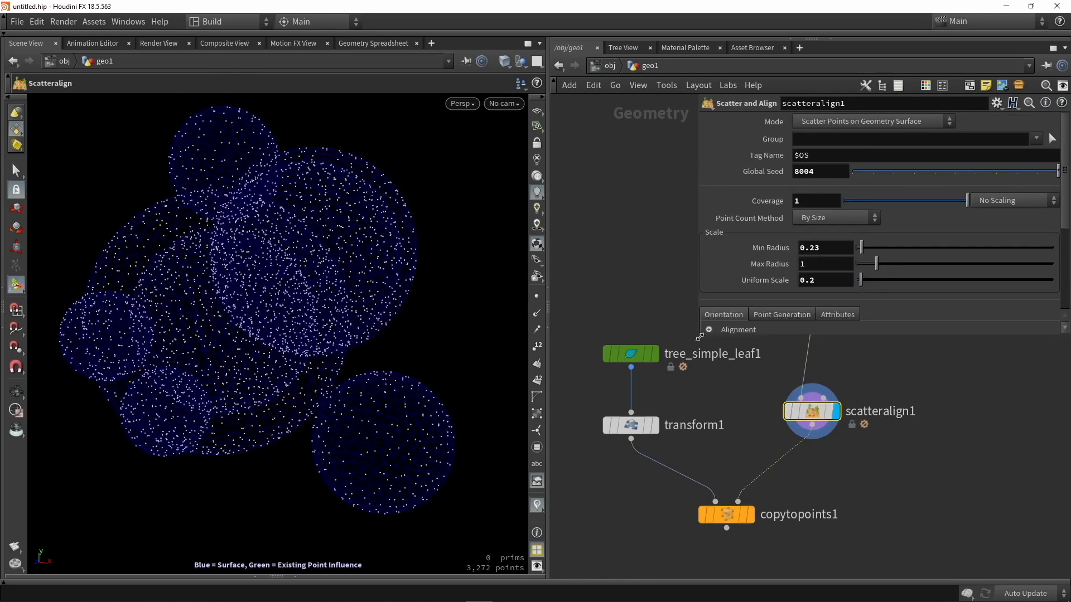
{"action": "left_click", "coordinate": [703, 330]}
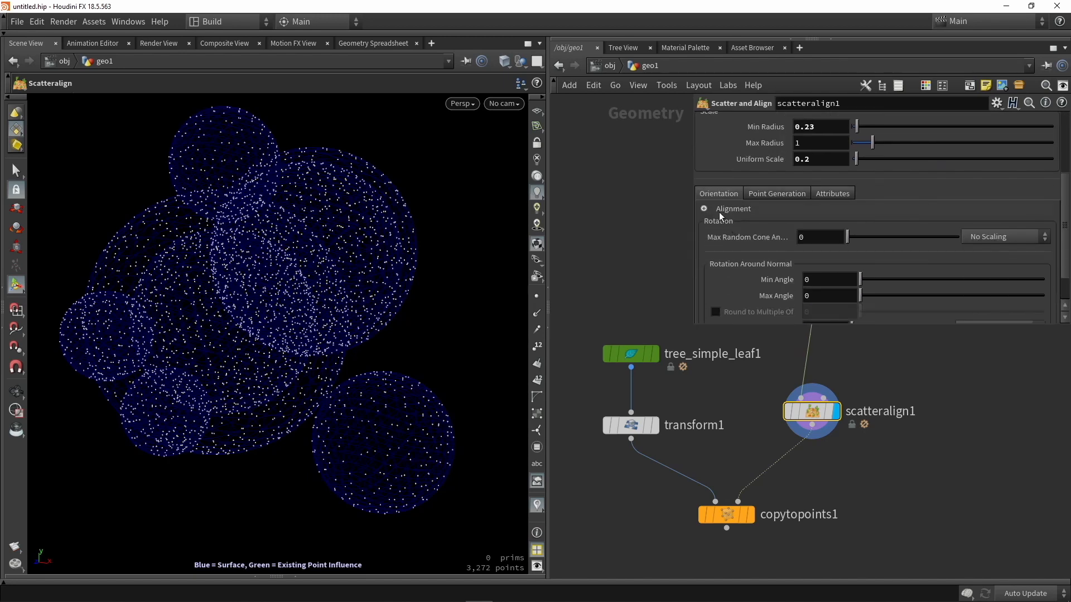
{"action": "scroll", "scroll_direction": "down", "scroll_amount": 3}
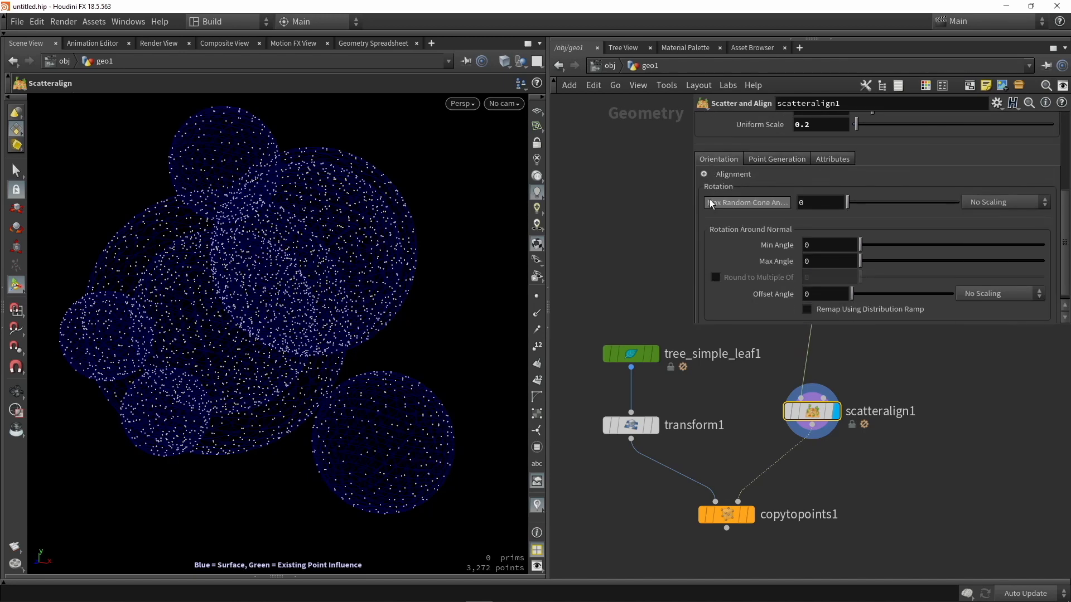
{"action": "left_click", "coordinate": [703, 174]}
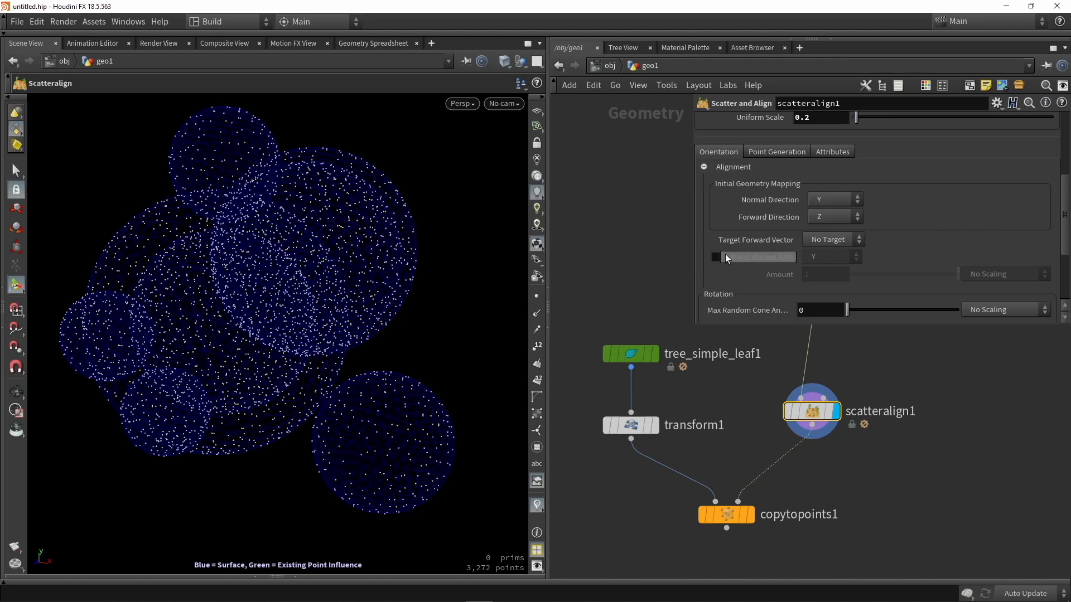
{"action": "scroll", "scroll_direction": "down", "scroll_amount": 3}
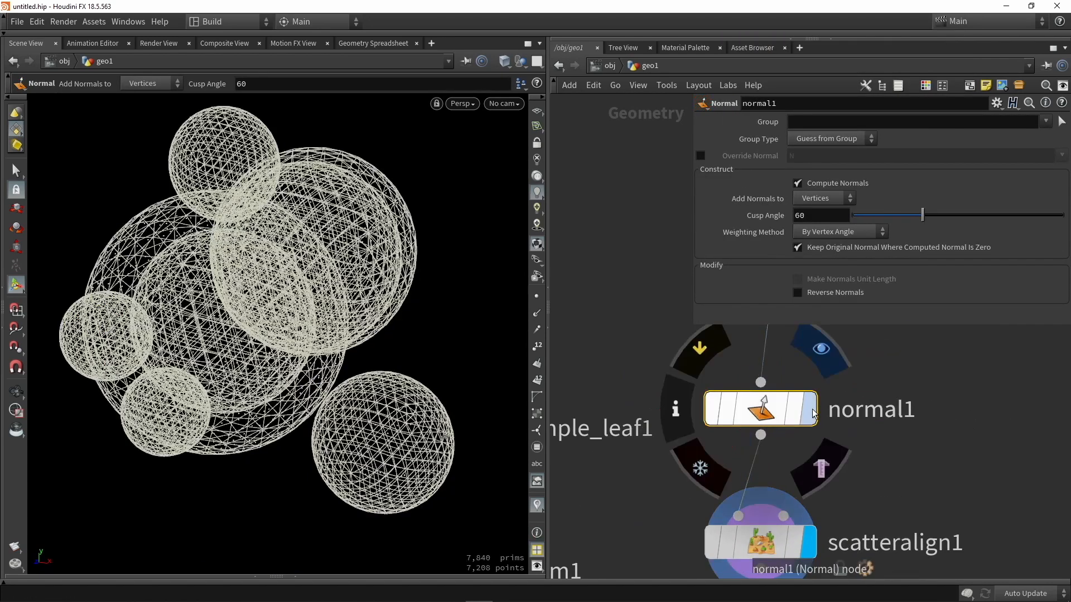
{"action": "left_click", "coordinate": [849, 199]}
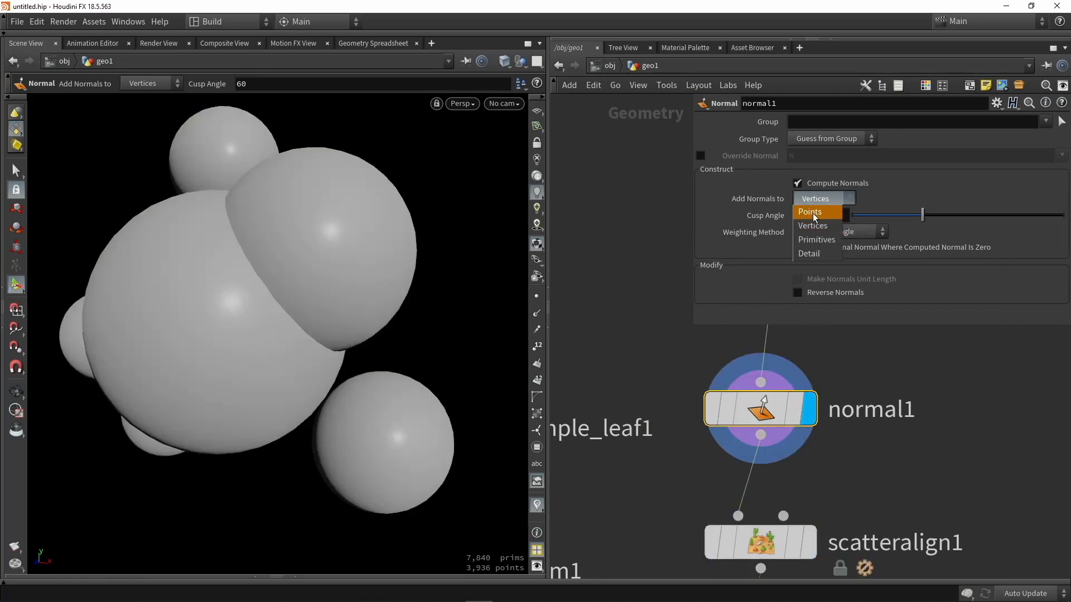
{"action": "left_click", "coordinate": [810, 212]}
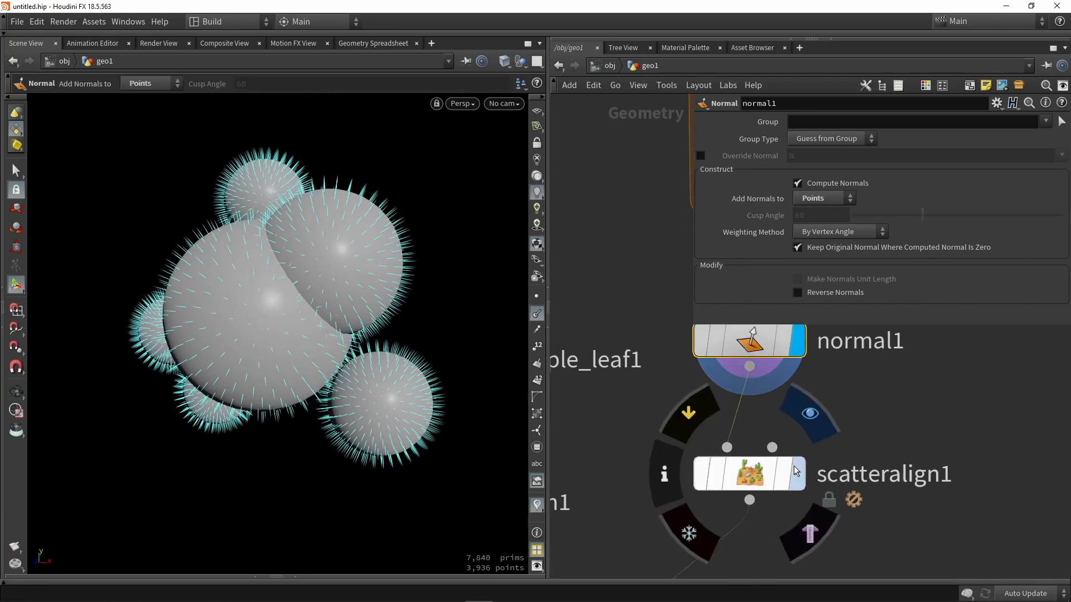
Set Scatter and Align's Target Forward Vector to Attribute N so leaves face outward
{"action": "left_click", "coordinate": [748, 474]}
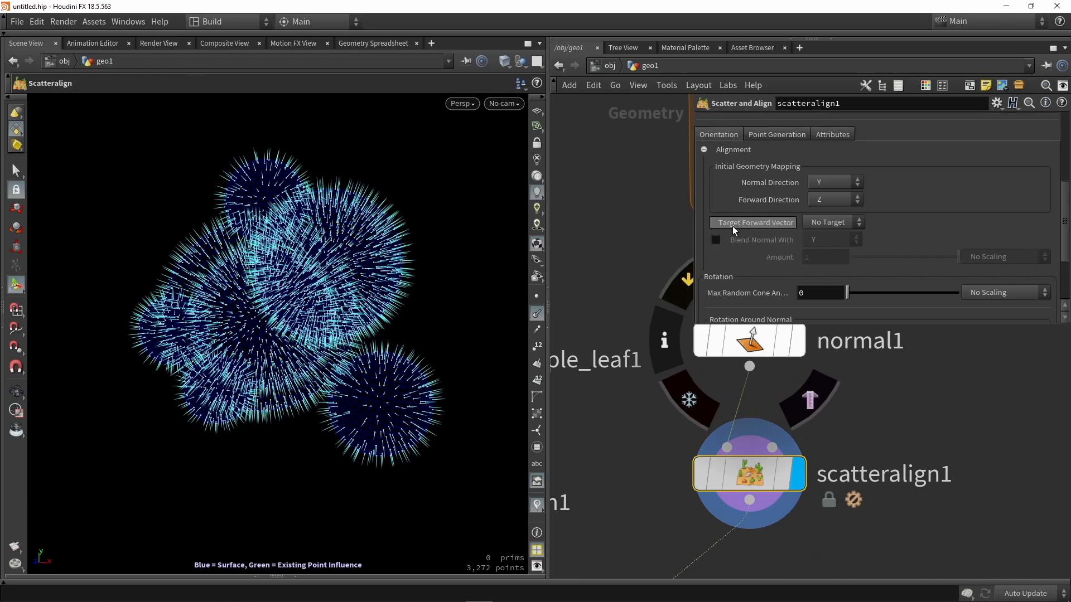
{"action": "left_click", "coordinate": [832, 222]}
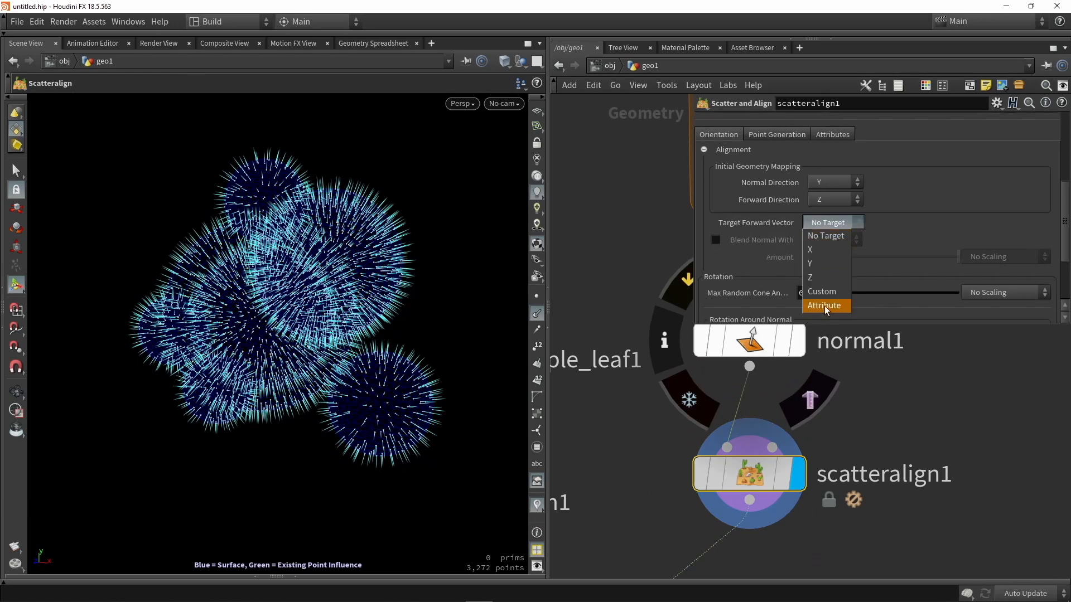
{"action": "left_click", "coordinate": [825, 306]}
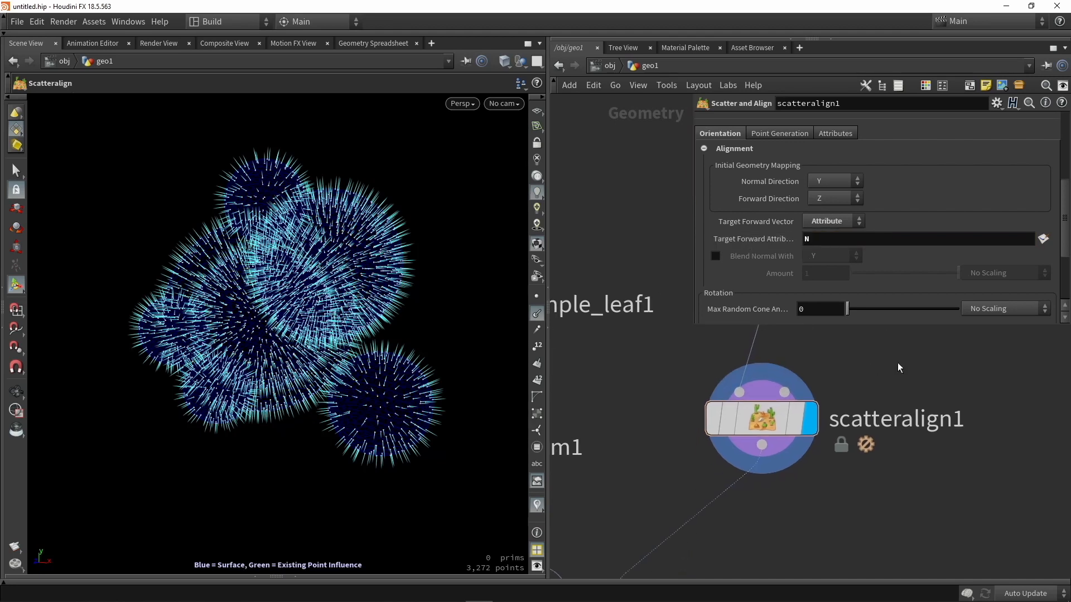
{"action": "left_click", "coordinate": [717, 515]}
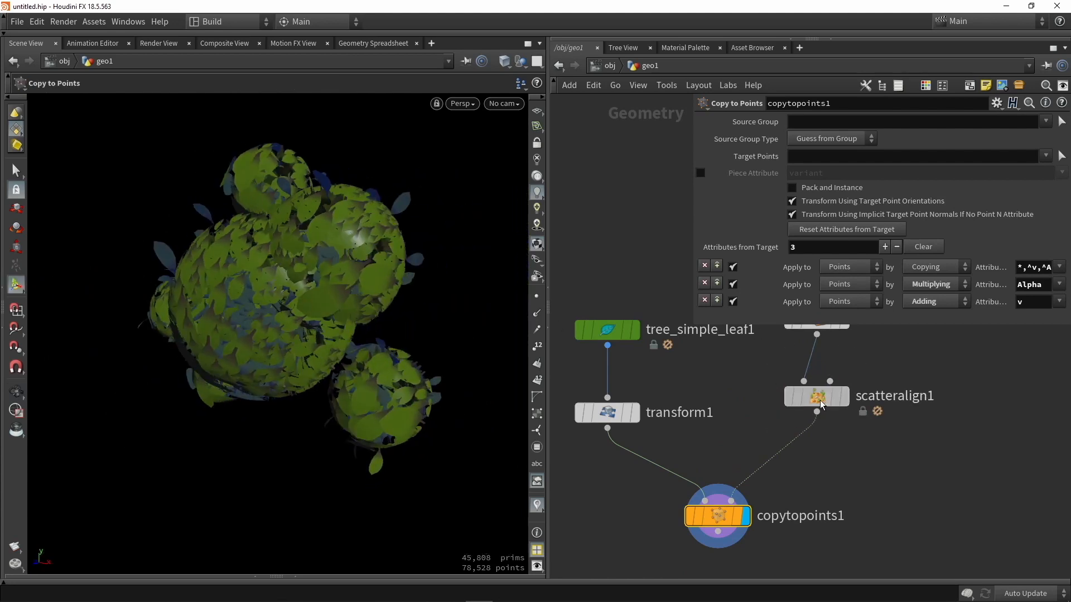
{"action": "left_click", "coordinate": [815, 396]}
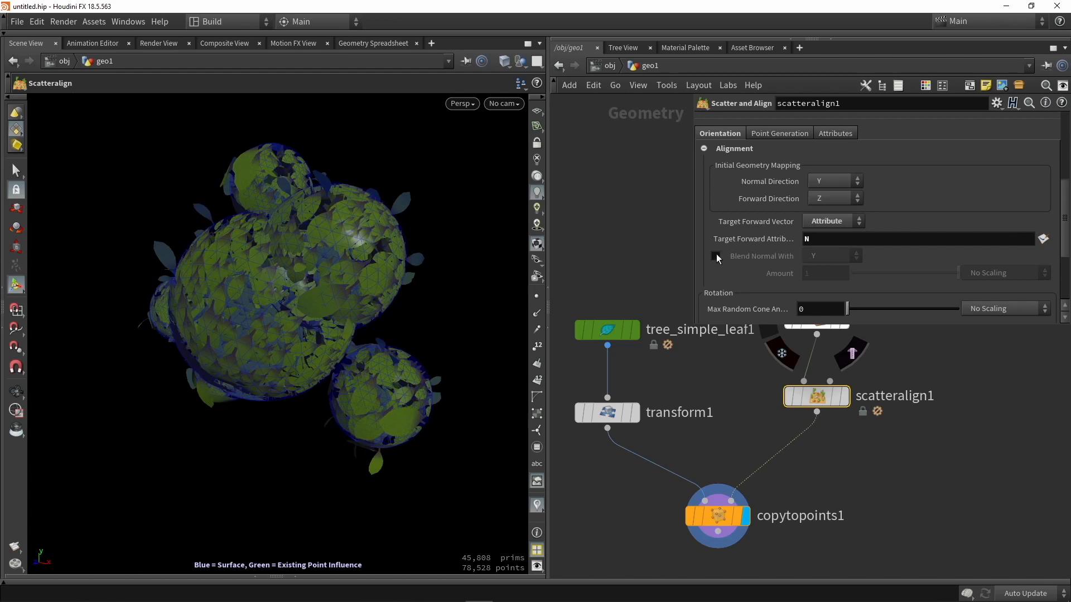
{"action": "left_click", "coordinate": [715, 256]}
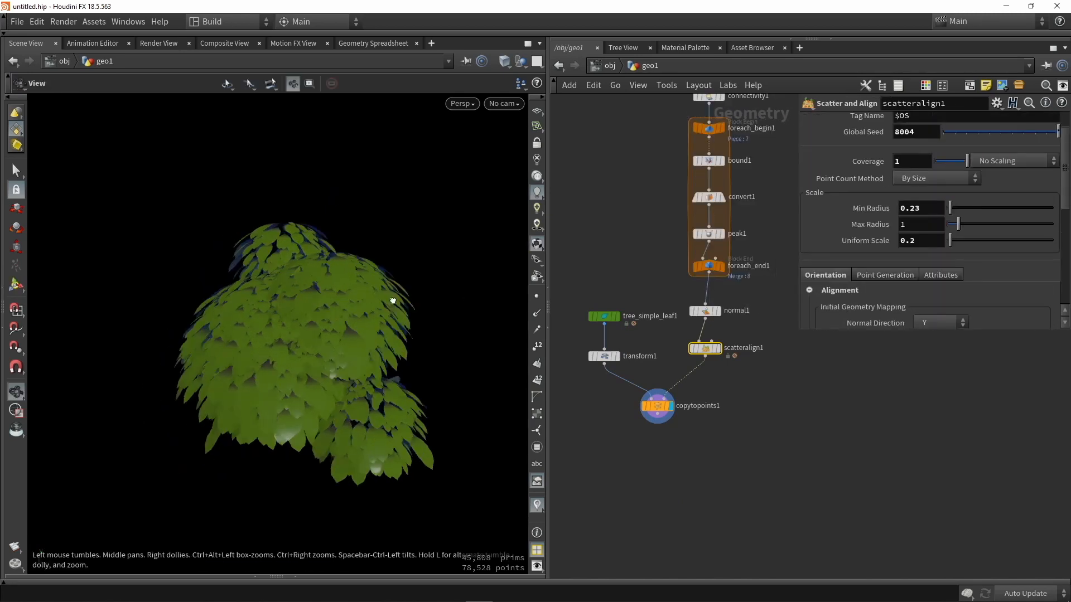
Lower scatteralign1's Uniform Scale from 0.2 to 0.1 for a much denser canopy
{"action": "left_click", "coordinate": [604, 356]}
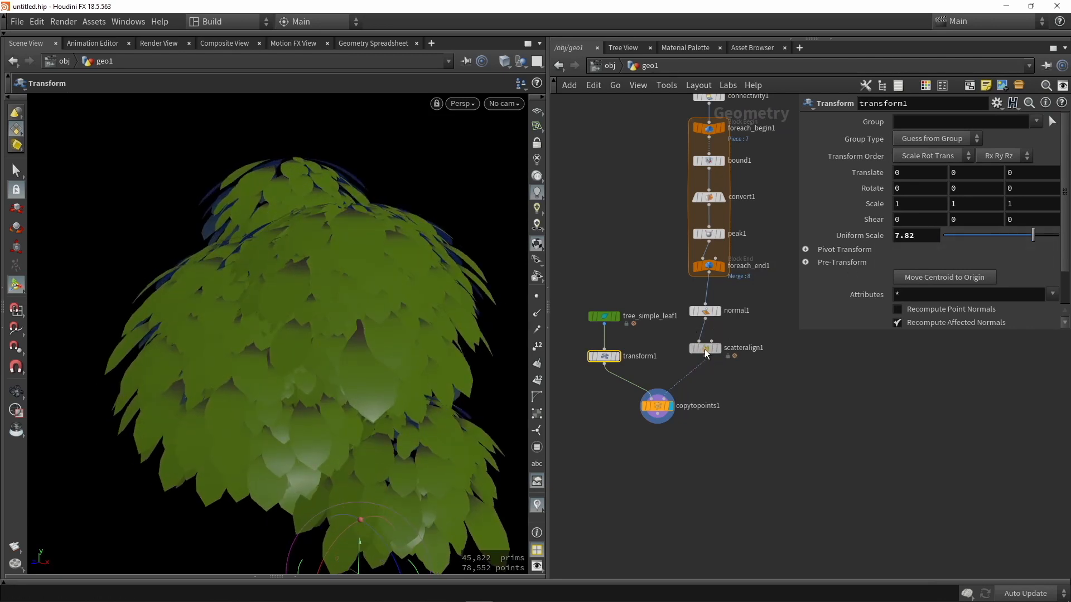
{"action": "left_click", "coordinate": [704, 348]}
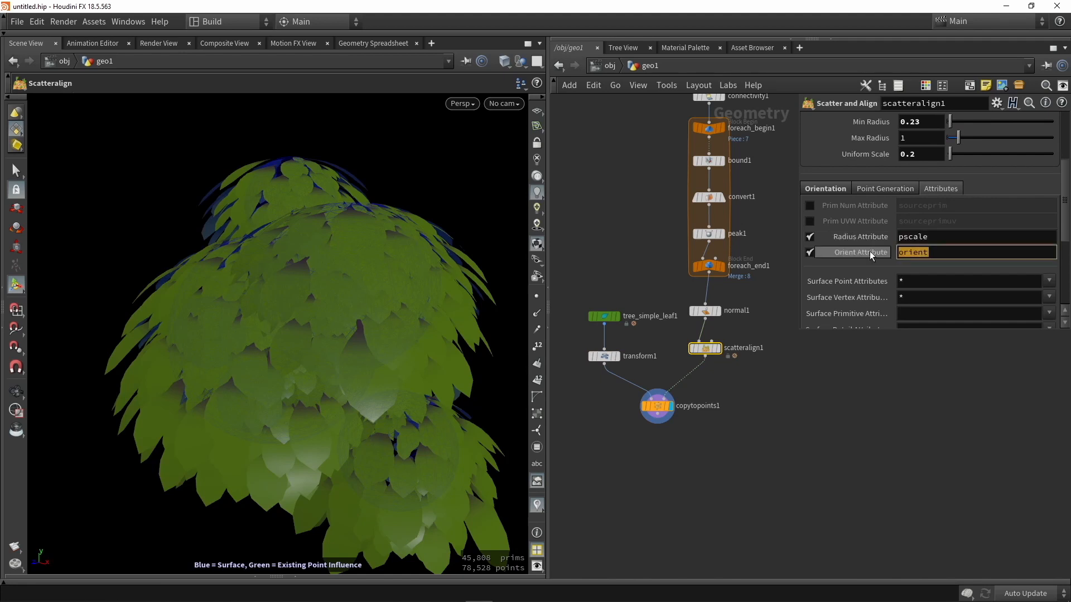
{"action": "scroll", "scroll_direction": "up", "scroll_amount": 3}
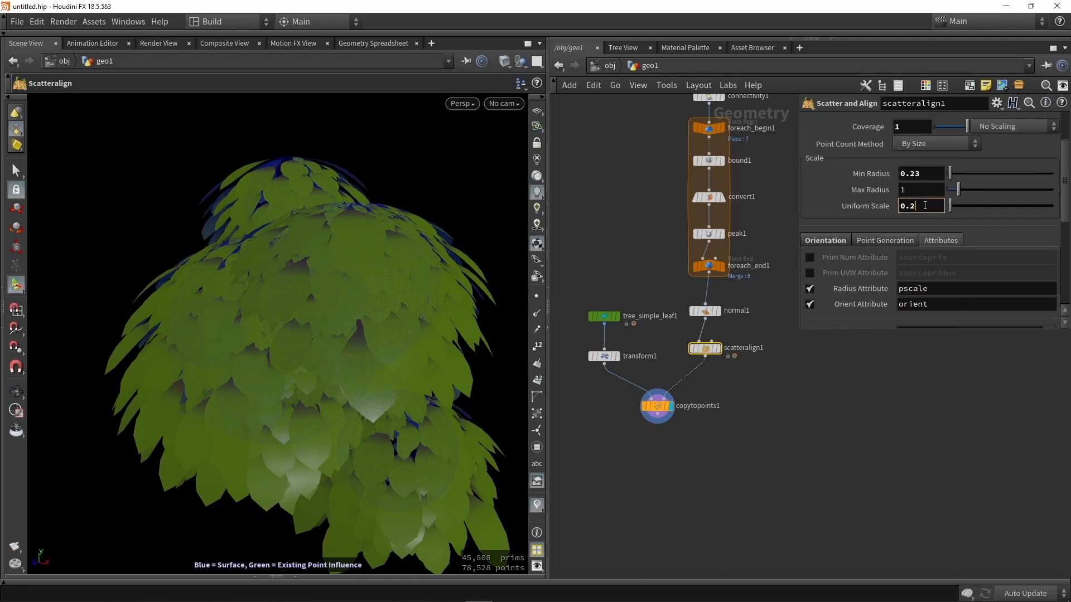
{"action": "type", "text": "0.1"}
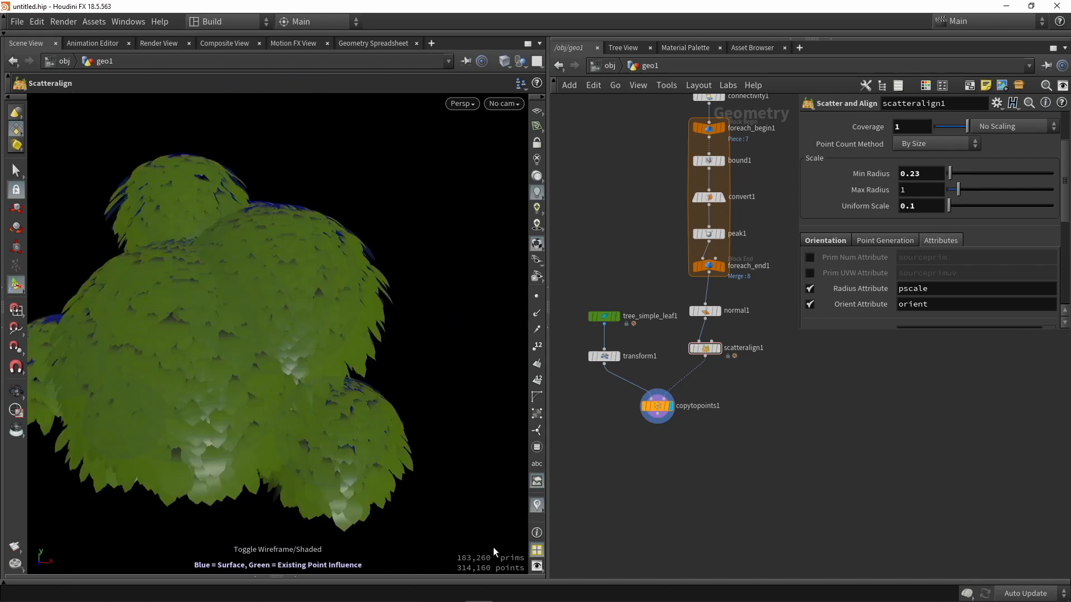
{"action": "mouse_move", "coordinate": [449, 544]}
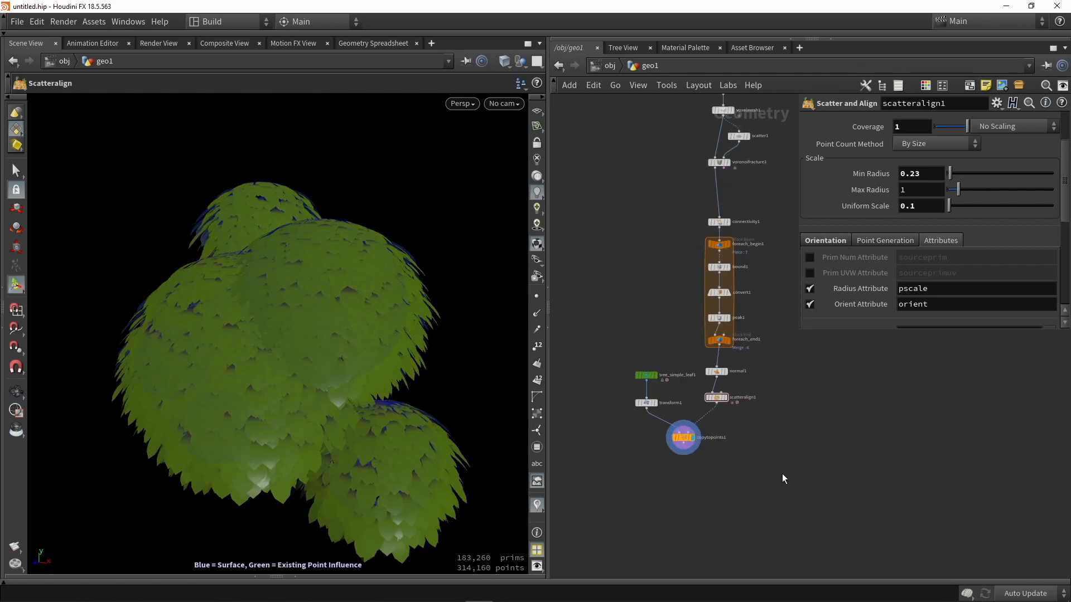
{"action": "mouse_move", "coordinate": [793, 483]}
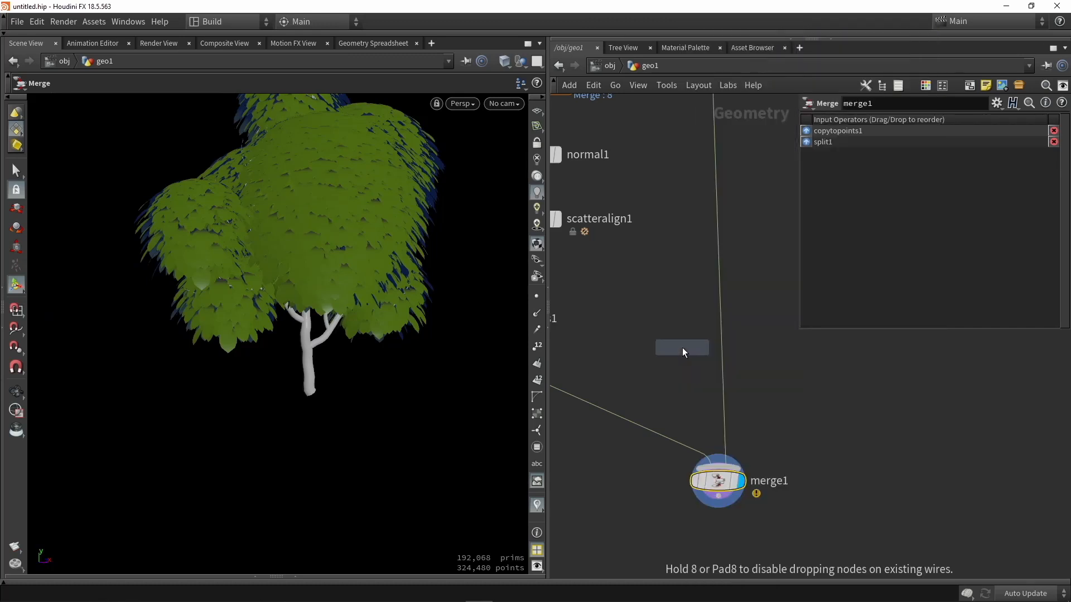
Merge copytopoints1's leafy crown with the trunk's split1 into one model
{"action": "left_click", "coordinate": [681, 345]}
{"action": "type", "text": "col"}
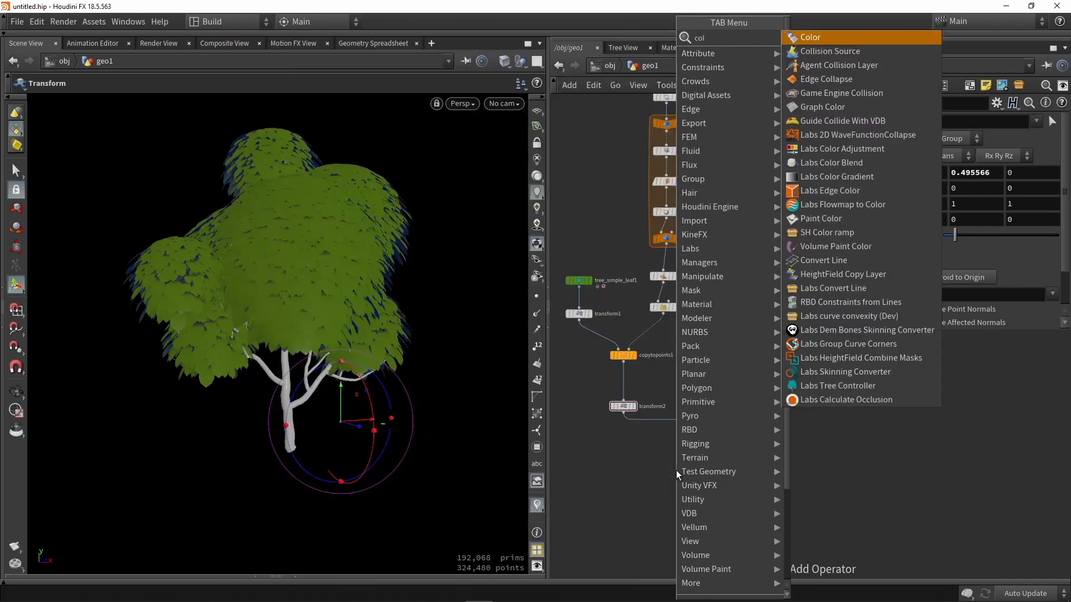
Drop a Color node on the trunk wire feeding merge1 to tint it brown
{"action": "left_click", "coordinate": [810, 37]}
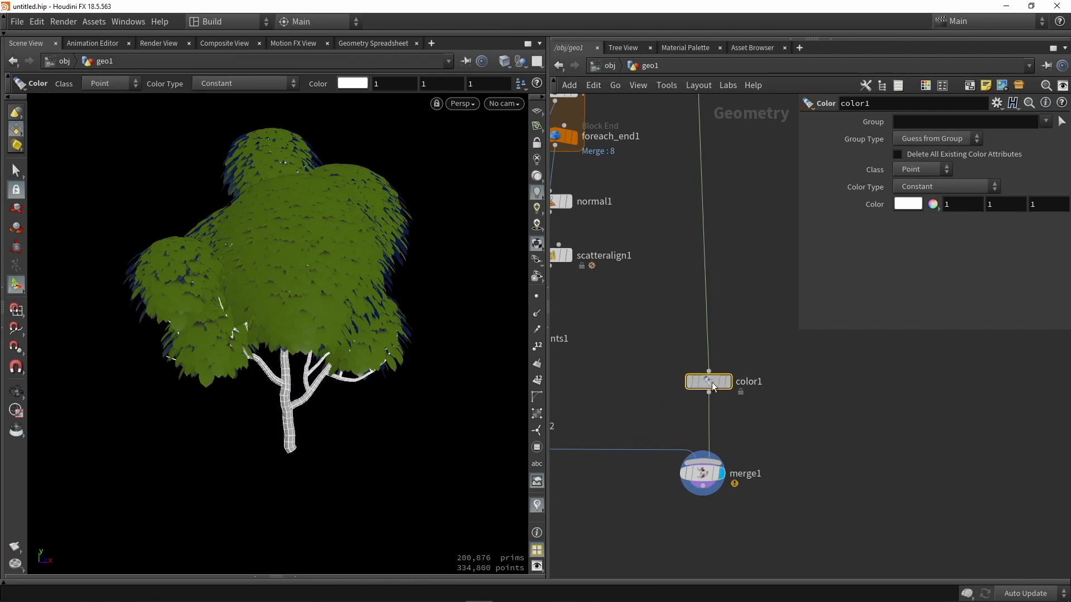
{"action": "left_click", "coordinate": [906, 203]}
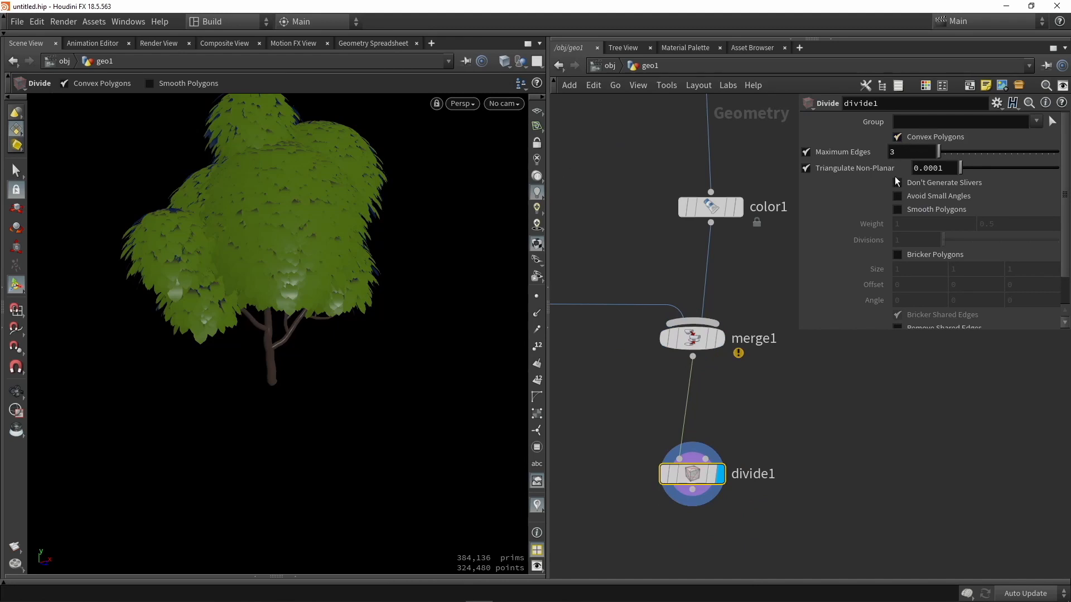
Append a Divide SOP after merge1 with Maximum Edges 3 to triangulate the tree
{"action": "left_click", "coordinate": [897, 197]}
{"action": "type", "text": "fbx"}
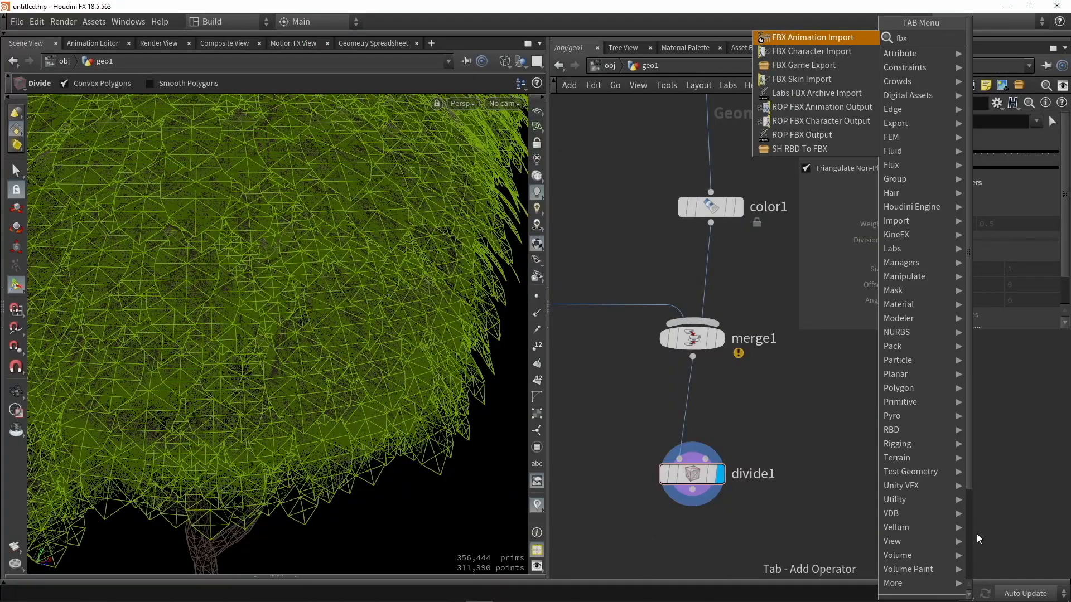
{"action": "mouse_move", "coordinate": [790, 134]}
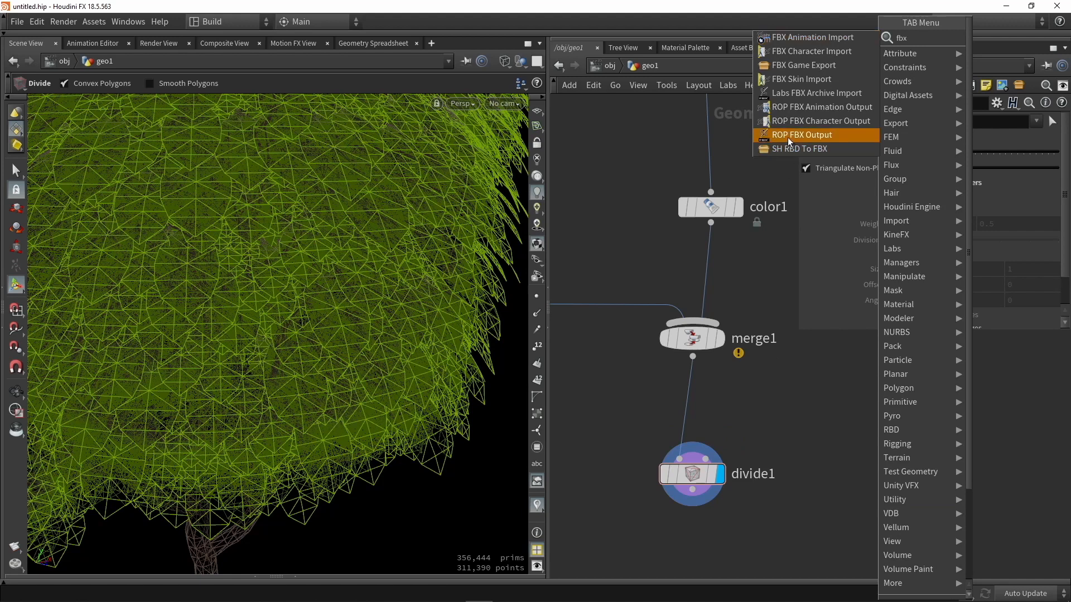
Add a ROP FBX Output after divide1 and set its file to $HIP/Tree_ue5.fbx
{"action": "left_click", "coordinate": [800, 135]}
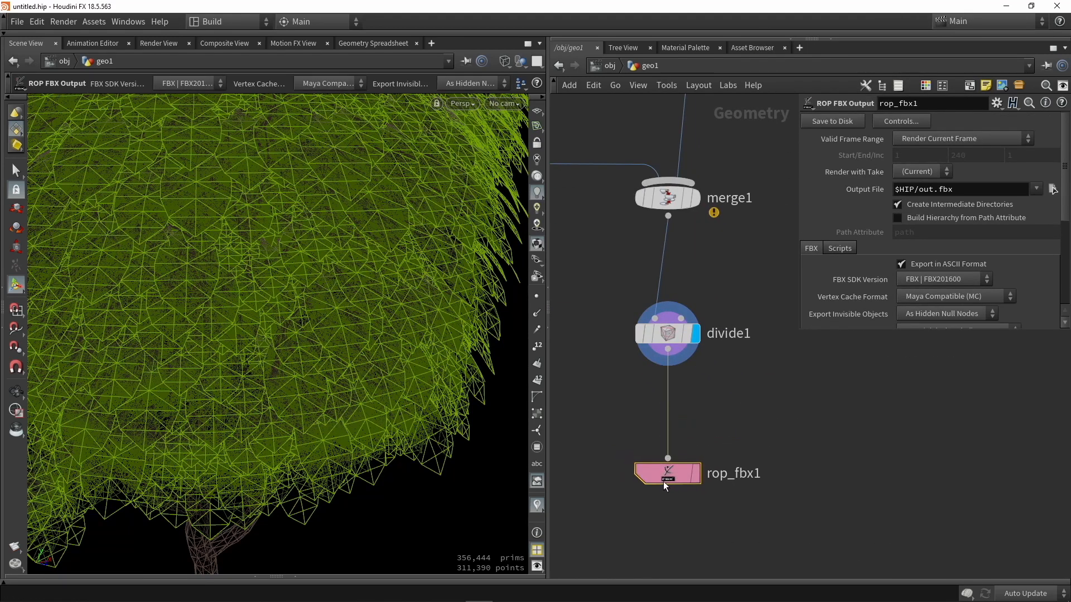
{"action": "triple_click", "coordinate": [961, 190]}
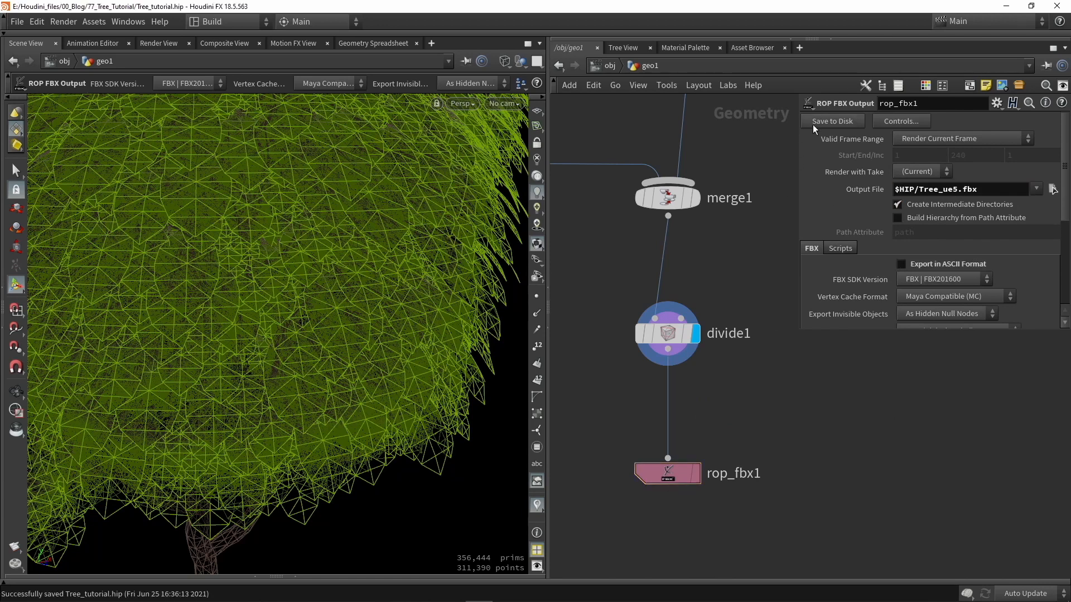
{"action": "mouse_move", "coordinate": [749, 264]}
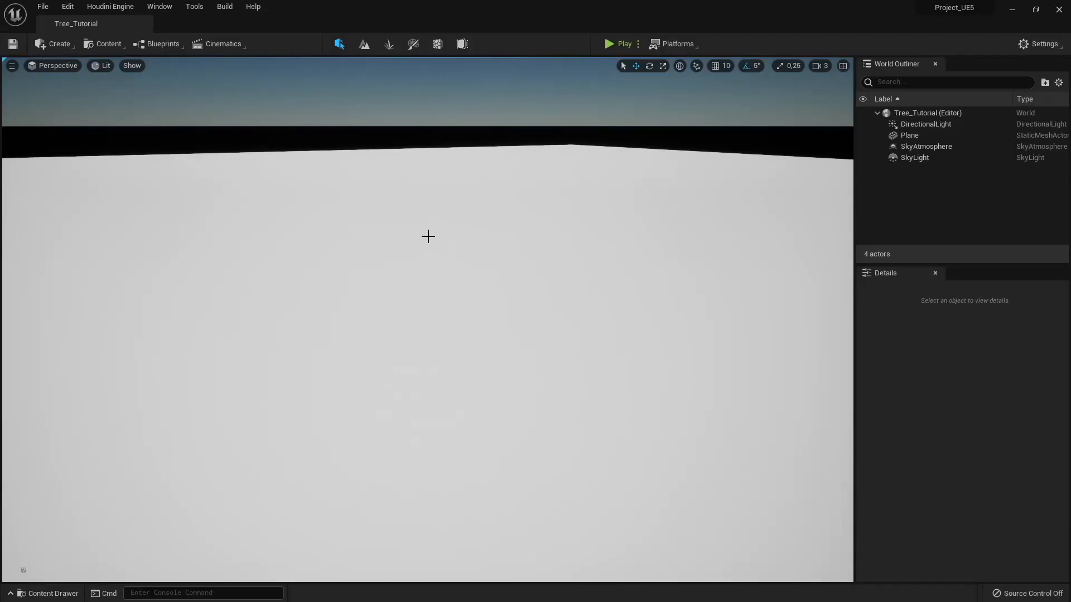
{"action": "mouse_move", "coordinate": [890, 202]}
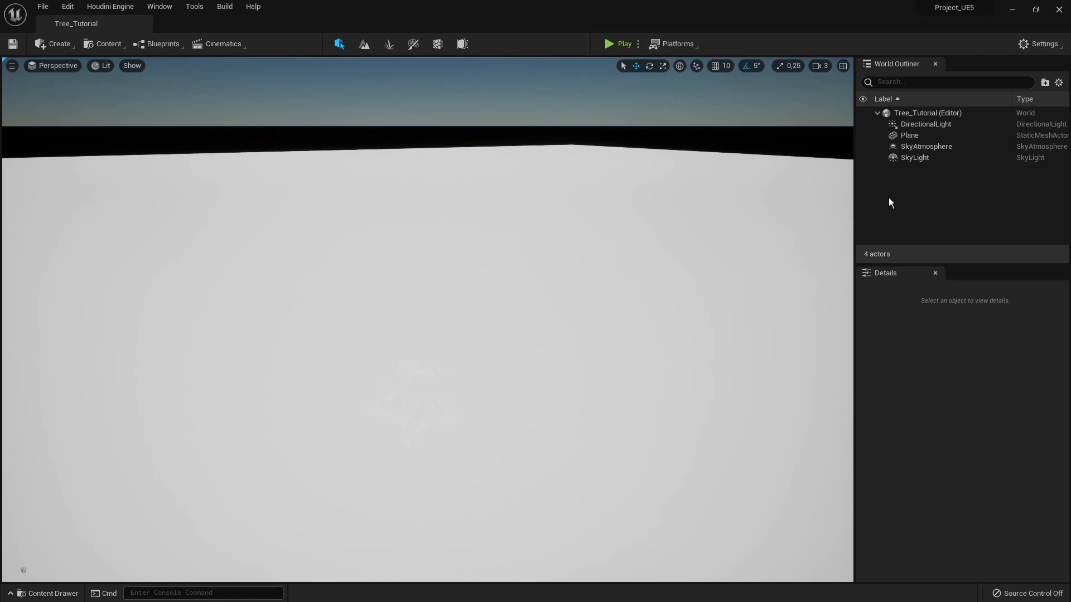
{"action": "mouse_move", "coordinate": [926, 154]}
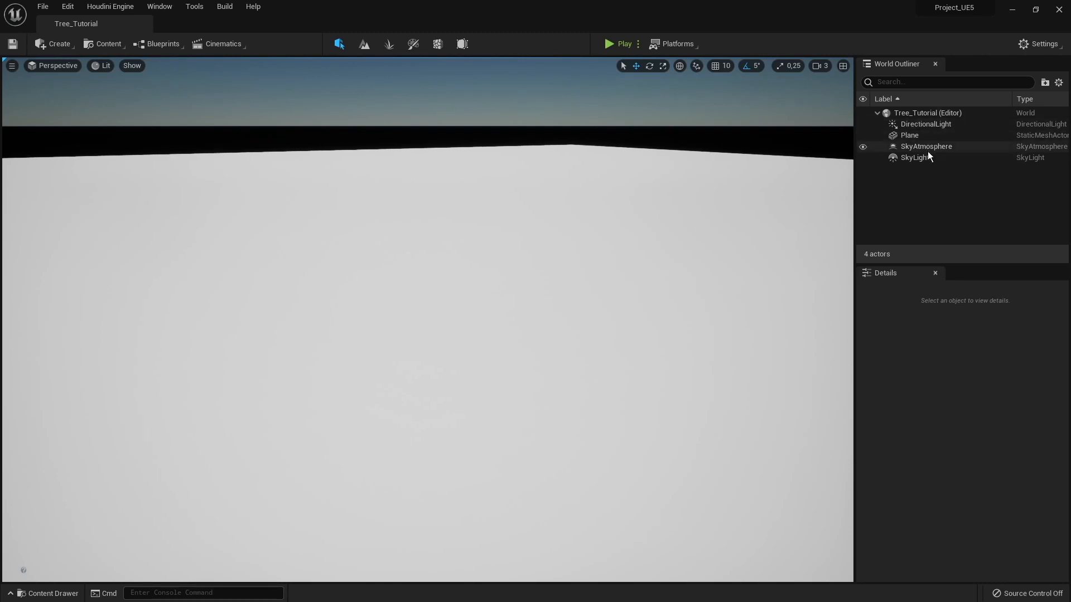
{"action": "left_click", "coordinate": [862, 146]}
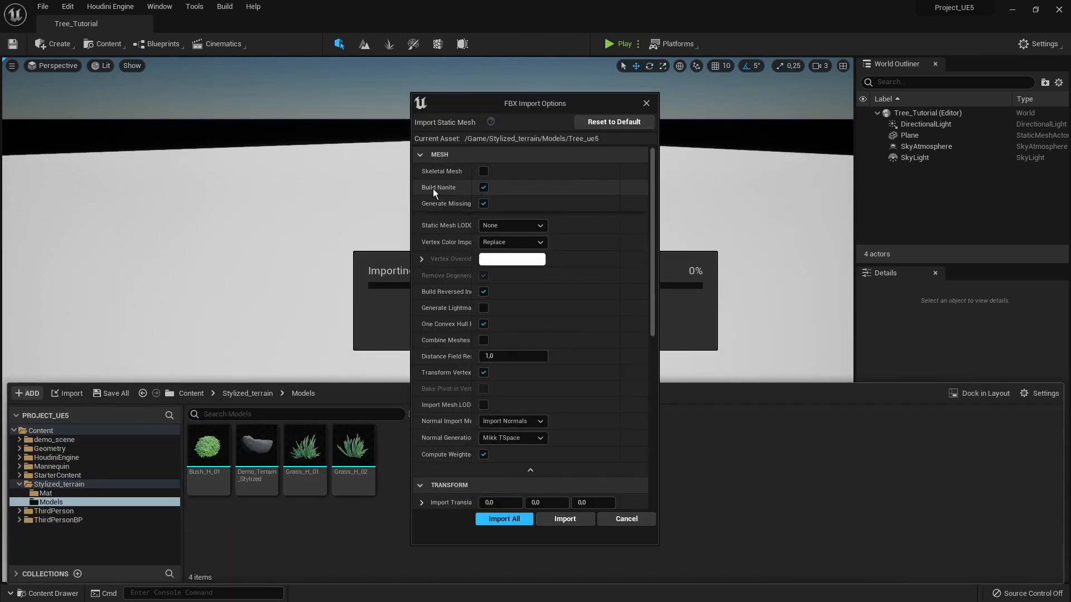
{"action": "mouse_move", "coordinate": [483, 188]}
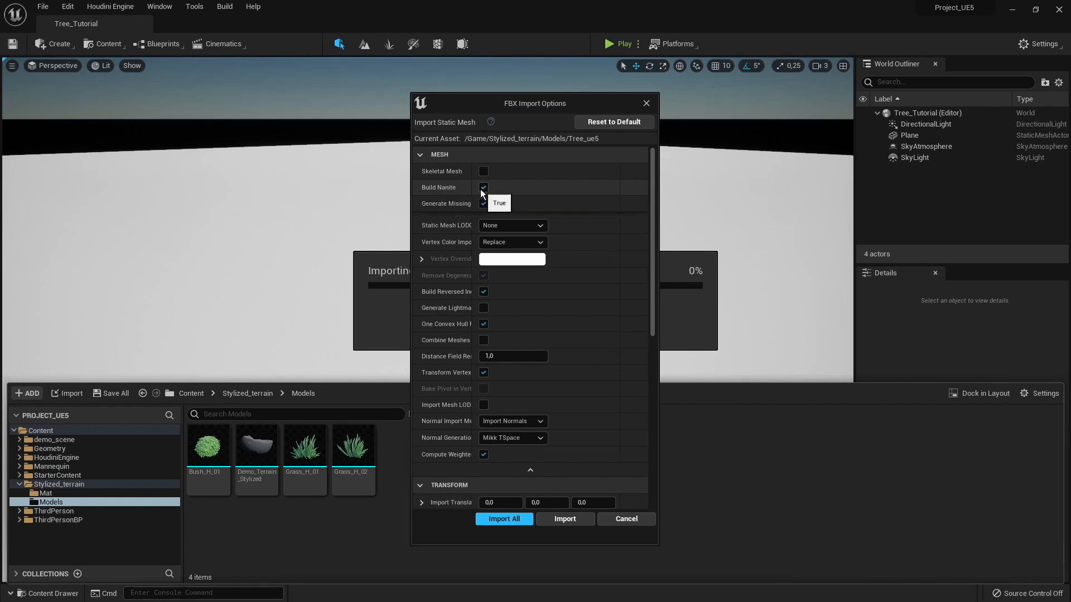
{"action": "mouse_move", "coordinate": [502, 230]}
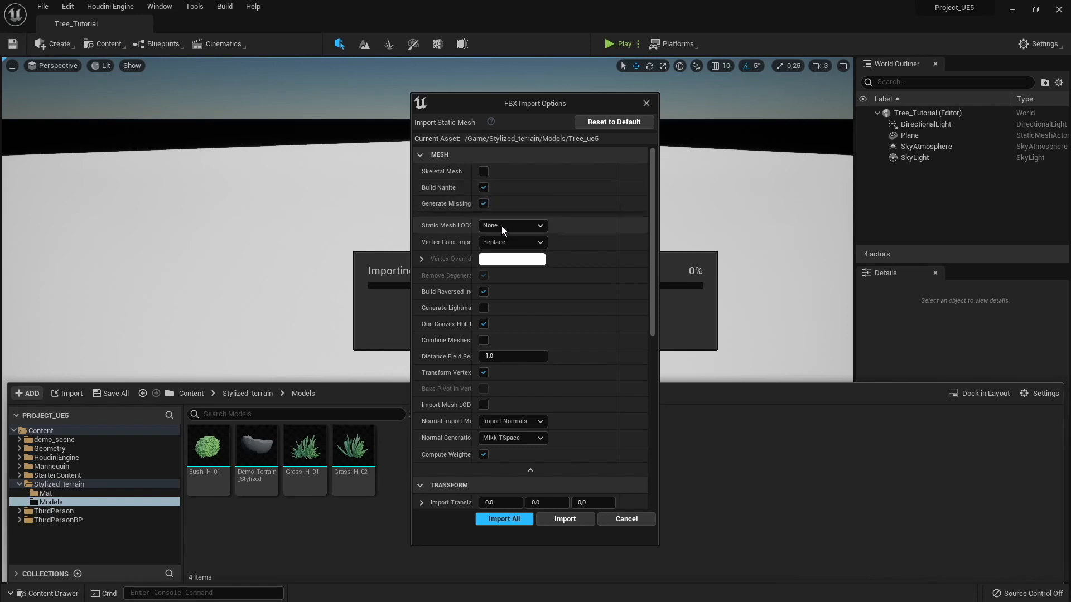
{"action": "mouse_move", "coordinate": [496, 249]}
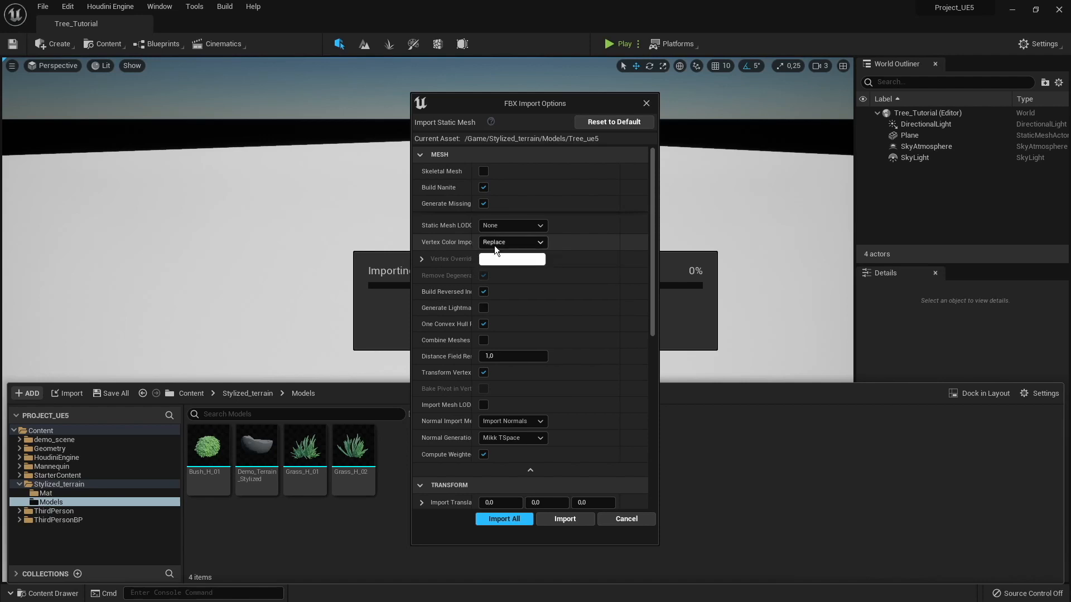
{"action": "mouse_move", "coordinate": [513, 242]}
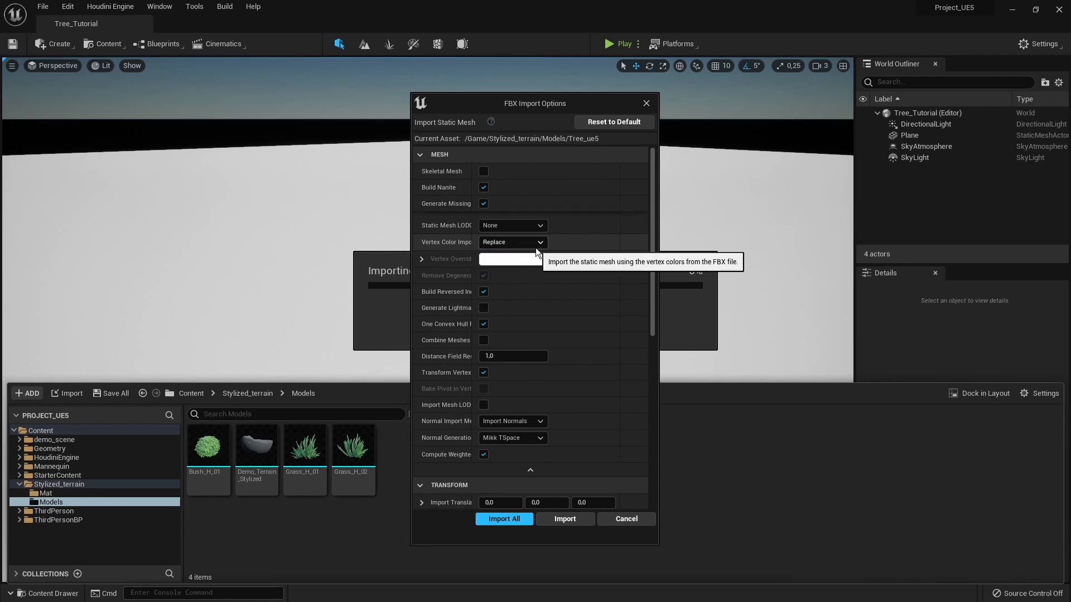
Review the FBX Import Options with Build Nanite enabled and confirm the import
{"action": "scroll", "scroll_direction": "down", "scroll_amount": 3}
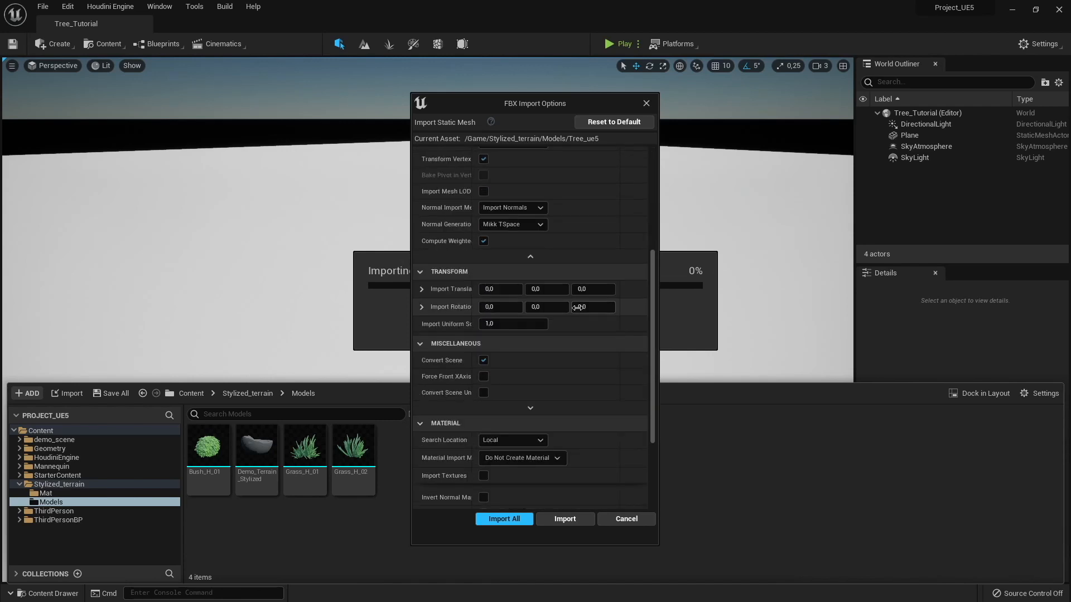
{"action": "scroll", "scroll_direction": "down", "scroll_amount": 3}
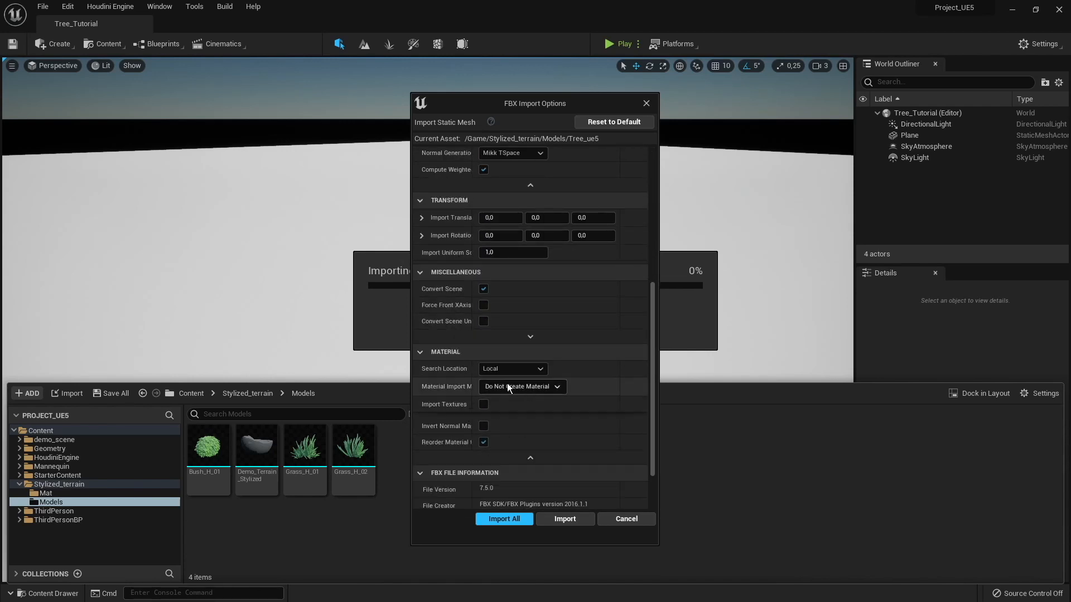
{"action": "scroll", "scroll_direction": "up", "scroll_amount": 3}
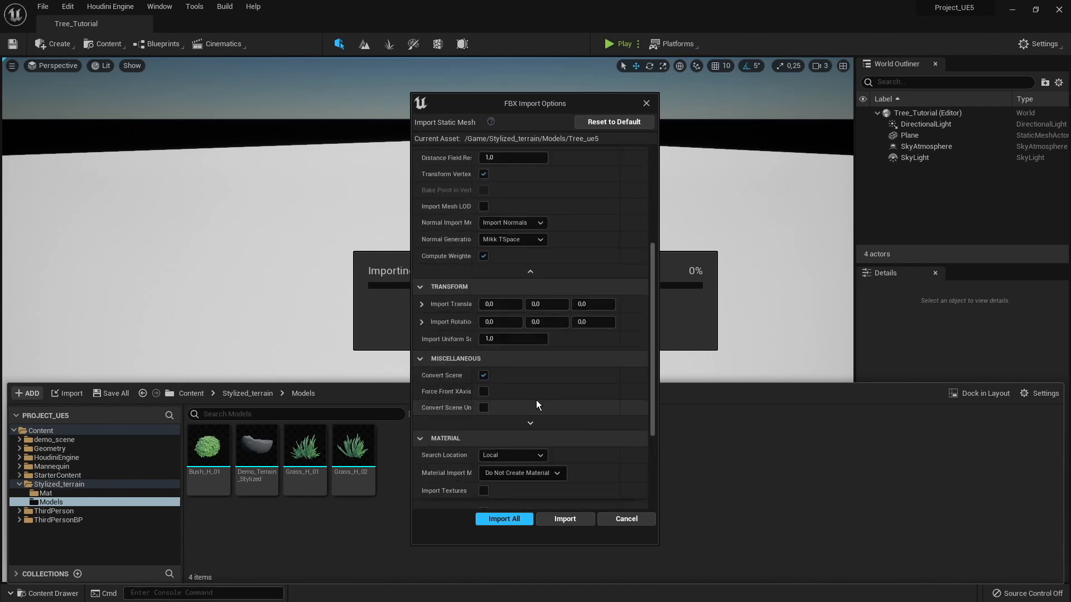
{"action": "scroll", "scroll_direction": "up", "scroll_amount": 3}
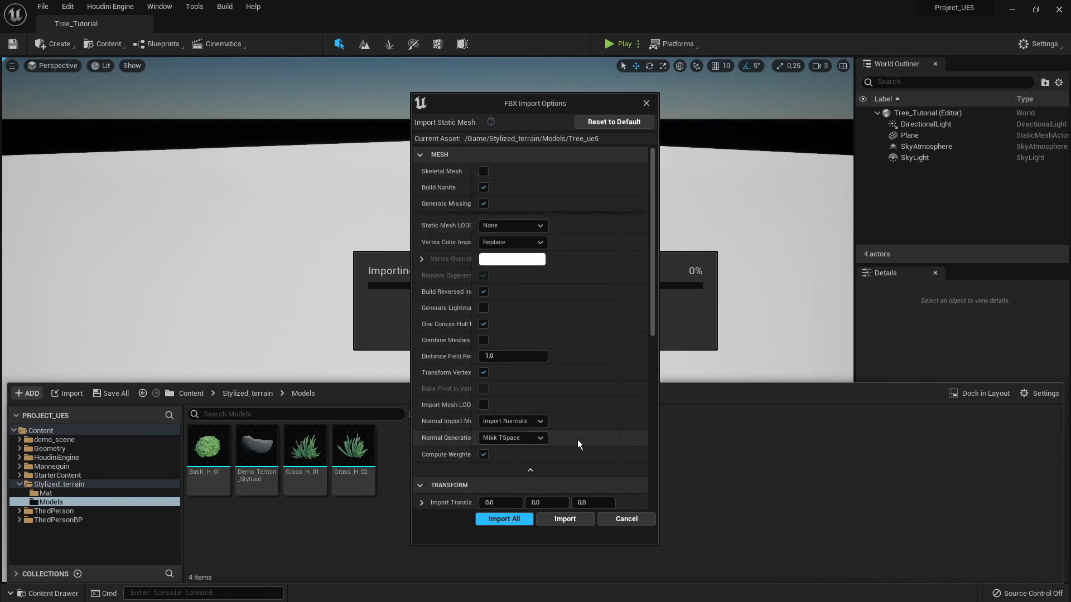
{"action": "left_click", "coordinate": [503, 519]}
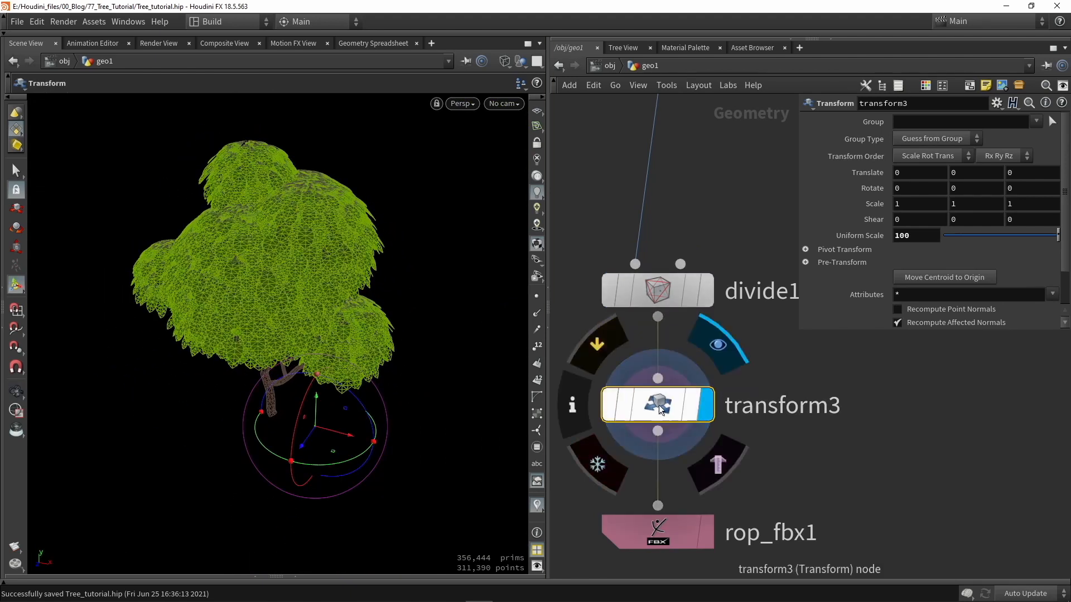
Insert a Transform SOP above rop_fbx1 with Uniform Scale 100 and save
{"action": "left_click", "coordinate": [655, 531]}
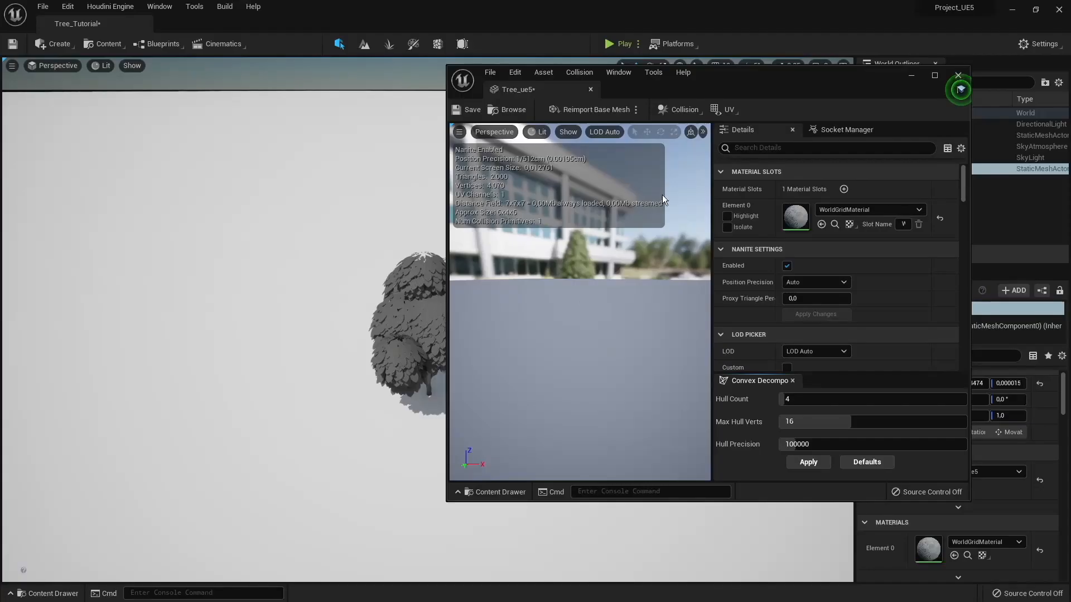
{"action": "mouse_move", "coordinate": [595, 110]}
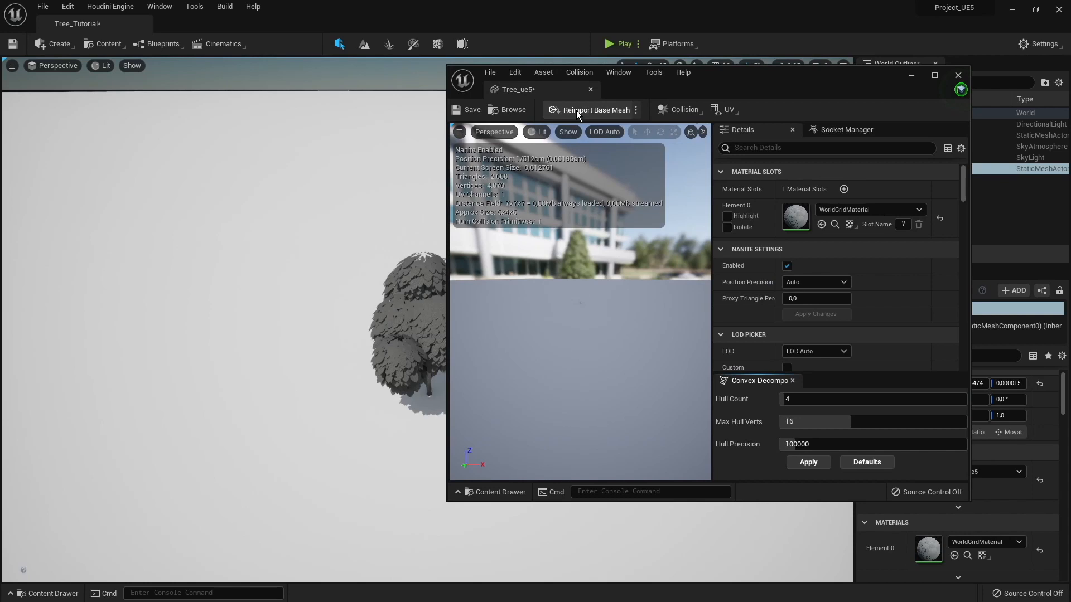
Reimport the Tree_ue5 base mesh from the rescaled FBX
{"action": "left_click", "coordinate": [594, 110]}
{"action": "type", "text": "verte"}
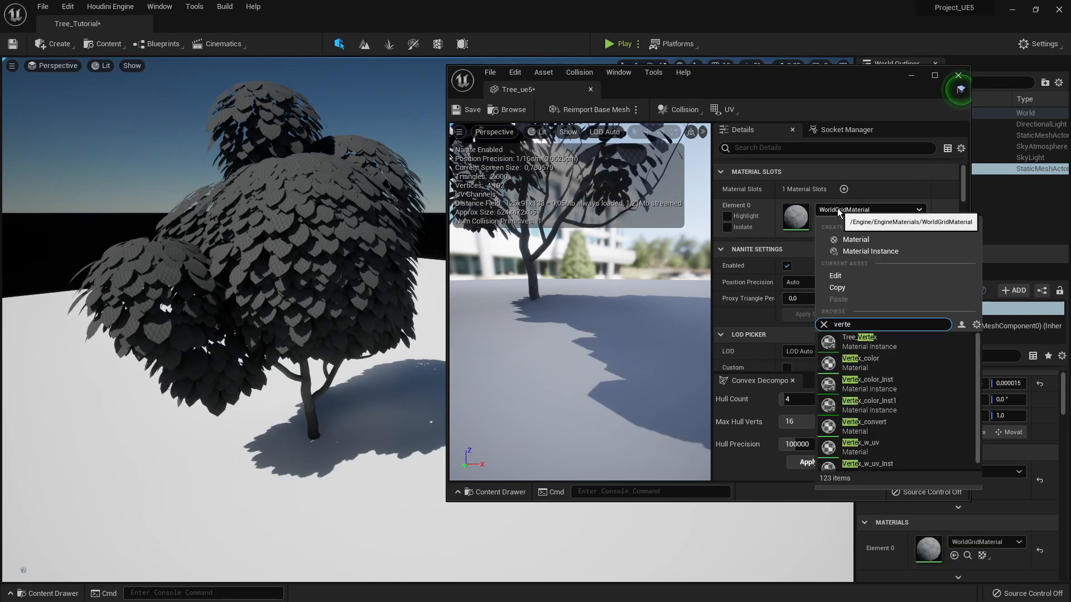
Assign the Tree_Vertex material to the tree's Element 0 slot
{"action": "type", "text": "x"}
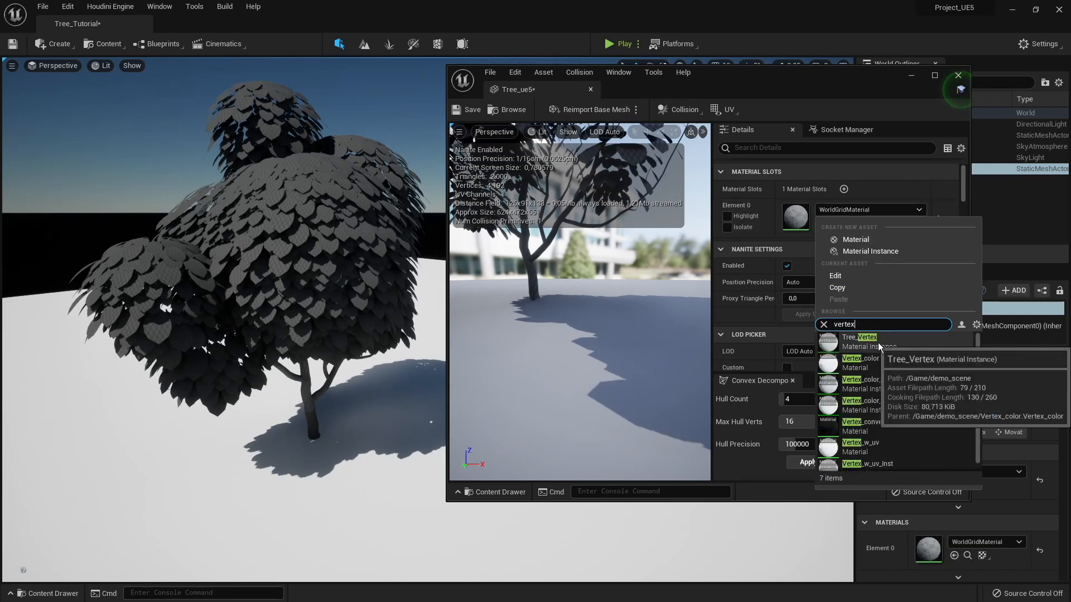
{"action": "left_click", "coordinate": [865, 337]}
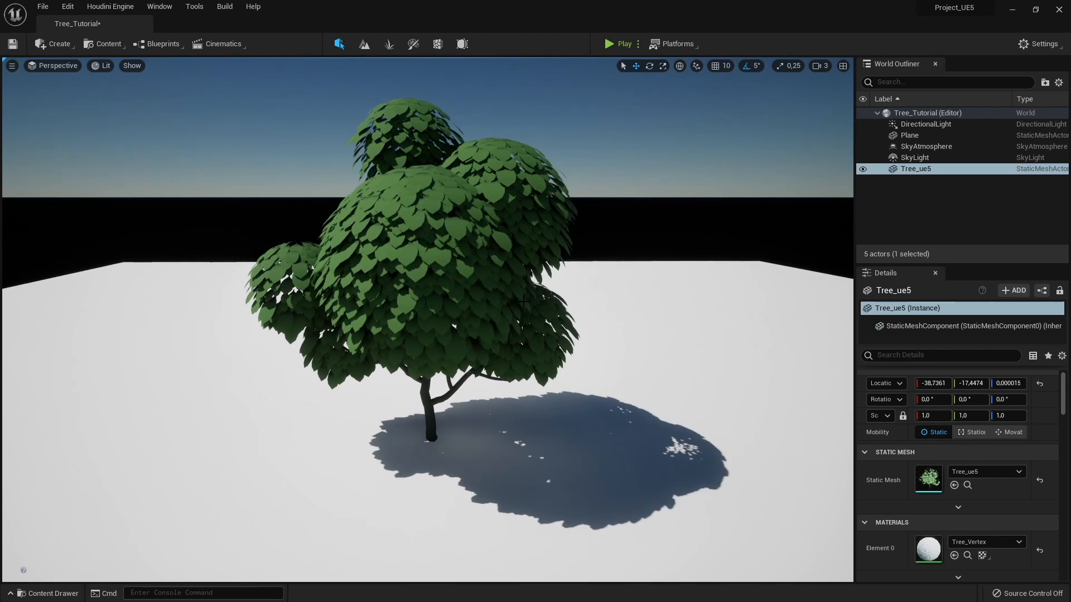
Select the tree and switch the viewport to Nanite Visualization > Triangles
{"action": "left_click", "coordinate": [423, 307]}
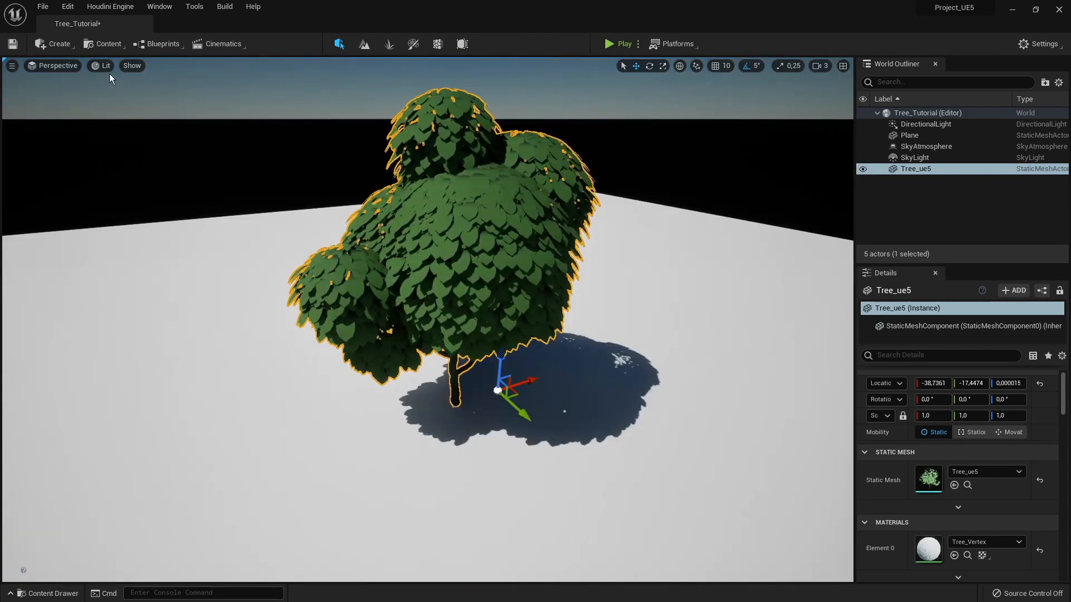
{"action": "left_click", "coordinate": [102, 66]}
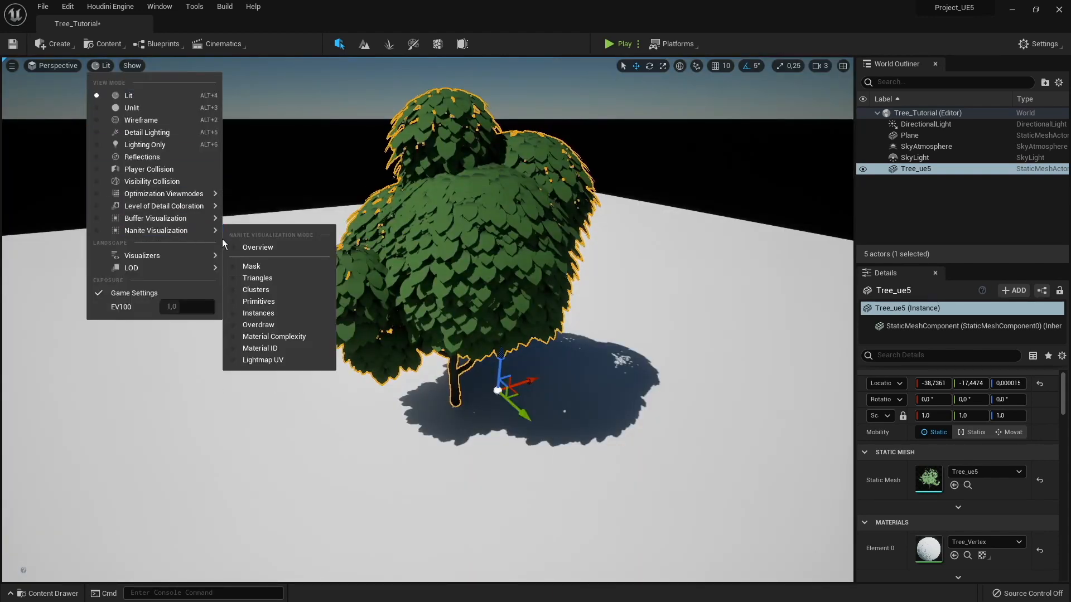
{"action": "left_click", "coordinate": [258, 277]}
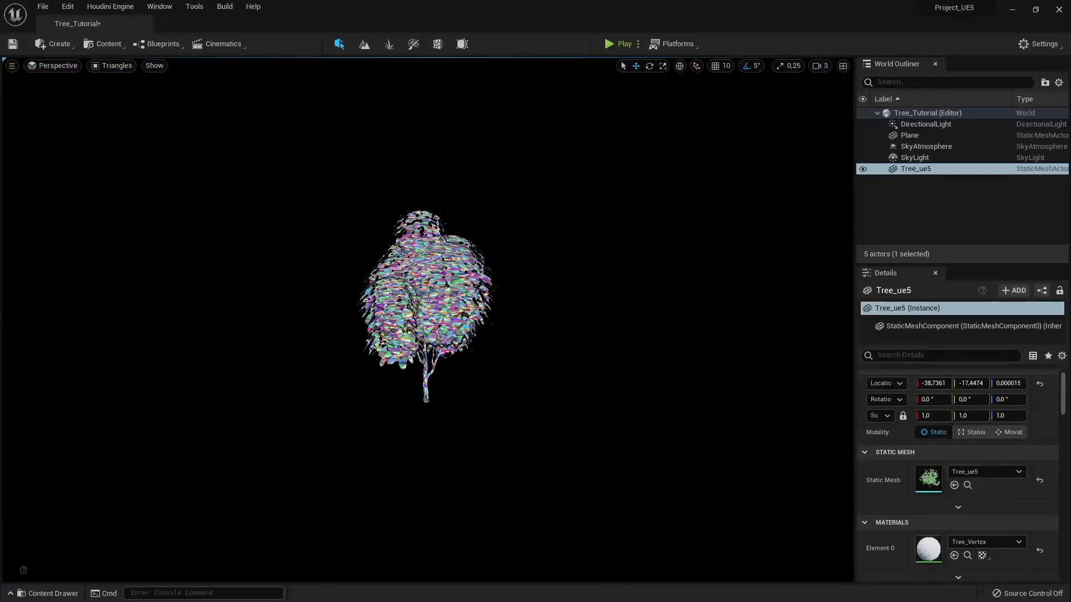
{"action": "scroll", "scroll_direction": "down", "scroll_amount": 3}
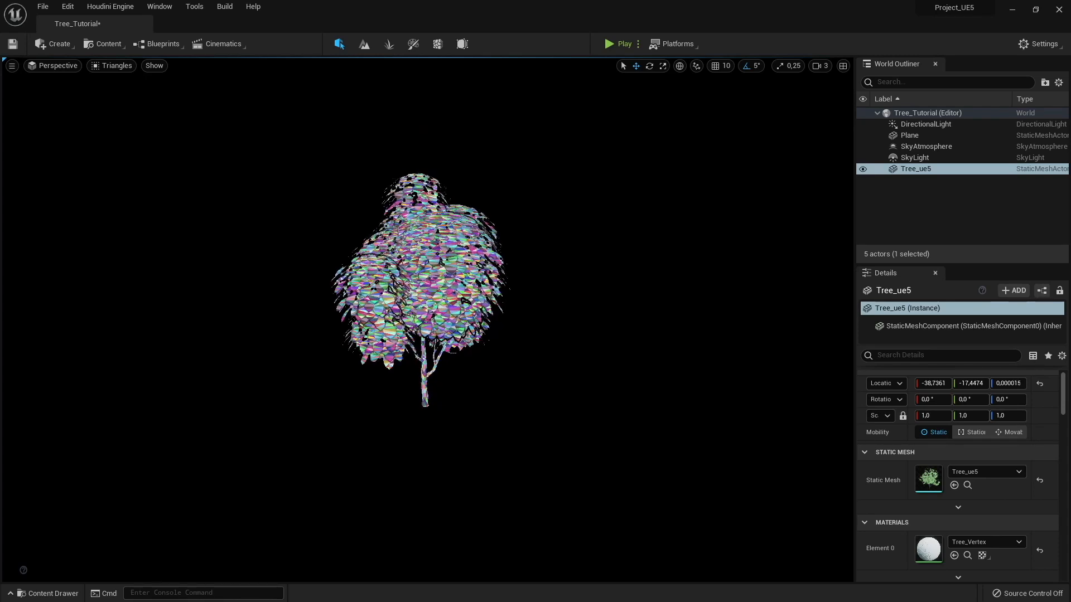
Inspect the tree in Nanite Overdraw view, then return to Lit and duplicate it twice
{"action": "left_click", "coordinate": [113, 66]}
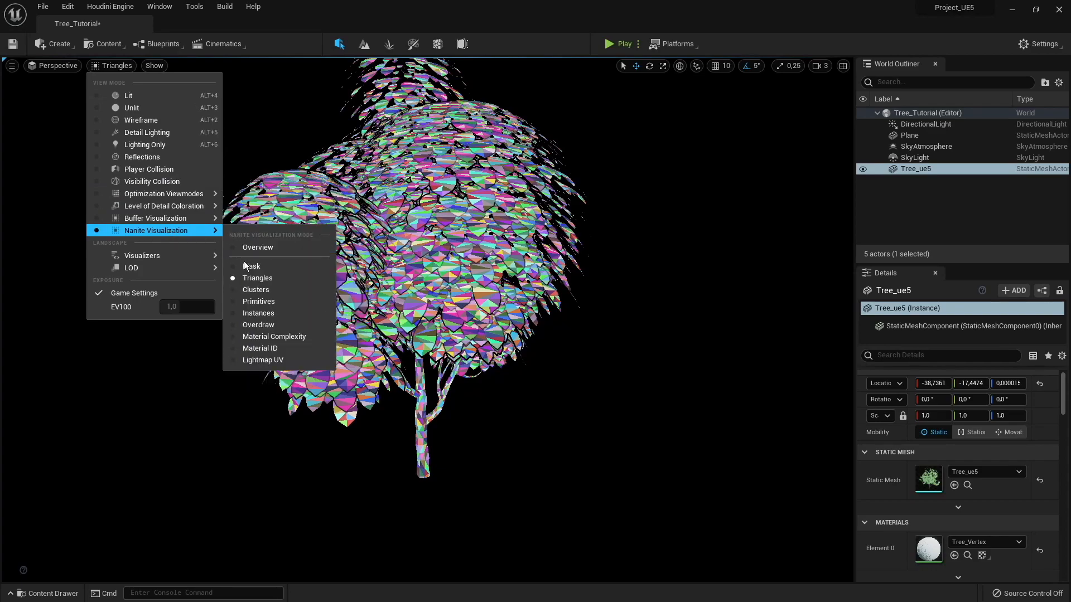
{"action": "left_click", "coordinate": [258, 325]}
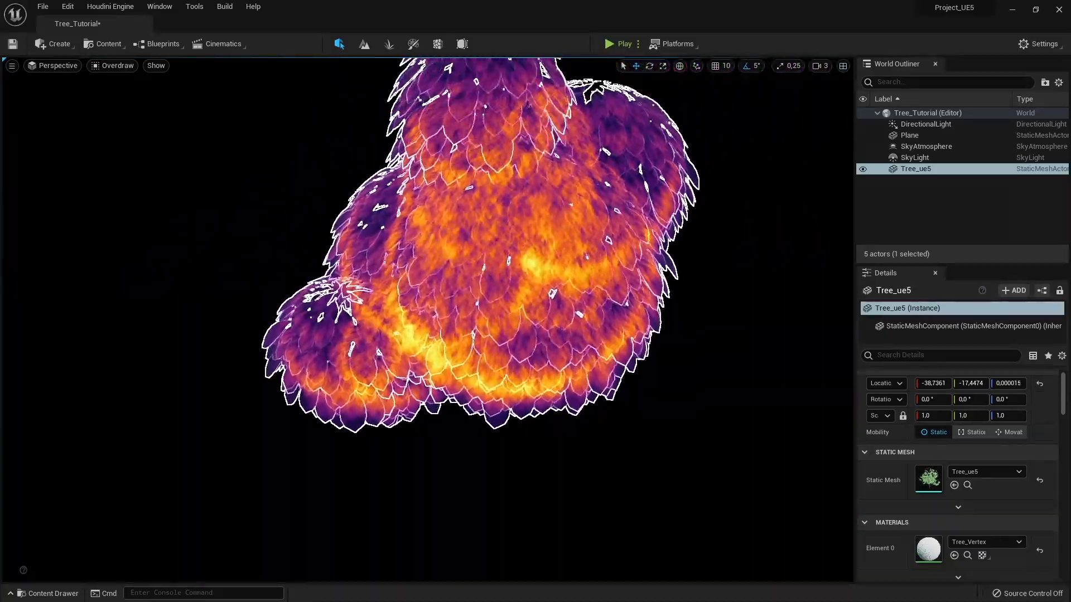
{"action": "scroll", "scroll_direction": "up", "scroll_amount": 3}
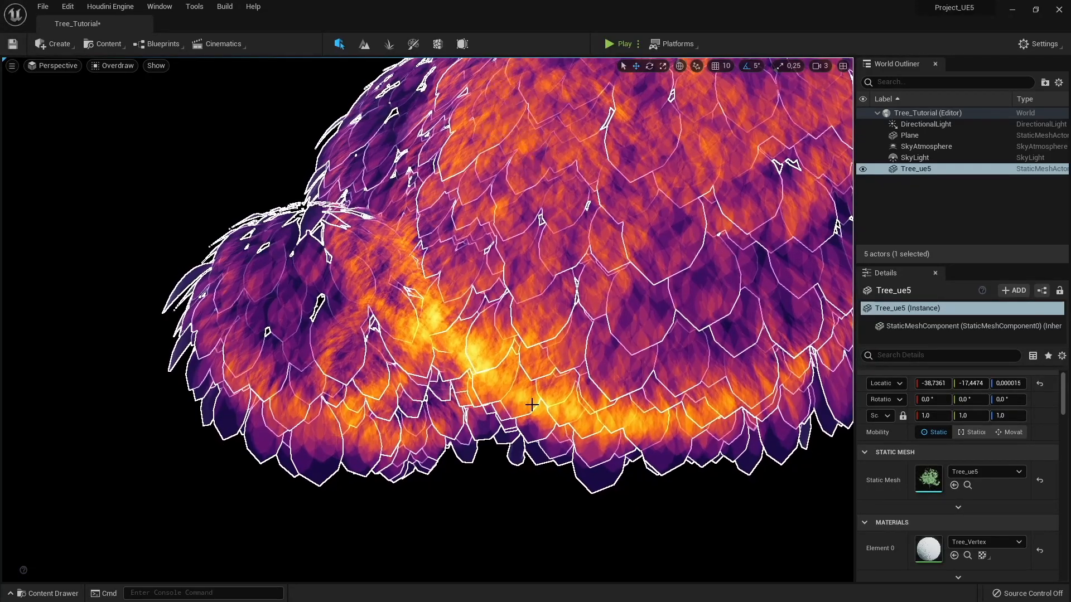
{"action": "mouse_move", "coordinate": [555, 392]}
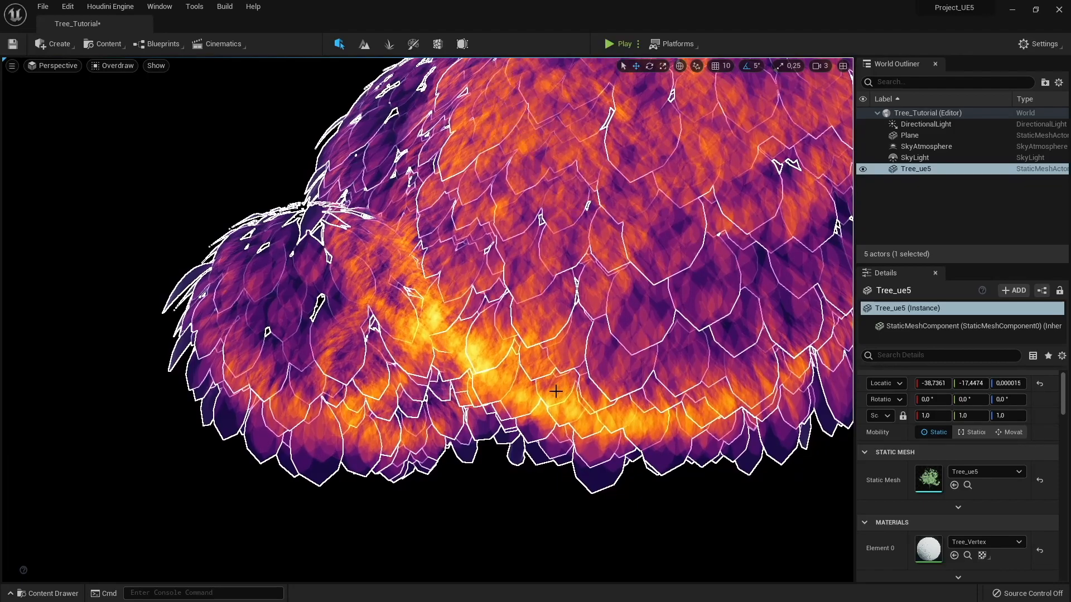
{"action": "mouse_move", "coordinate": [441, 302]}
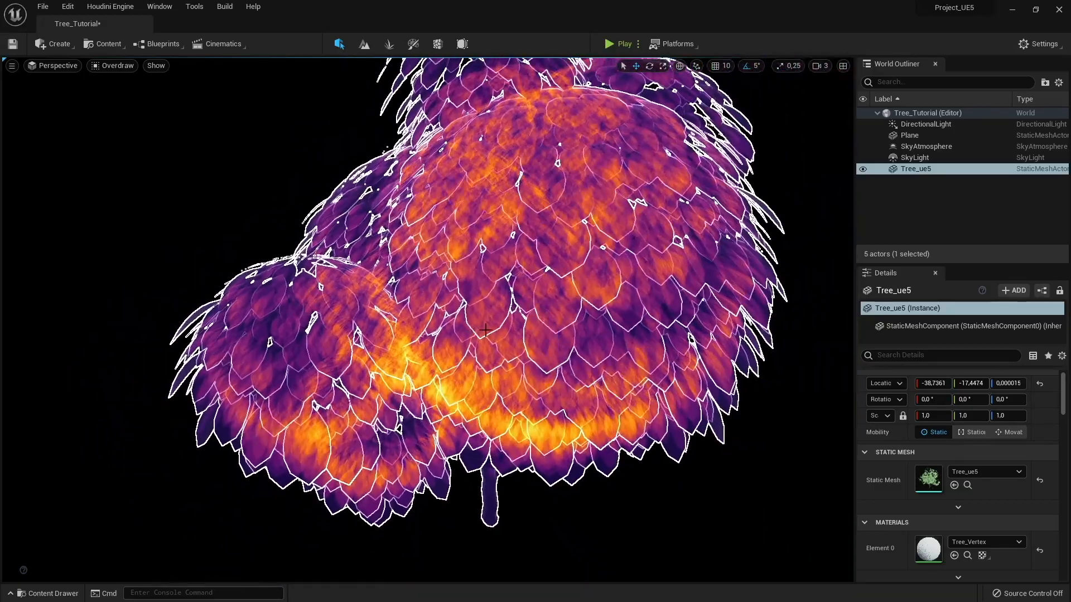
{"action": "scroll", "scroll_direction": "down", "scroll_amount": 3}
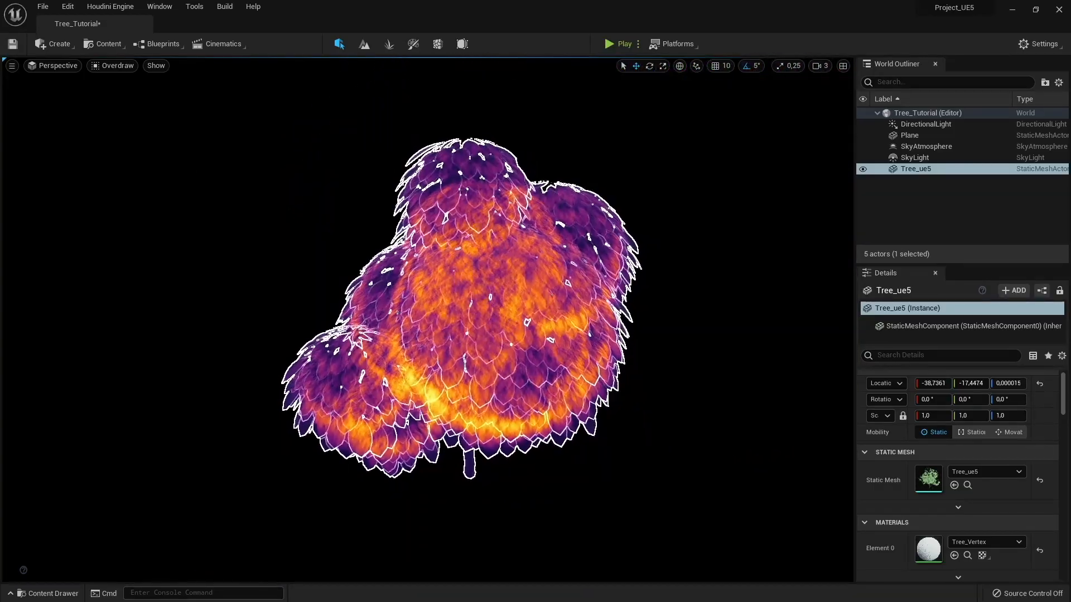
{"action": "left_click", "coordinate": [116, 65]}
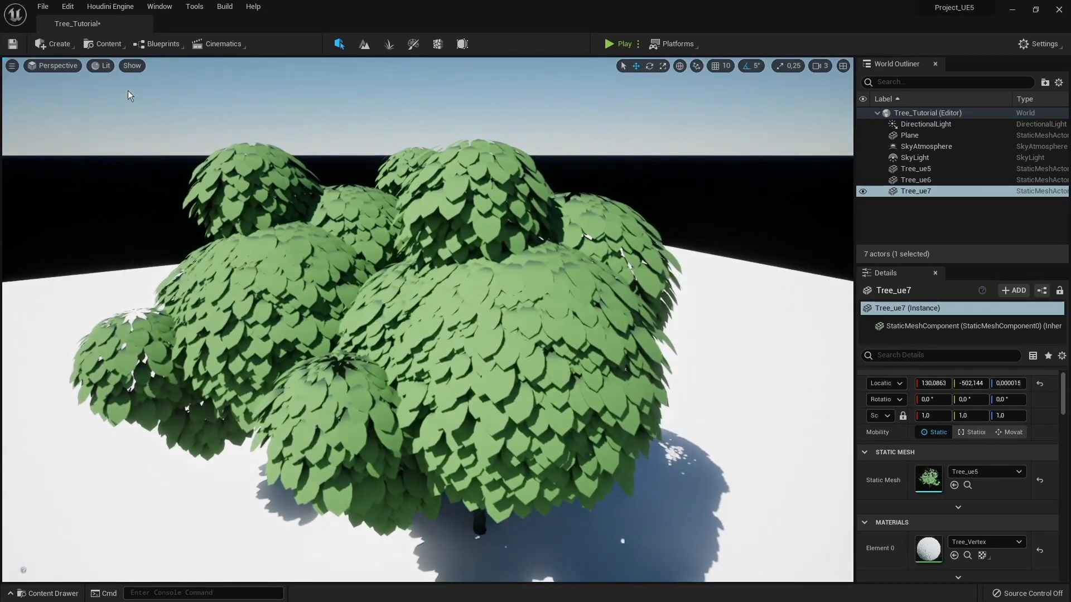
Try Nanite Clusters view, then open the Base_rrocks map in Overdraw view
{"action": "left_click", "coordinate": [103, 66]}
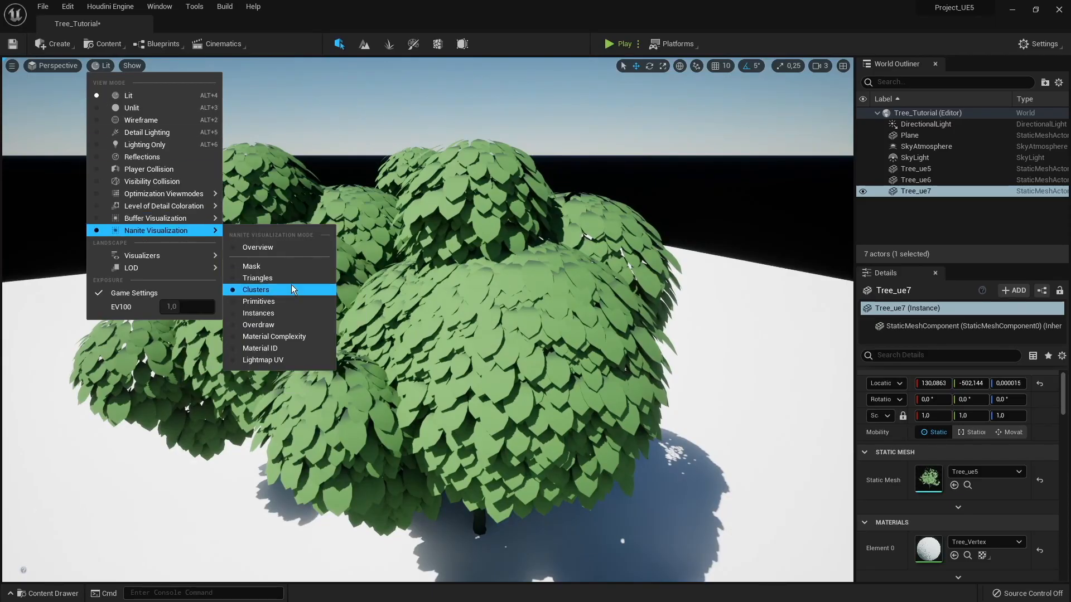
{"action": "left_click", "coordinate": [258, 325]}
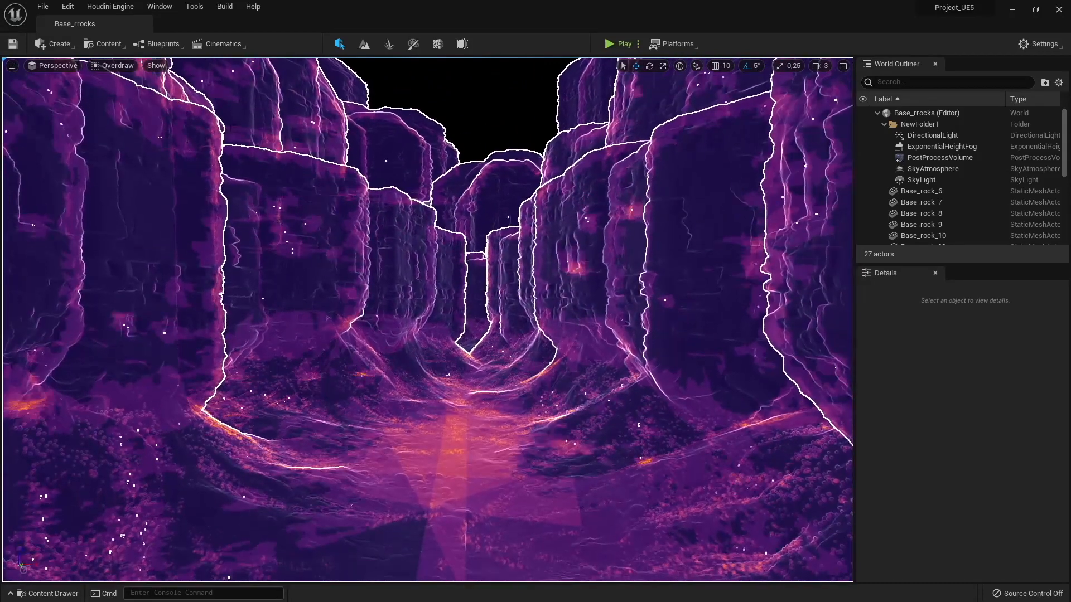
{"action": "left_click", "coordinate": [113, 65]}
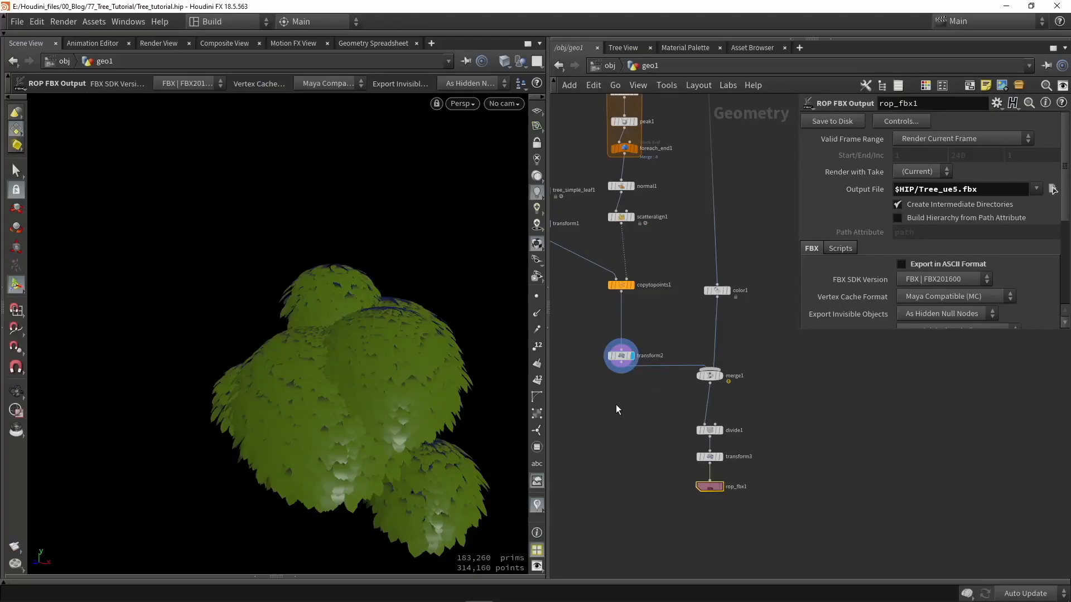
Display normal1's spheres and insert a Color SOP (color2) after scatteralign1
{"action": "scroll", "scroll_direction": "up", "scroll_amount": 3}
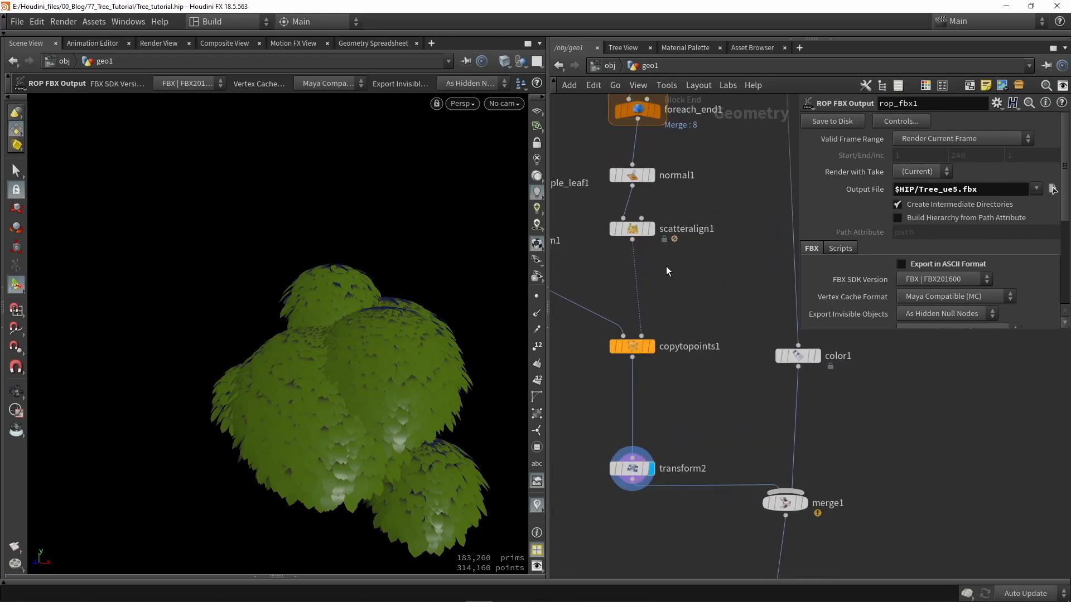
{"action": "left_click", "coordinate": [631, 175]}
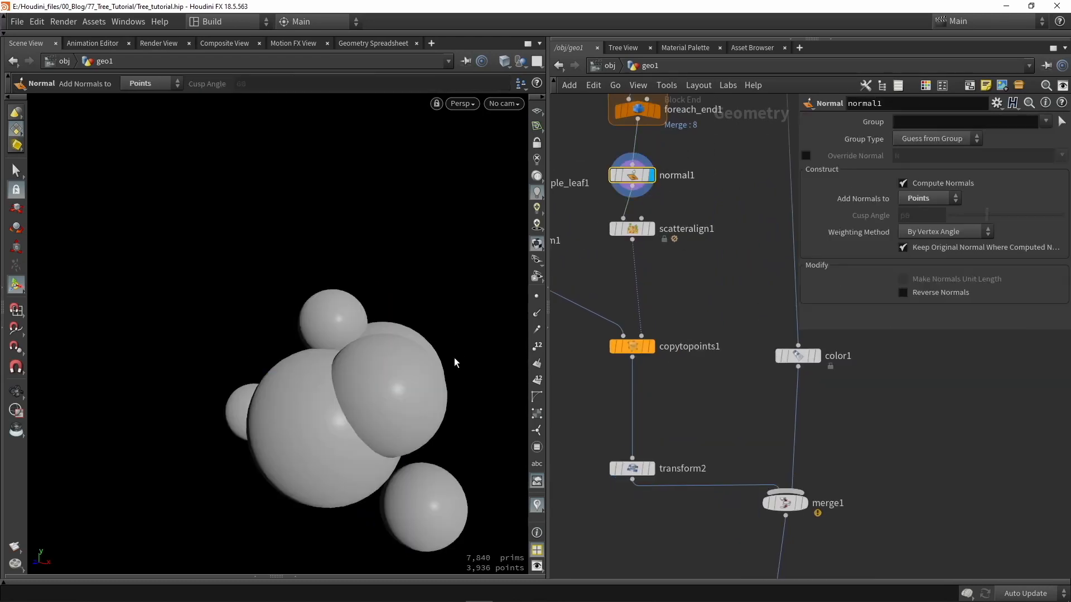
{"action": "key", "text": "Tab"}
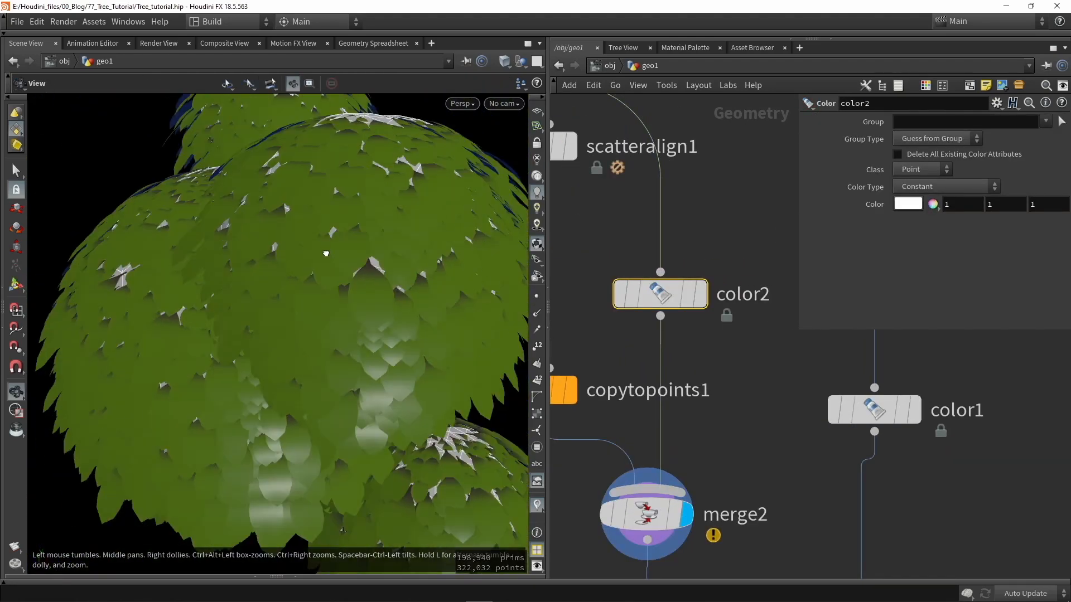
Set color2 to dark brown (0.207843, 0.176471, 0.152941) and re-export the tree FBX
{"action": "left_click", "coordinate": [906, 203]}
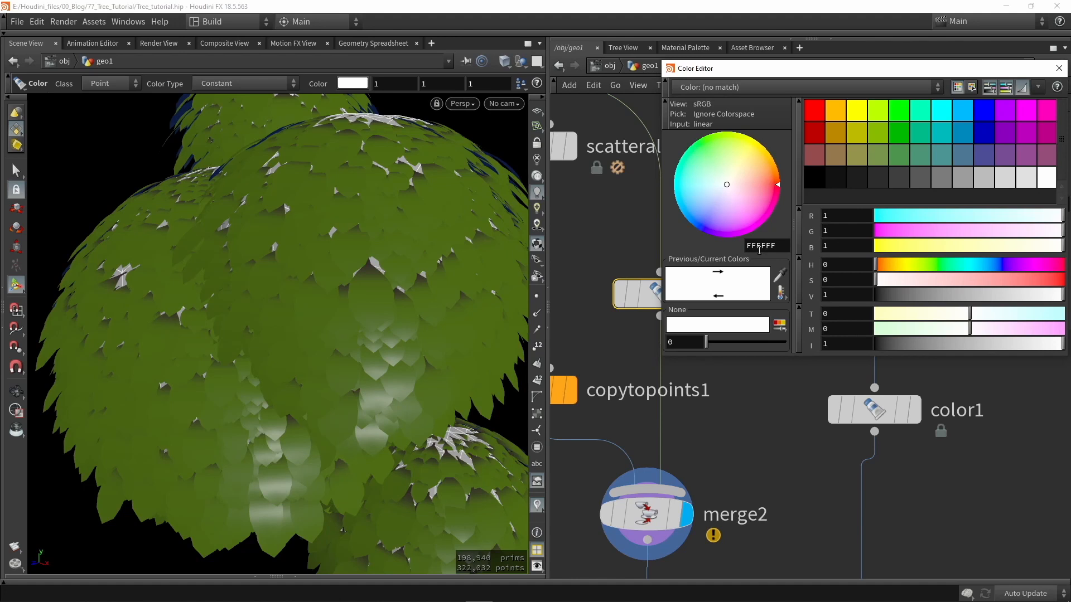
{"action": "mouse_move", "coordinate": [431, 260]}
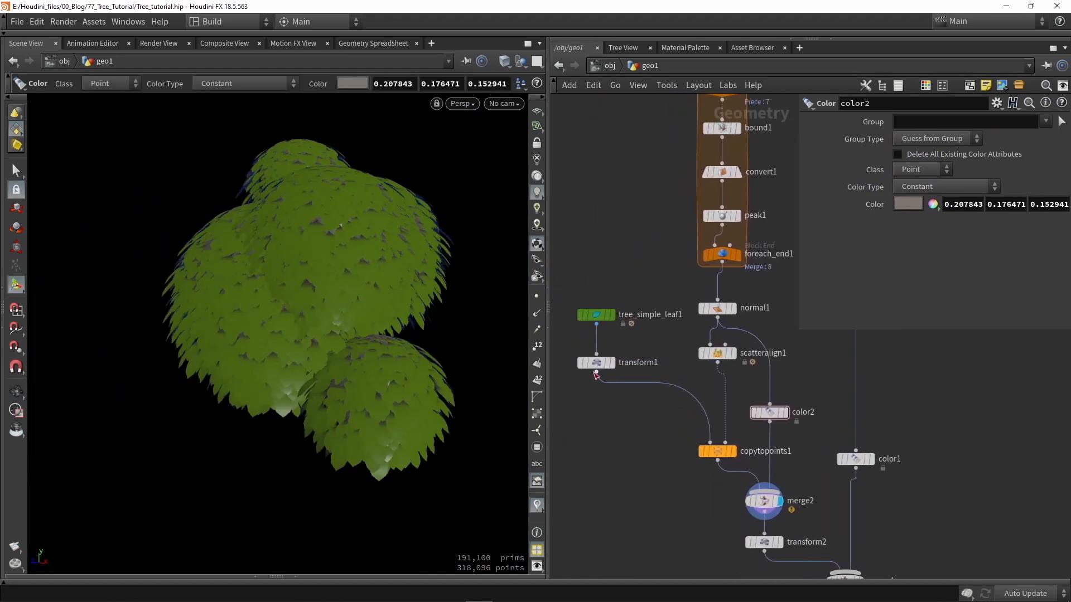
{"action": "left_click", "coordinate": [597, 361]}
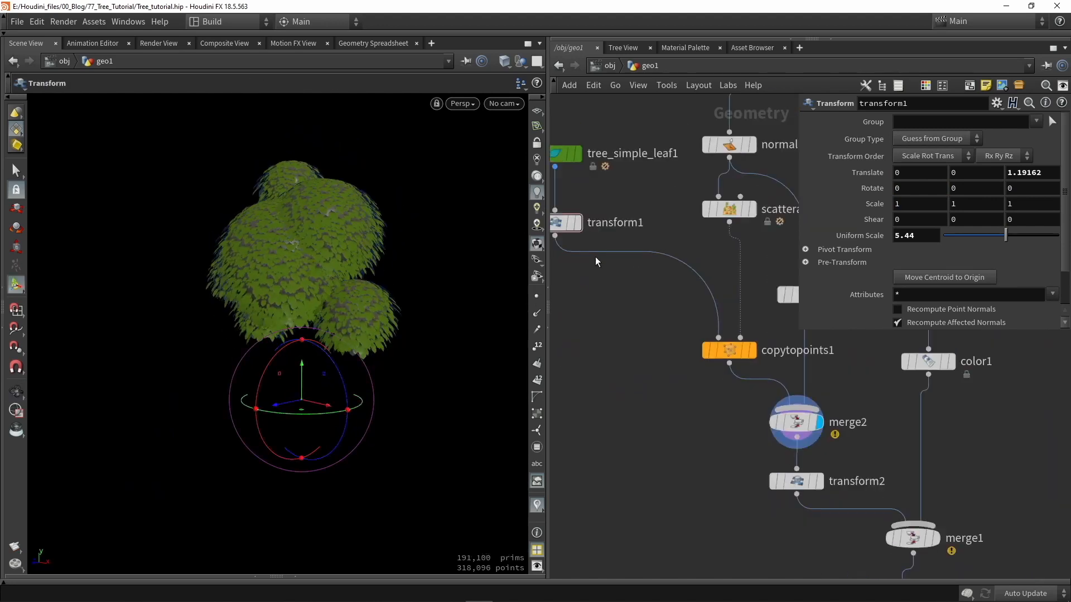
{"action": "scroll", "scroll_direction": "down", "scroll_amount": 3}
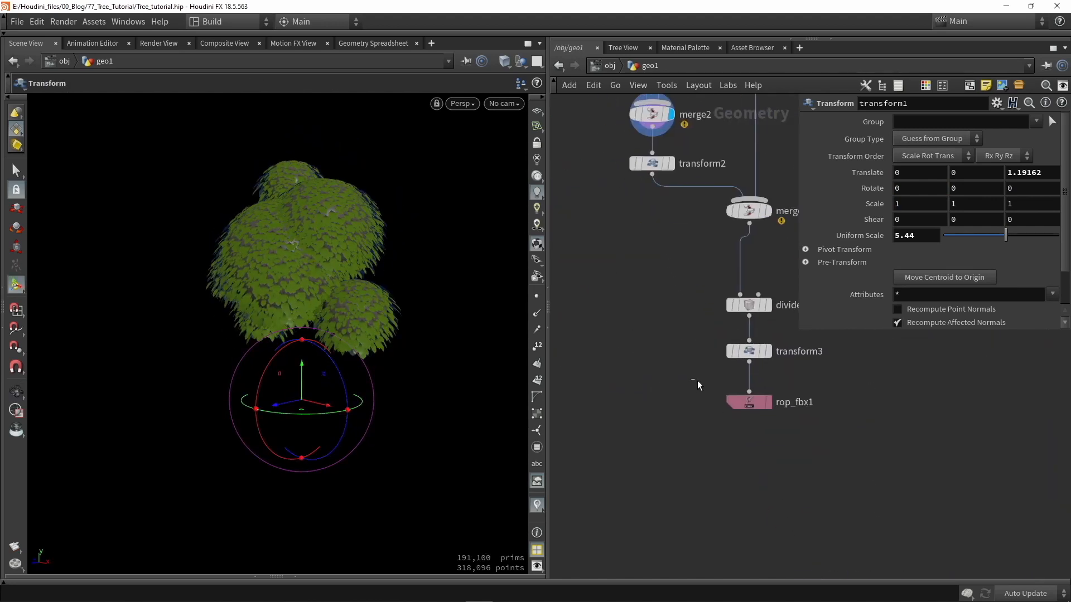
{"action": "left_click", "coordinate": [747, 401]}
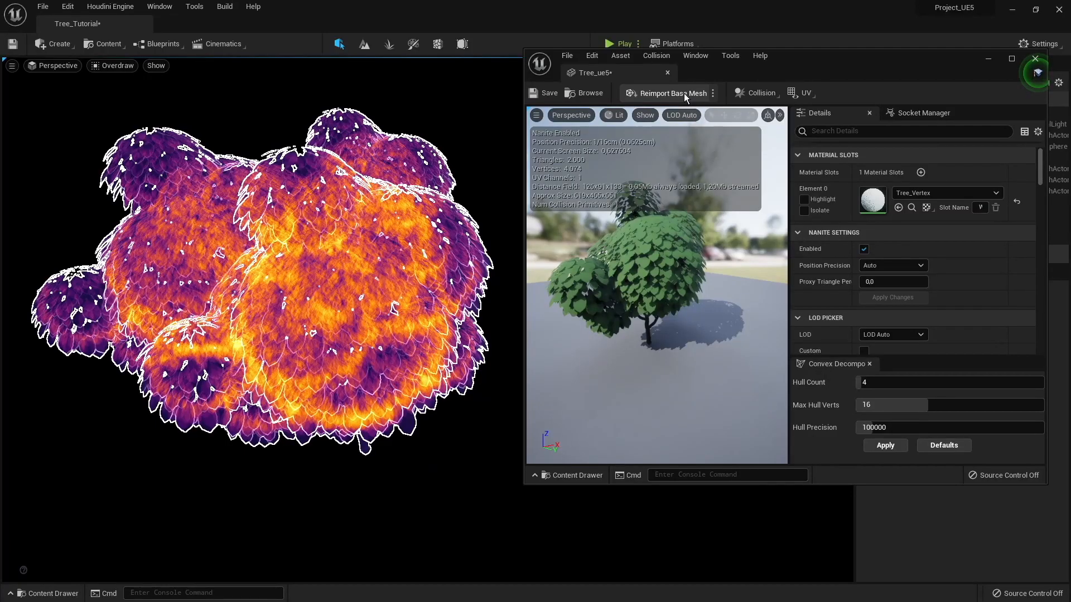
Reimport Tree_ue5, check the Overdraw view, return to Lit and close the mesh editor
{"action": "left_click", "coordinate": [668, 93]}
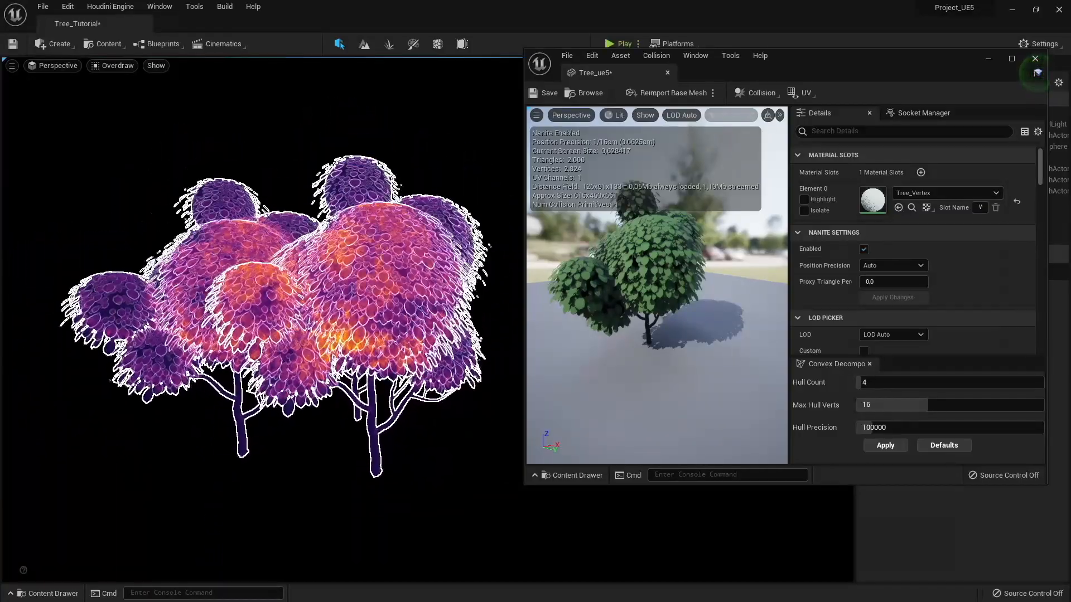
{"action": "left_click", "coordinate": [115, 66]}
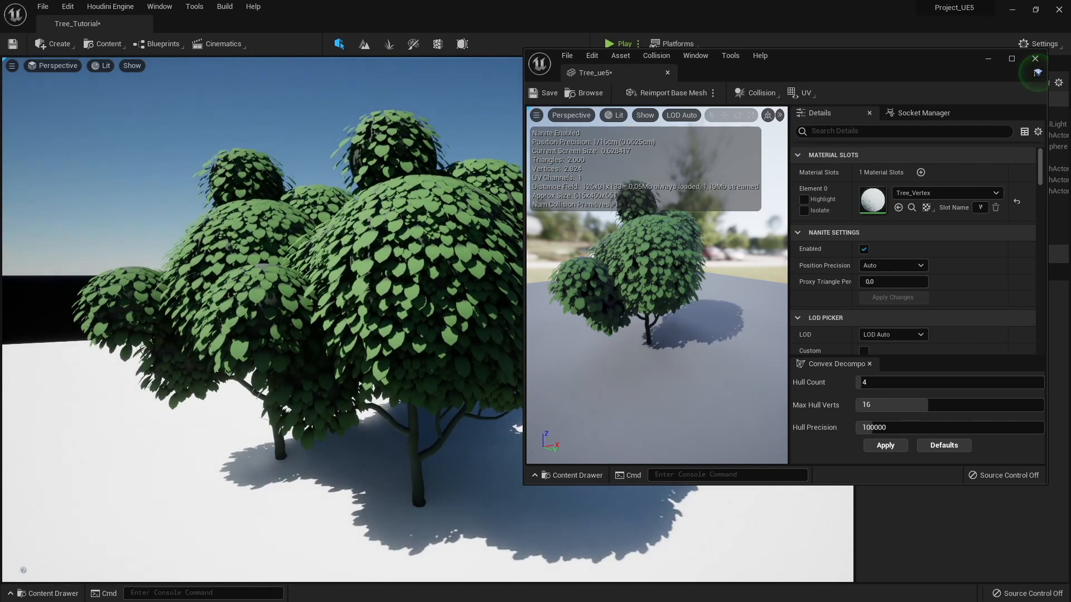
{"action": "left_click", "coordinate": [544, 93]}
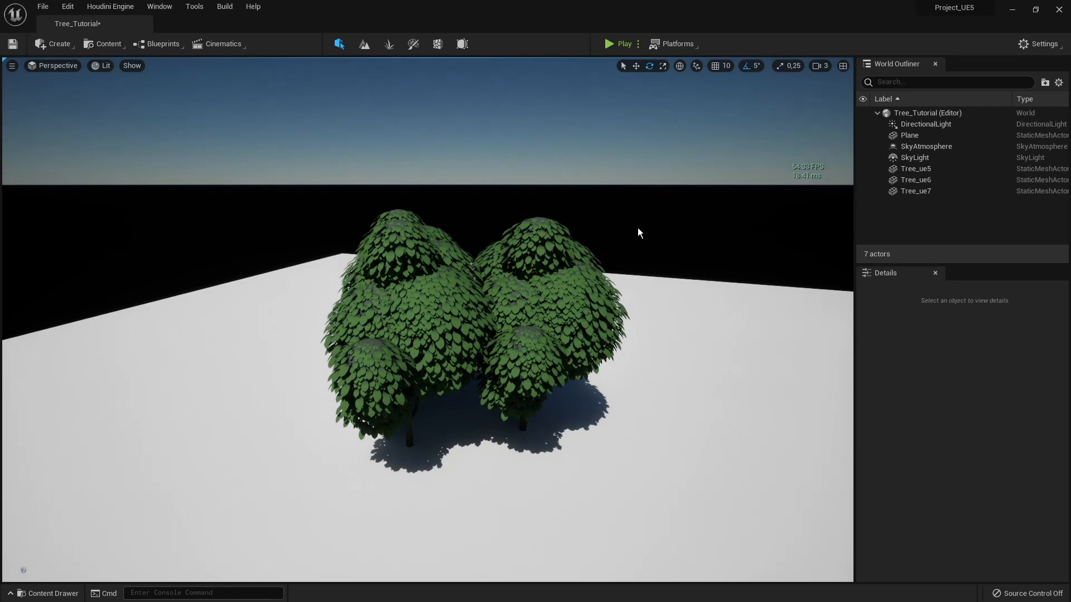
{"action": "mouse_move", "coordinate": [471, 218]}
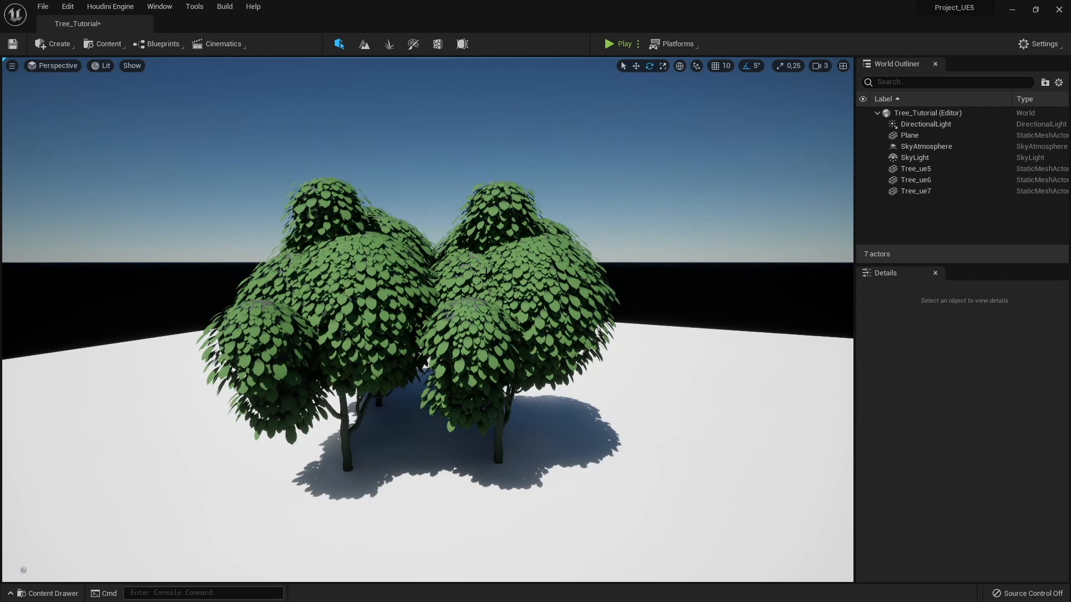
Browse the Content Drawer to the Stylized_terrain Models folder with Tree_ue5, bushes and grass
{"action": "left_click", "coordinate": [48, 592]}
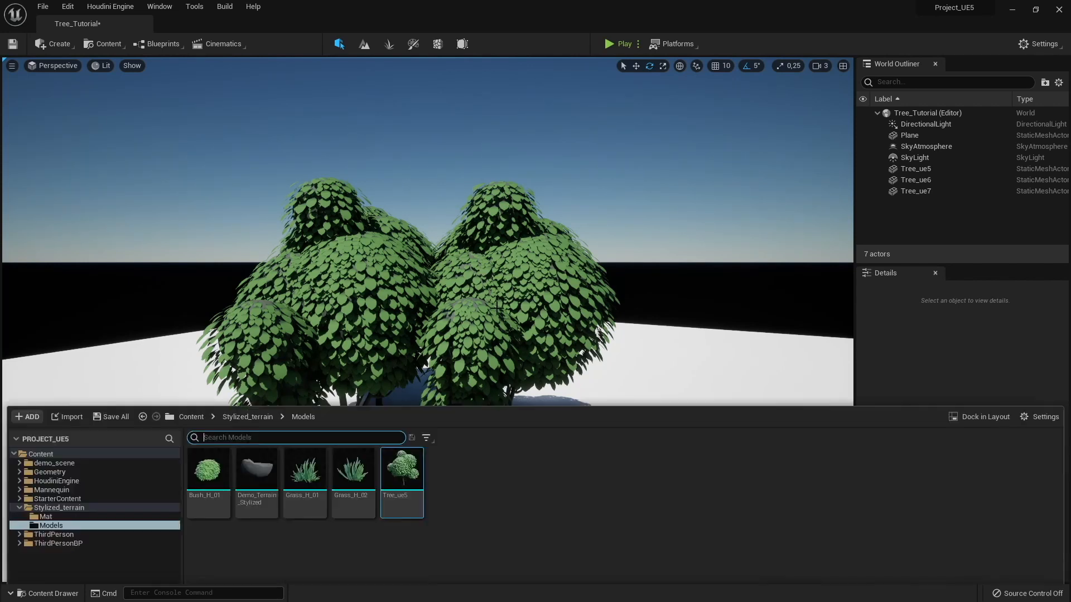
{"action": "mouse_move", "coordinate": [305, 456]}
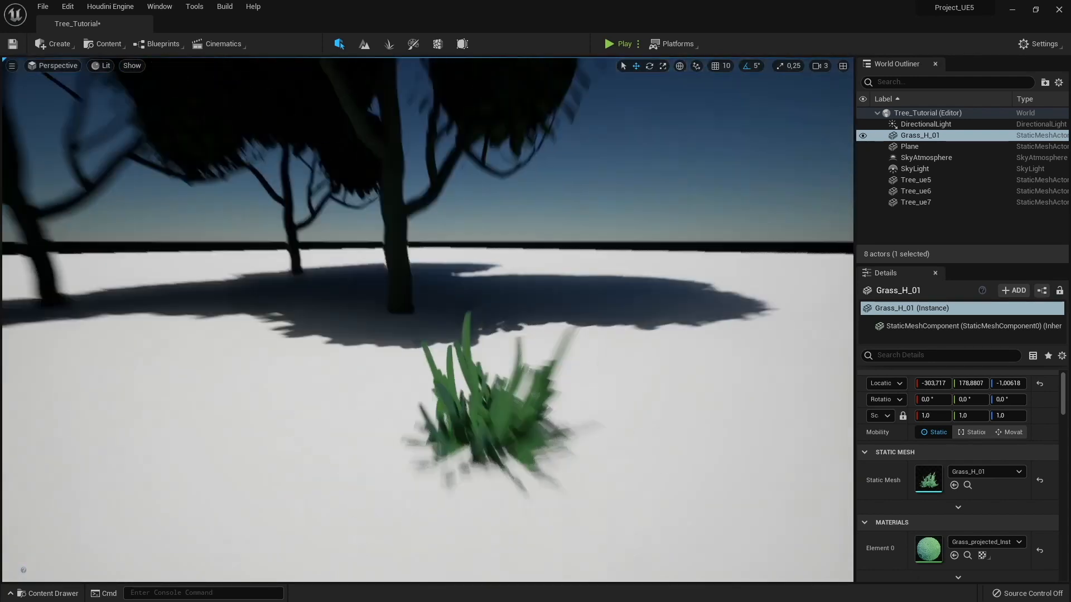
Load the Stylize_test_appraoches forest level with its dense stylized grass
{"action": "left_click", "coordinate": [94, 23]}
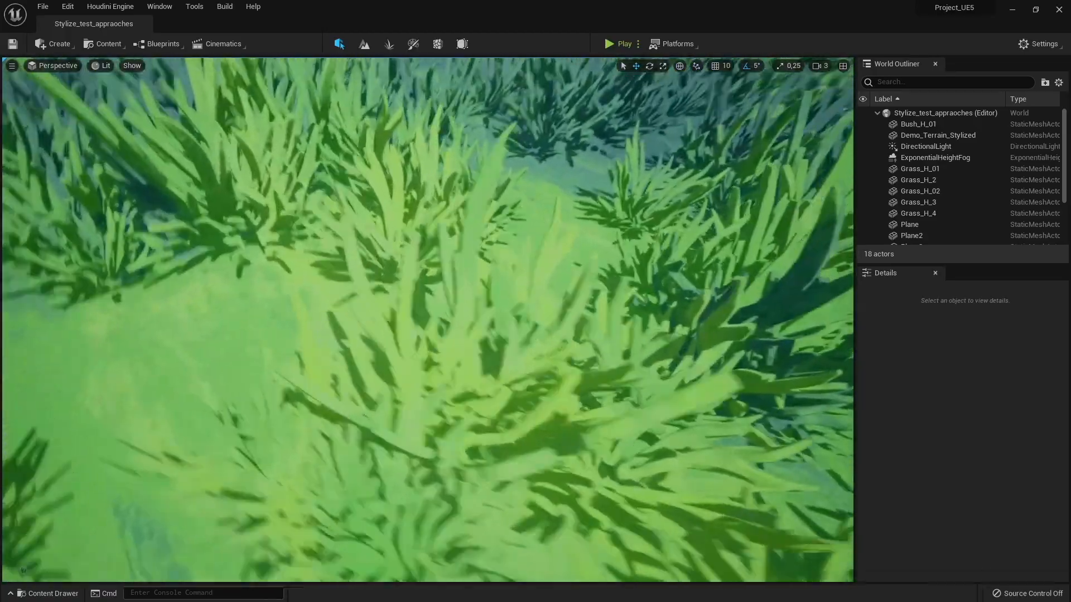
Pull back over the forest, select both cloud planes and bring up the viewport shading modes
{"action": "left_click_drag", "start_coordinate": [424, 307], "coordinate": [423, 205]}
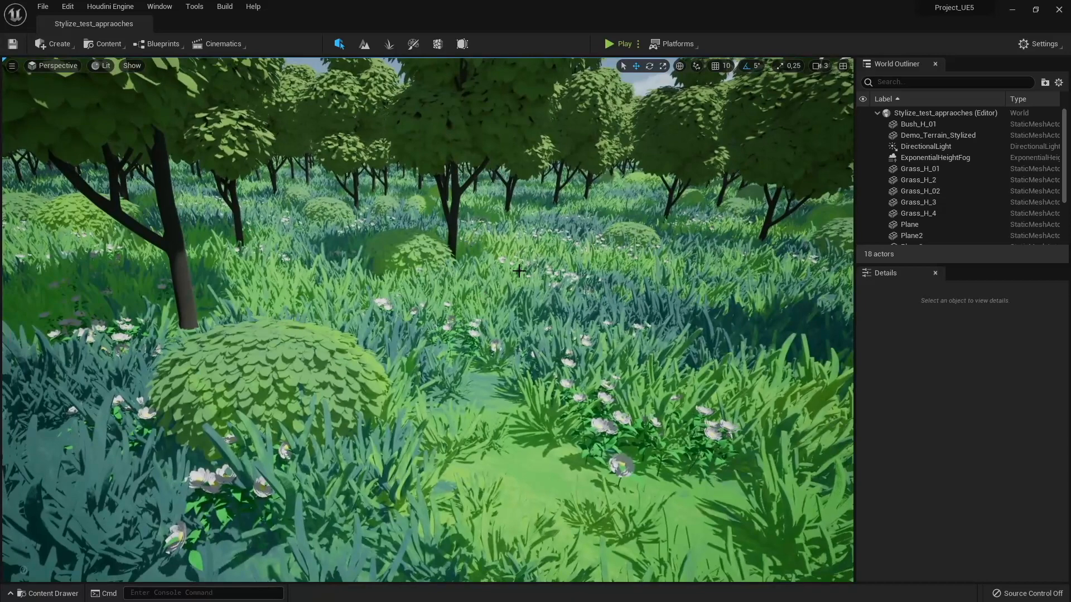
{"action": "left_click", "coordinate": [909, 224]}
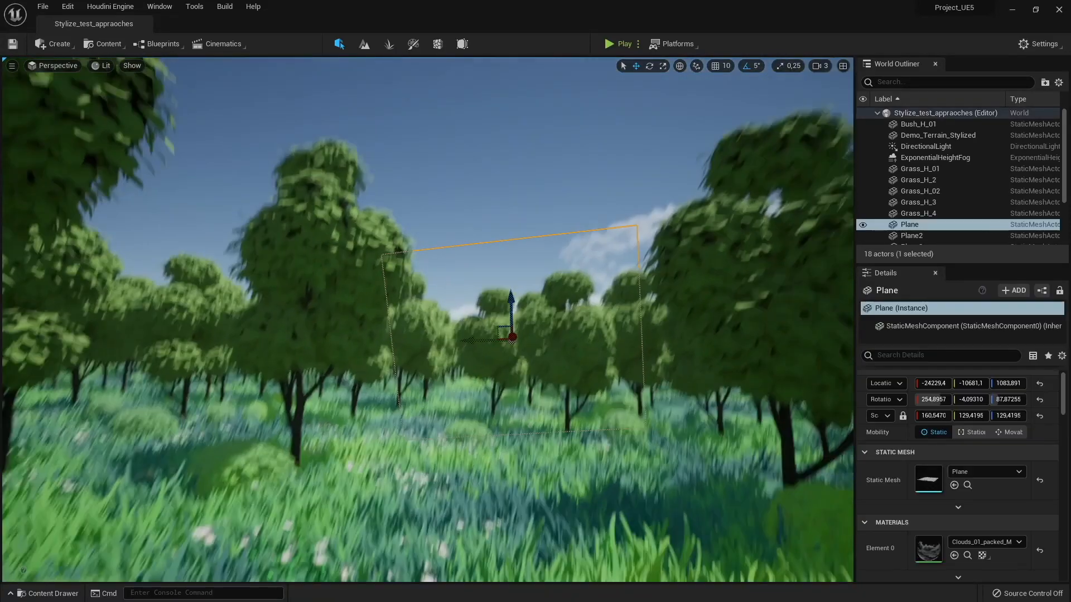
{"action": "left_click", "coordinate": [912, 236]}
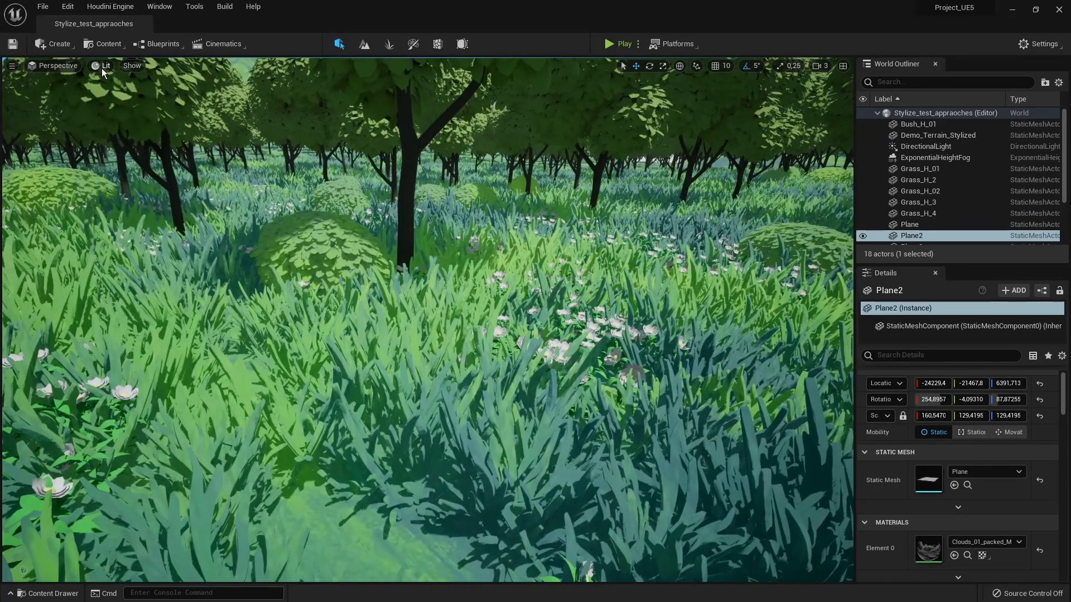
{"action": "left_click", "coordinate": [103, 66]}
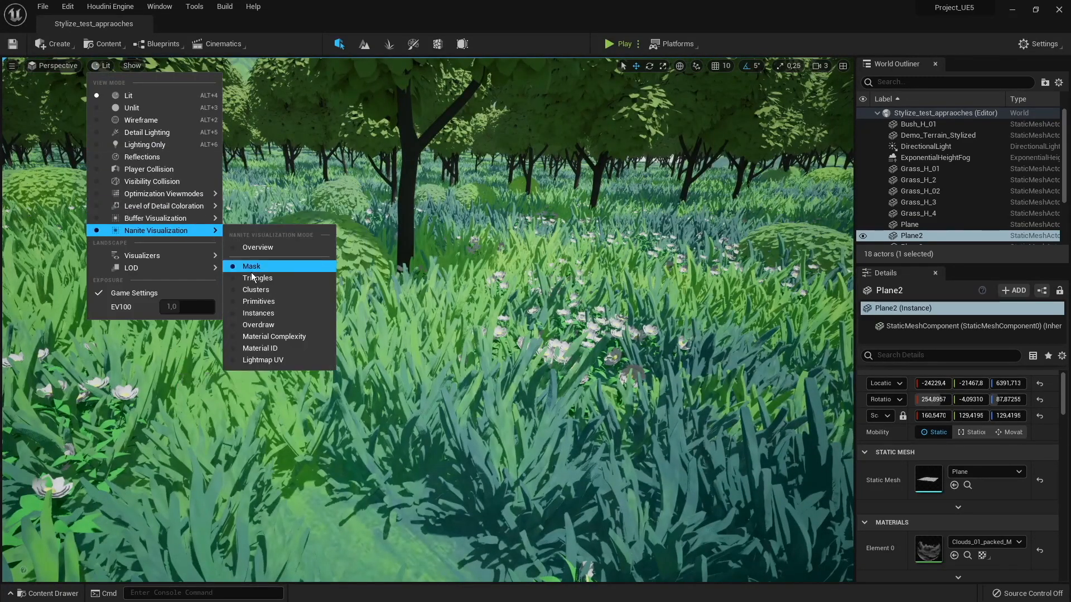
{"action": "left_click", "coordinate": [259, 325]}
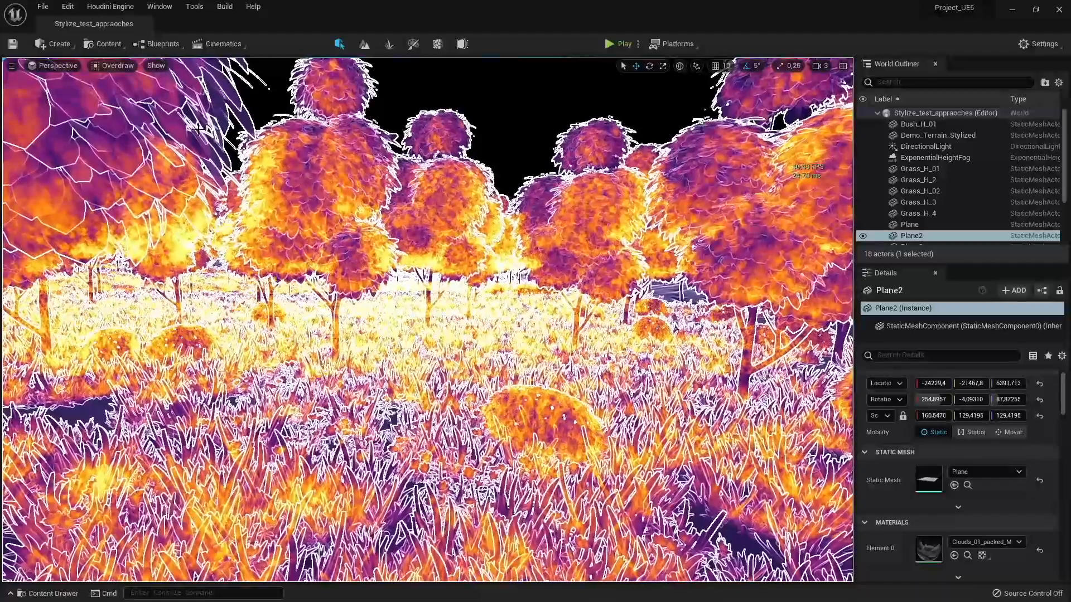
{"action": "left_click", "coordinate": [113, 66]}
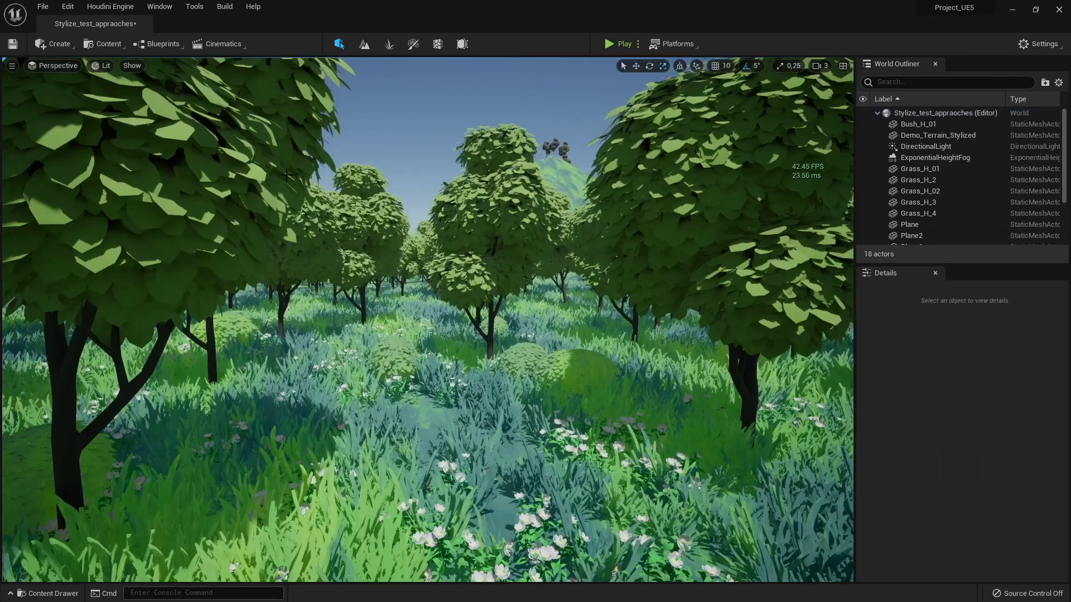
Add a cube and scale it to about 22 x 4 x 22 as a wall between the trees
{"action": "left_click", "coordinate": [55, 43]}
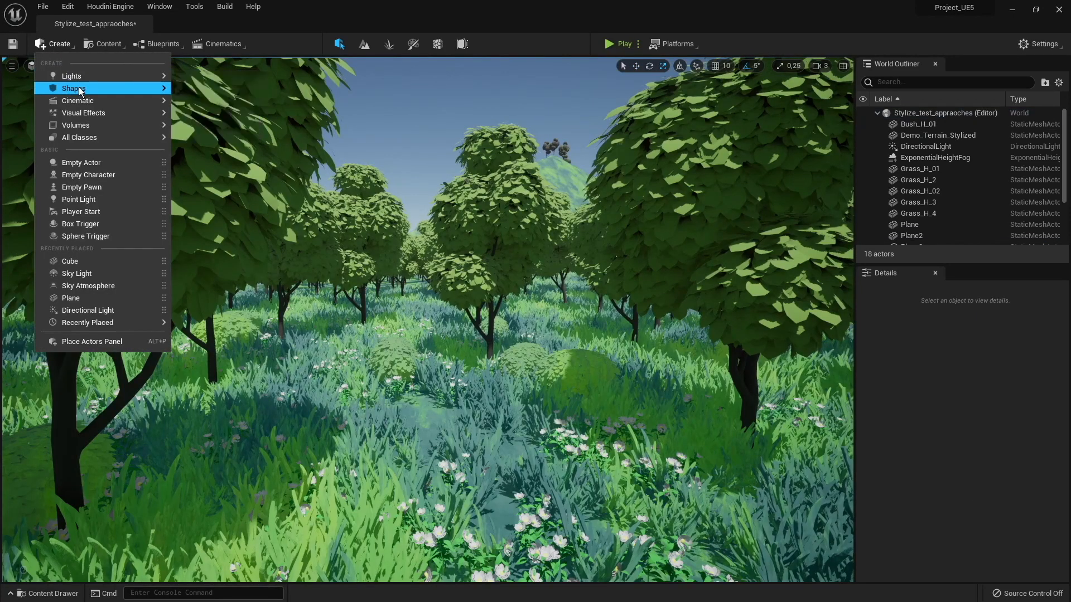
{"action": "left_click", "coordinate": [70, 261]}
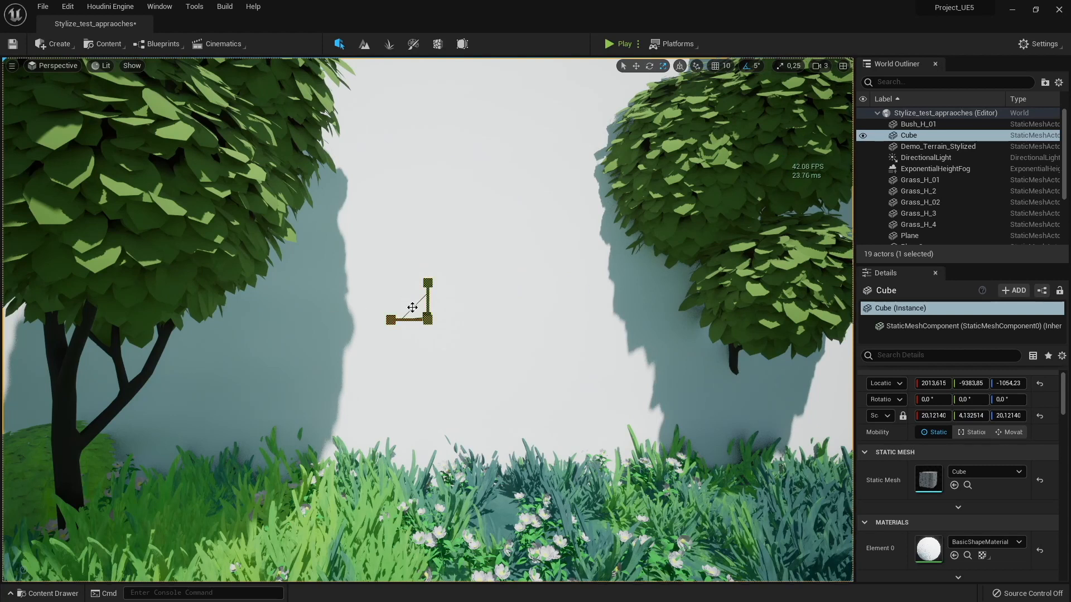
{"action": "left_click", "coordinate": [101, 66]}
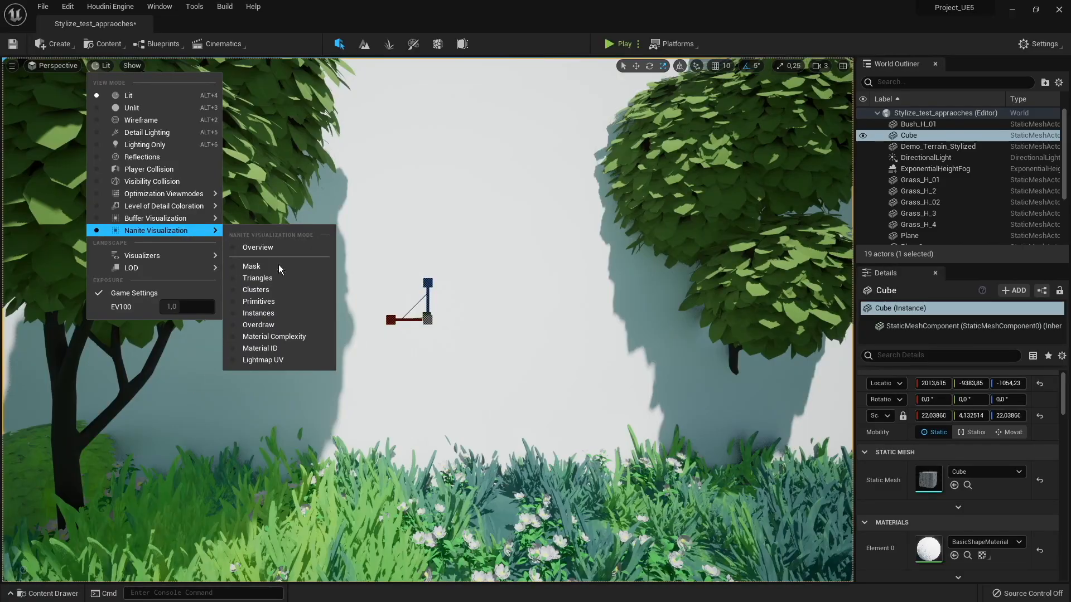
Check Nanite Overdraw with the wall in place, return to Lit and play the level
{"action": "left_click", "coordinate": [257, 325]}
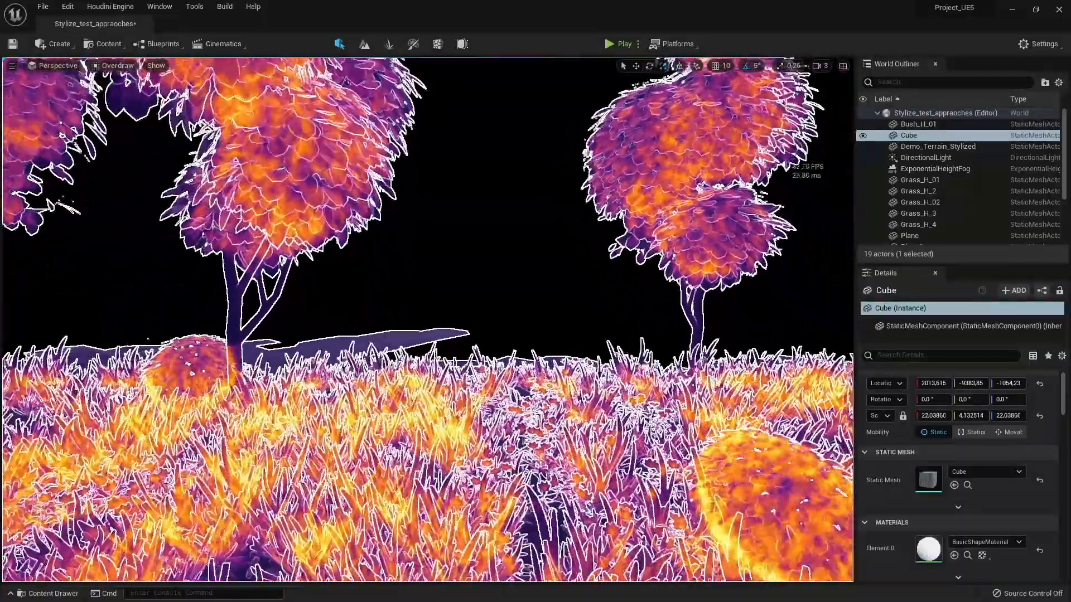
{"action": "left_click", "coordinate": [116, 66]}
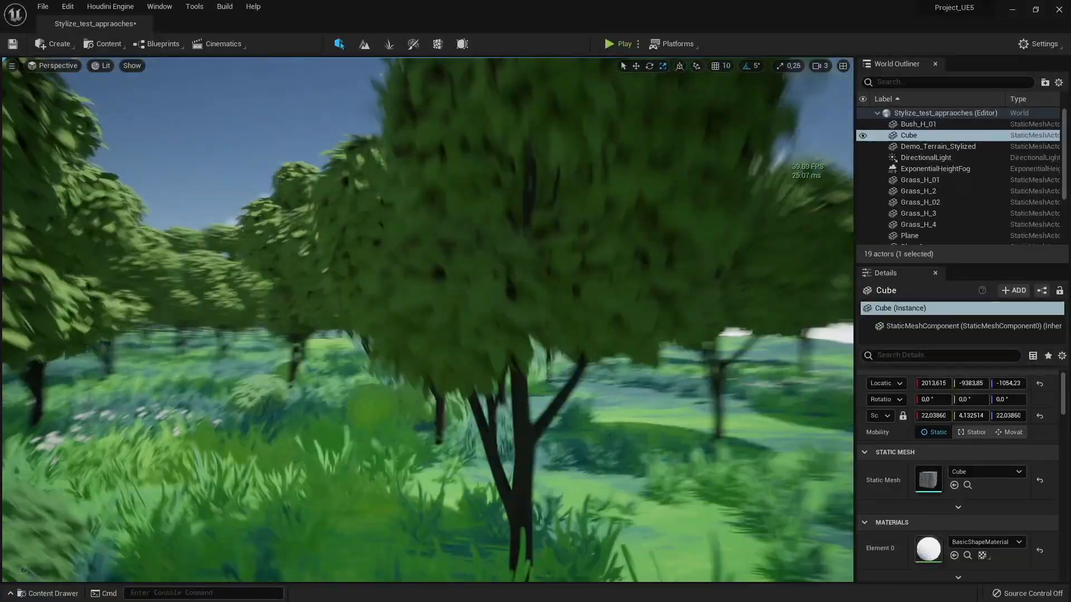
{"action": "left_click", "coordinate": [619, 44]}
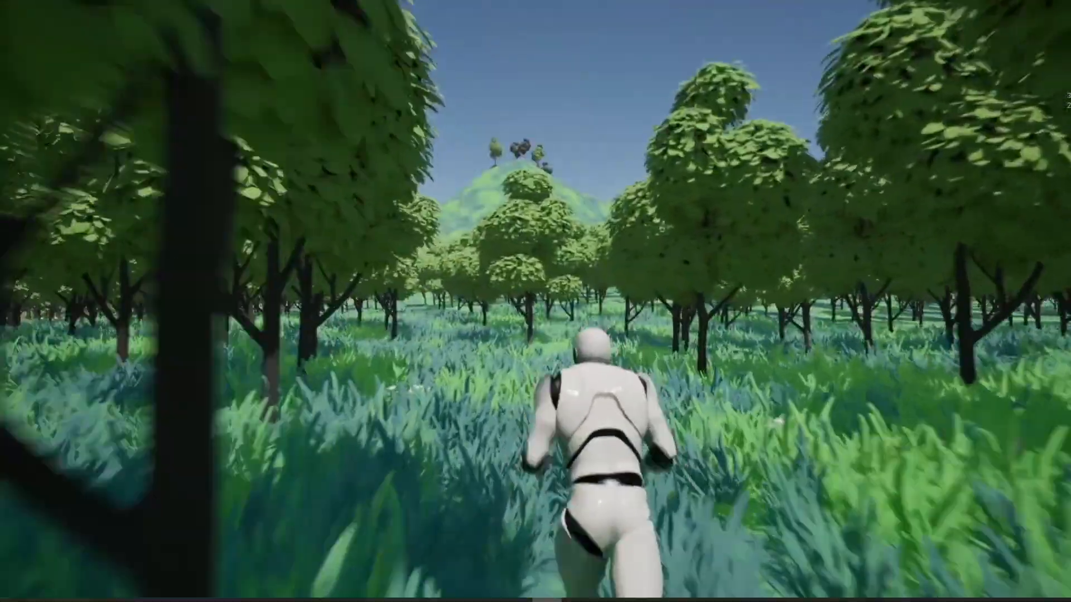